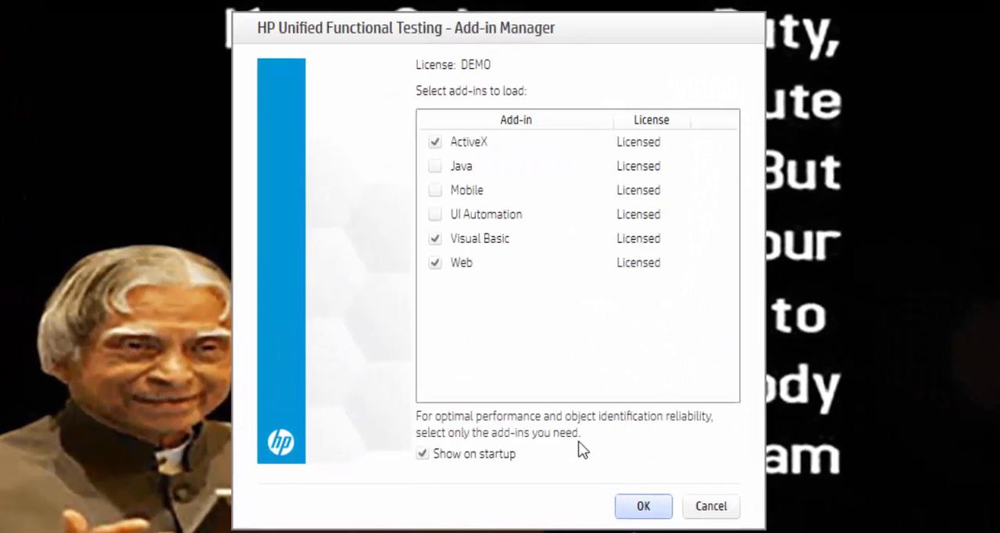
- Start UFT with only the ActiveX, Visual Basic and Web add-ins checked
click(461, 166)
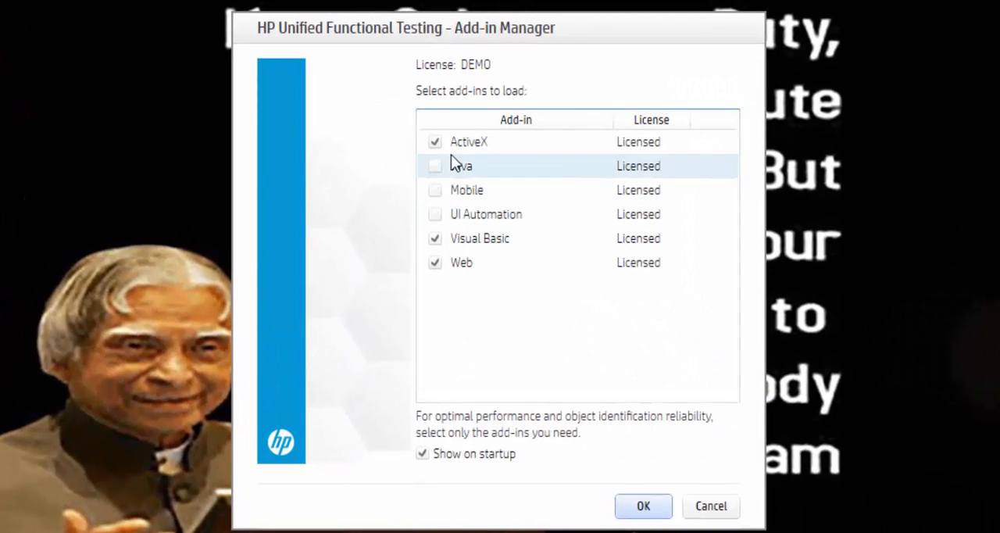
click(436, 262)
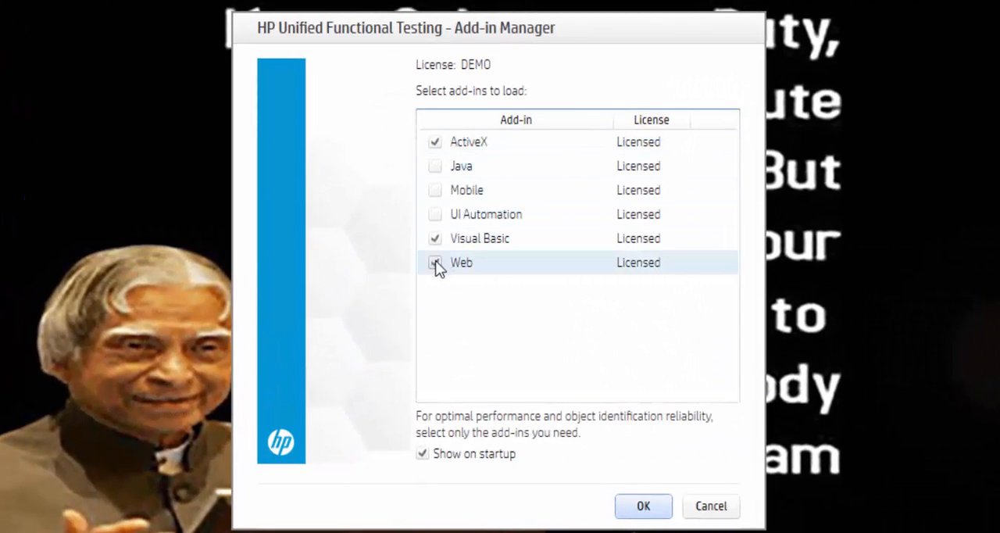
click(435, 262)
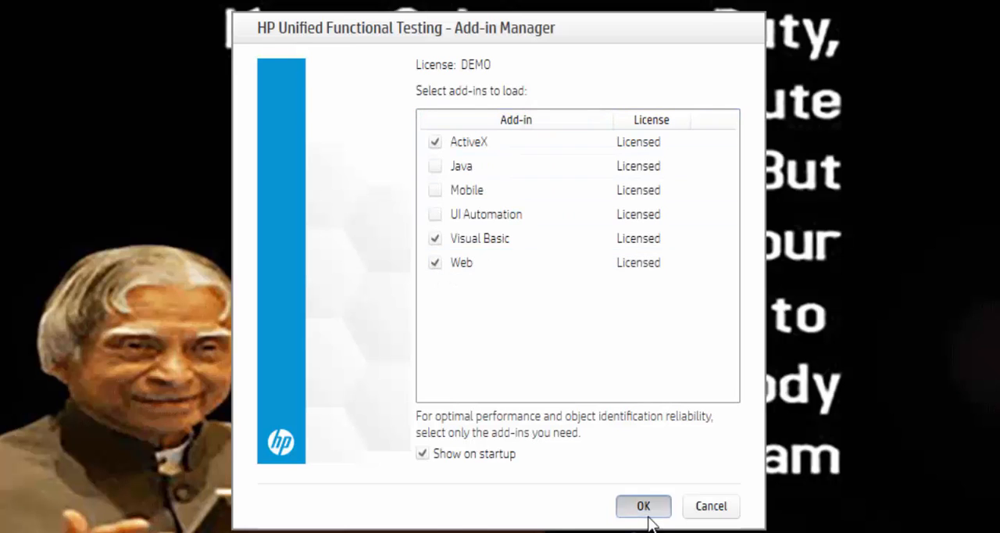
click(643, 505)
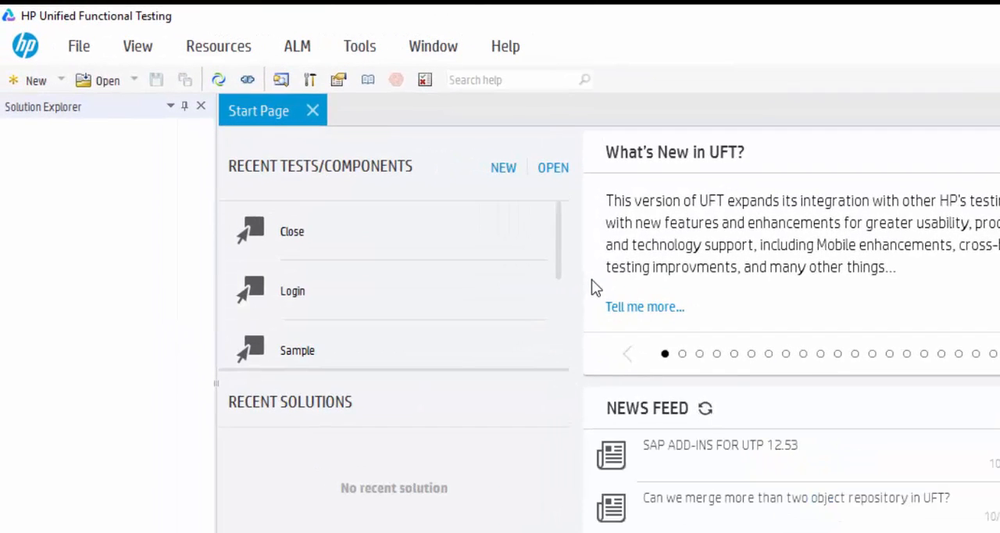
mouse_move(111, 132)
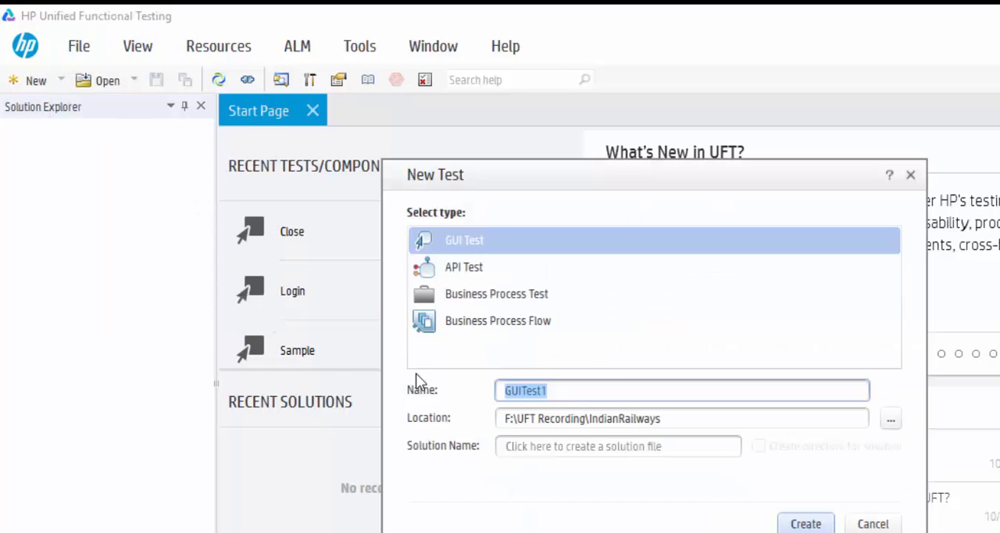
- Name the new GUI test LaunchApplication
text(LaunchA)
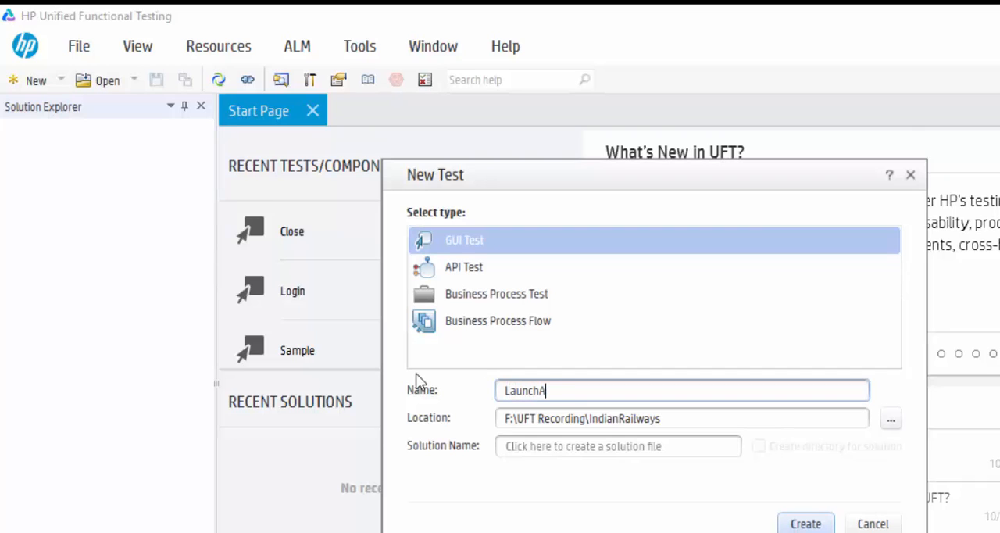
text(pplicat)
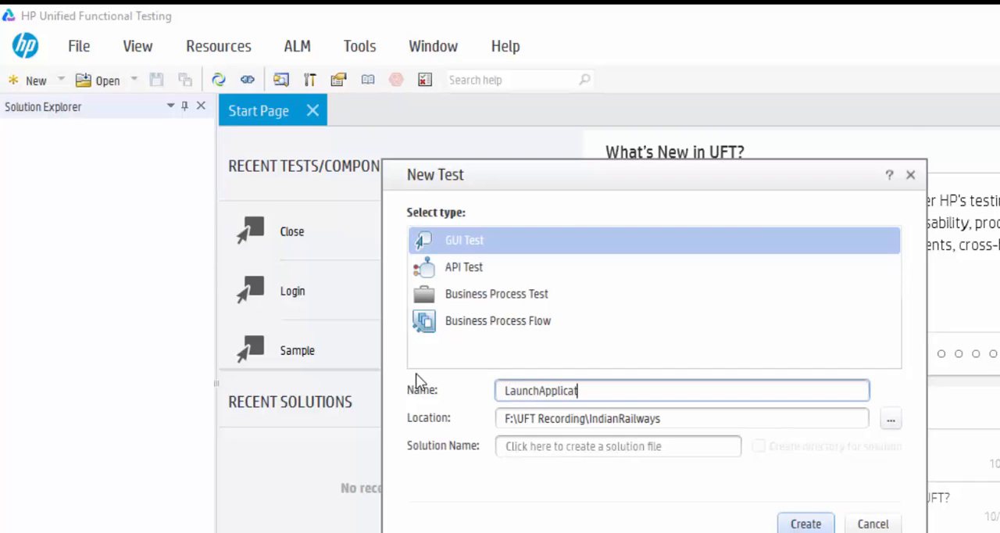
text(ion)
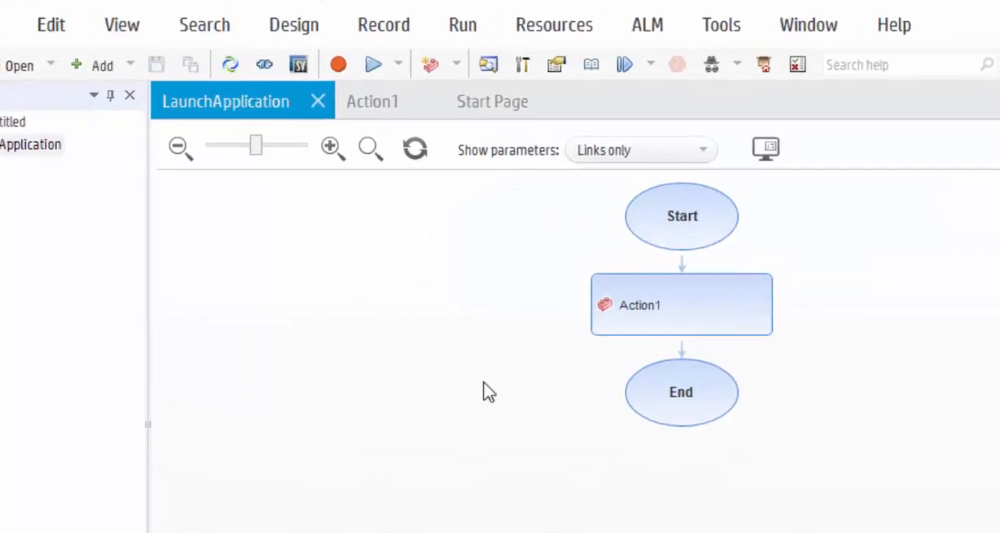
click(372, 101)
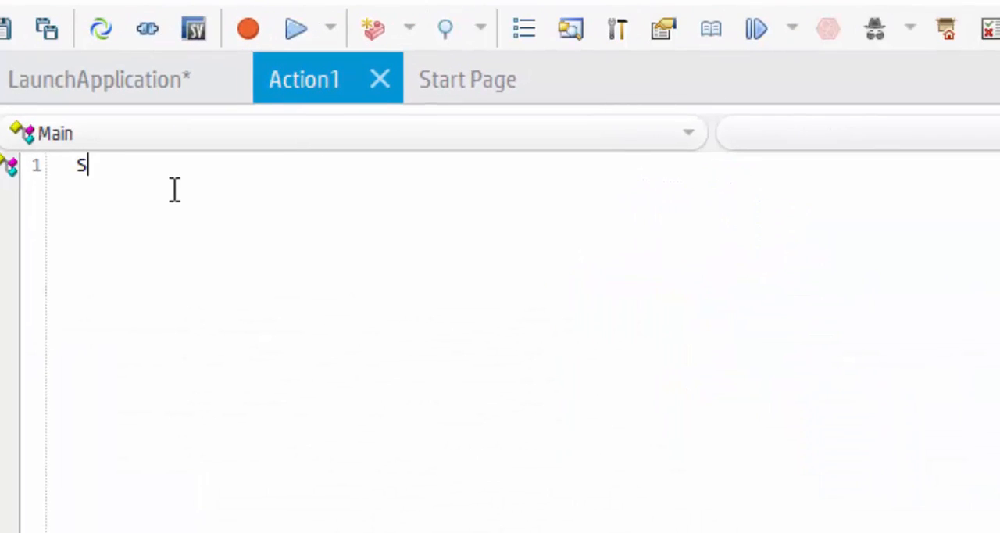
text(ystem)
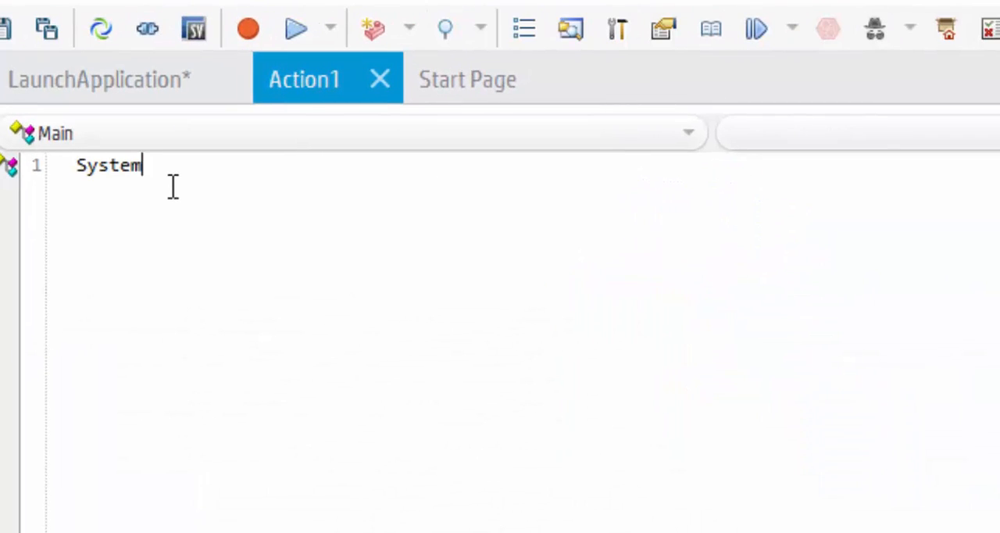
text(Ut)
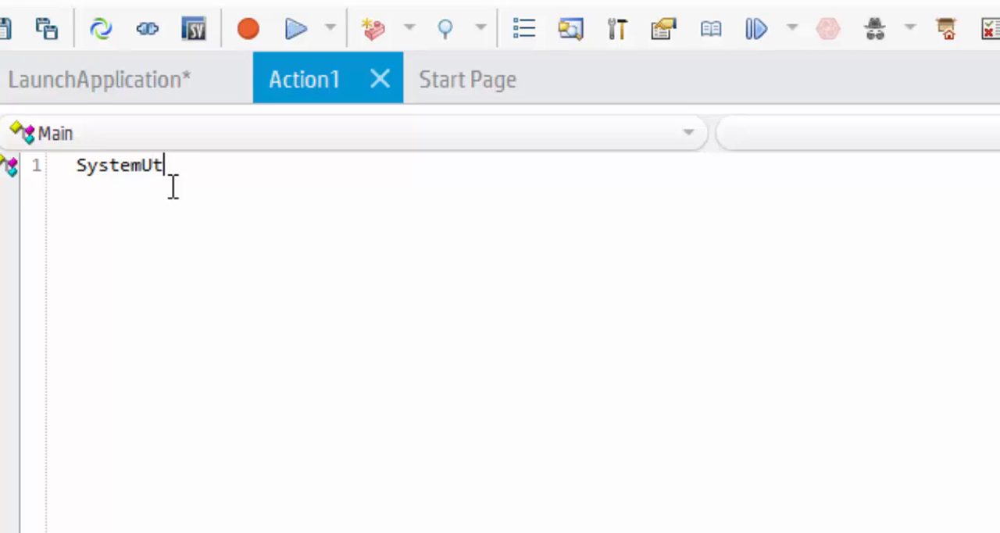
text(il.)
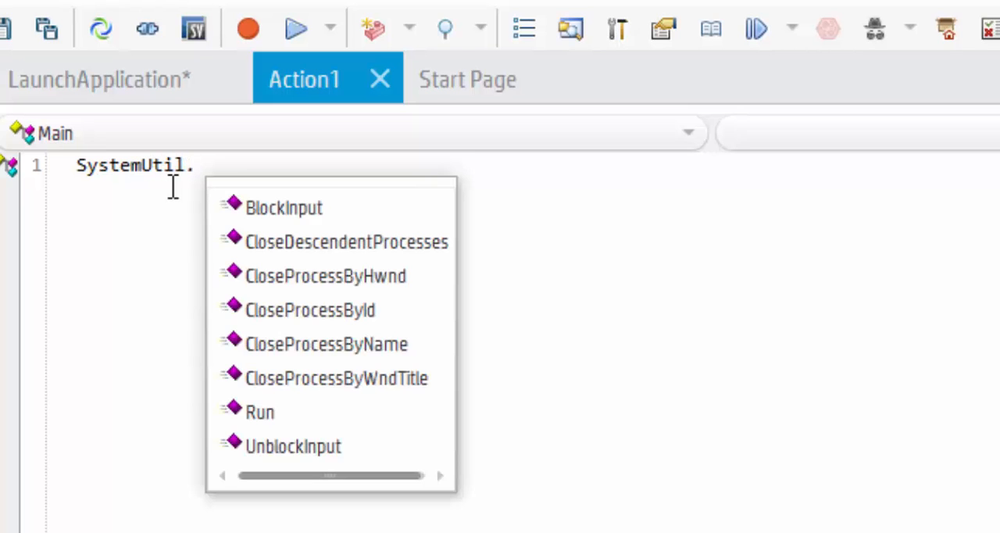
text(R)
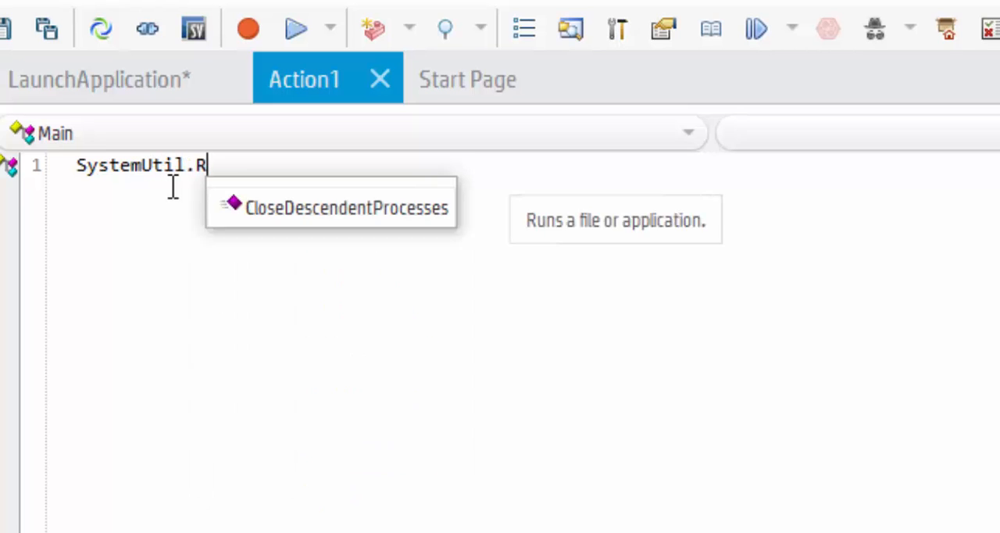
text(un)
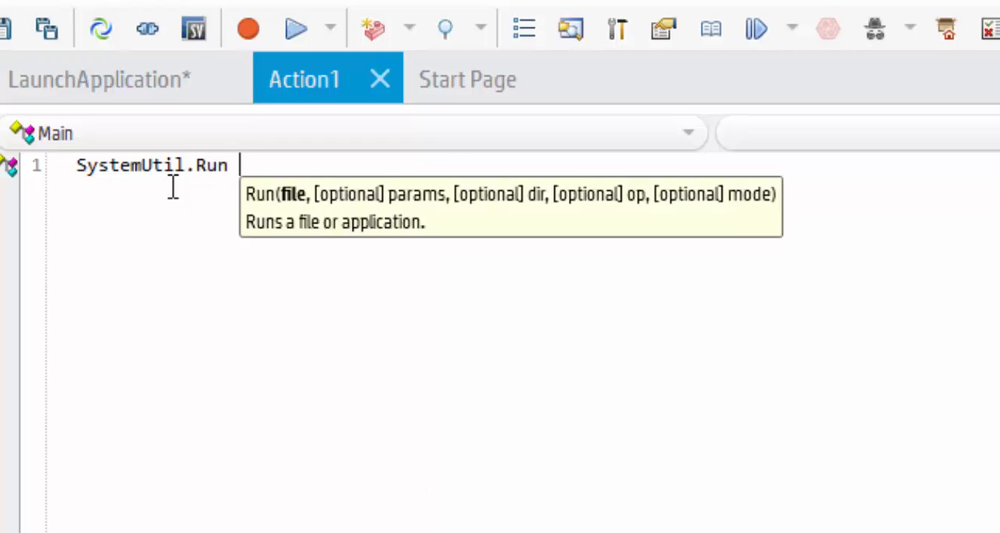
text("iex)
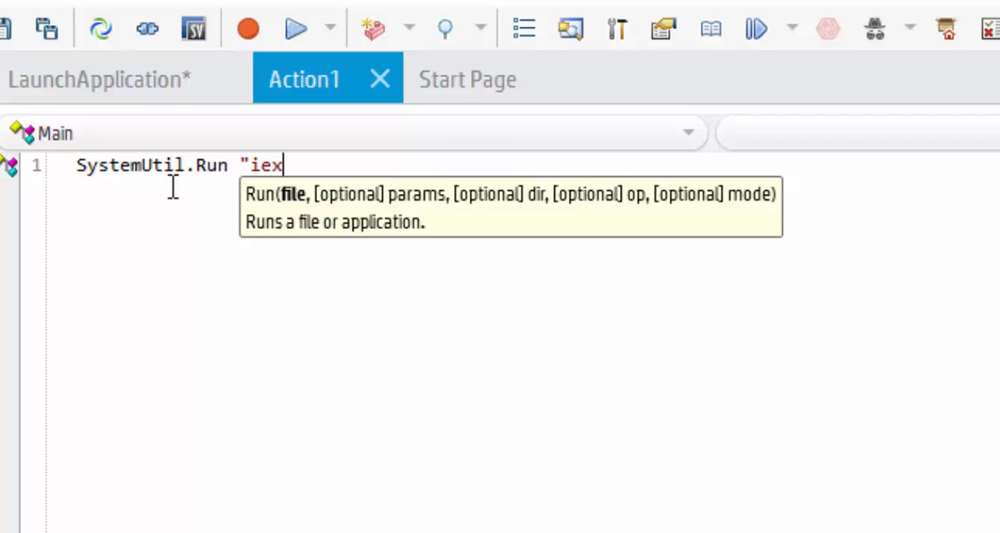
text(plo)
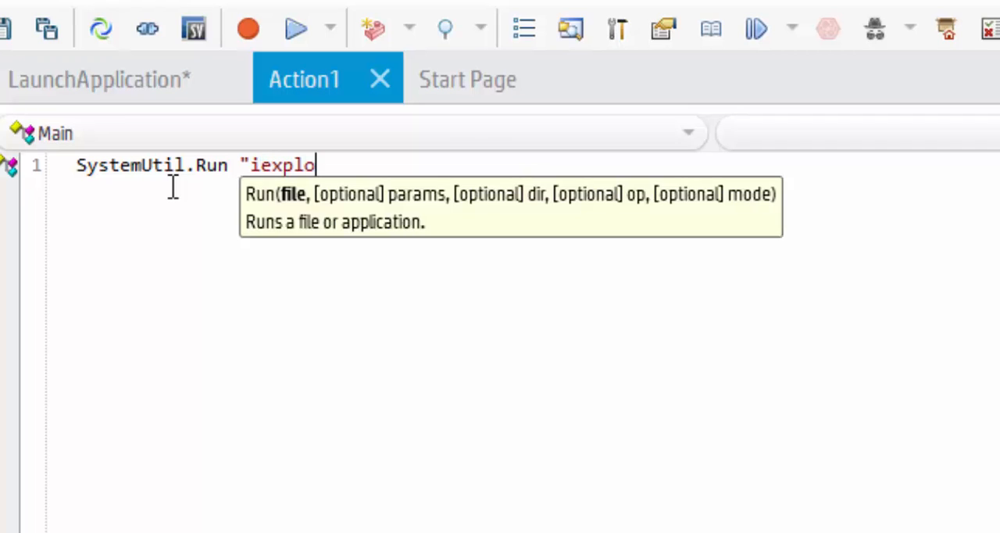
text(re.)
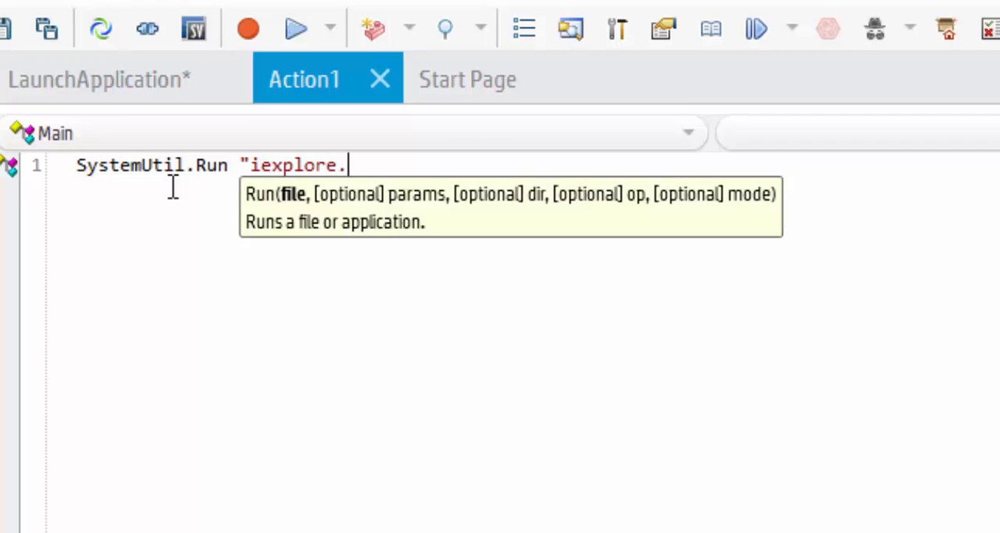
text(exe")
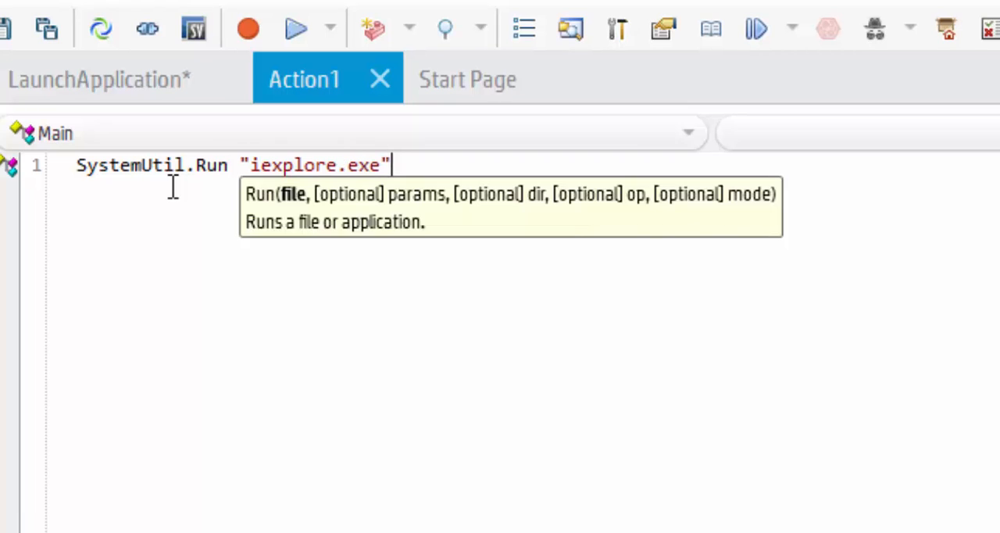
text(,"")
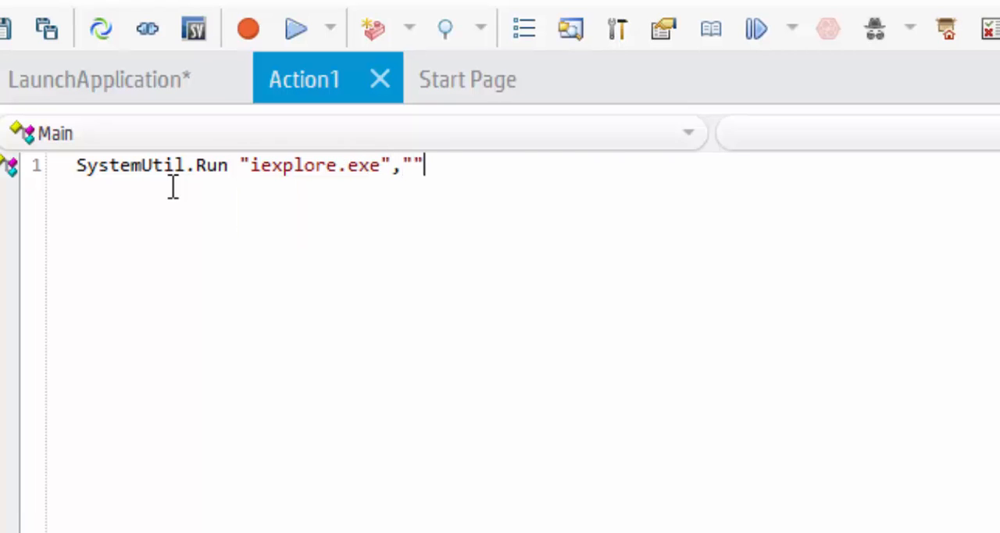
text(http://www.indianrail.gov.in/)
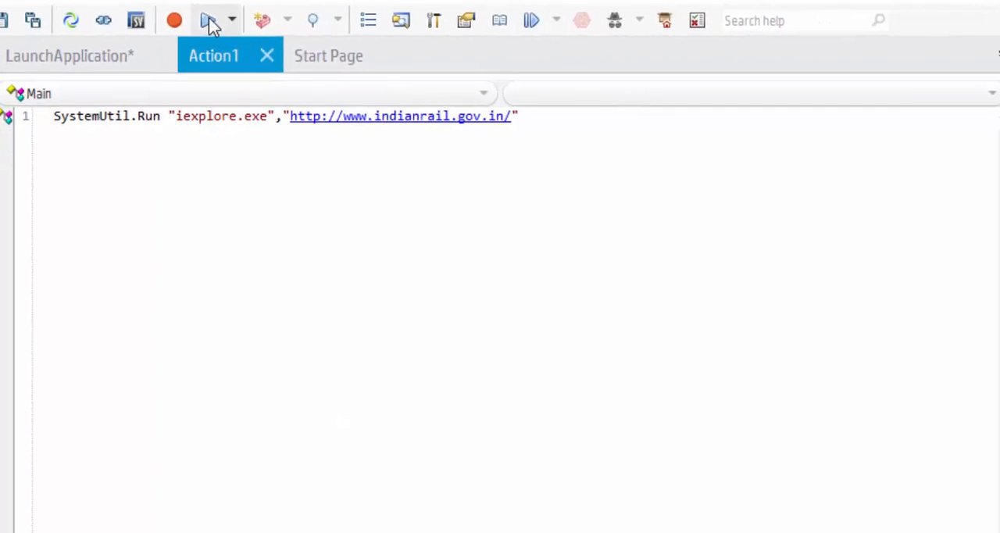
- Run LaunchApplication with temp results, then return to the Action1 tab
click(208, 21)
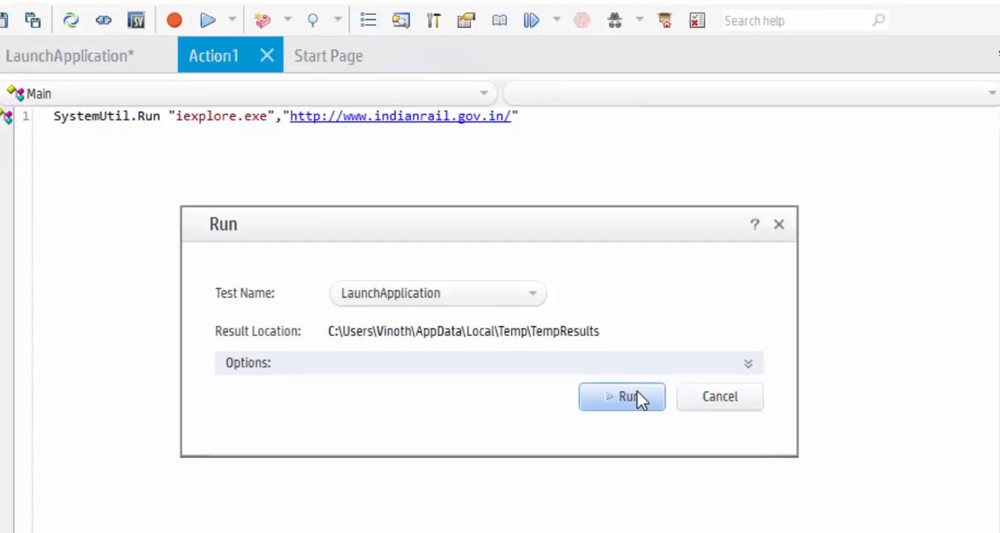
click(622, 397)
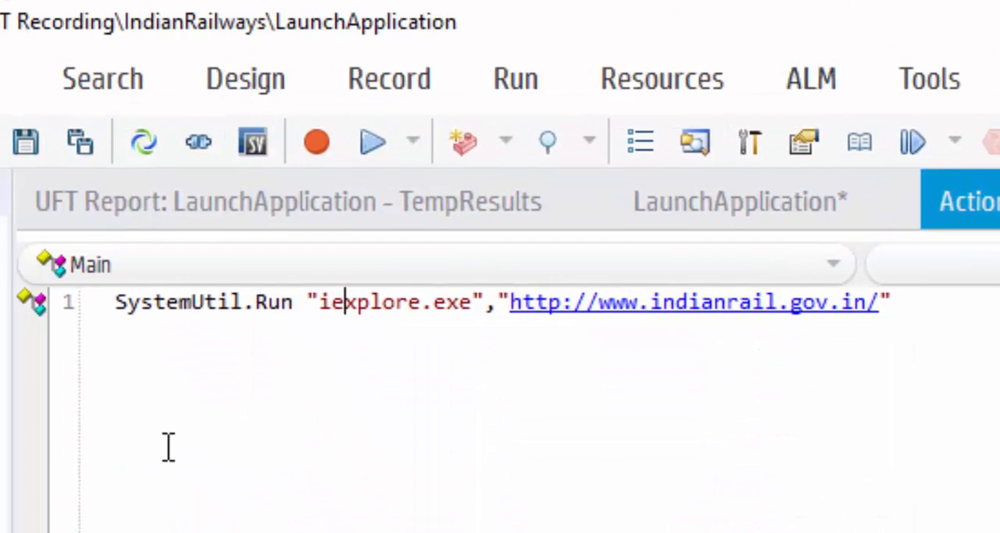
click(245, 77)
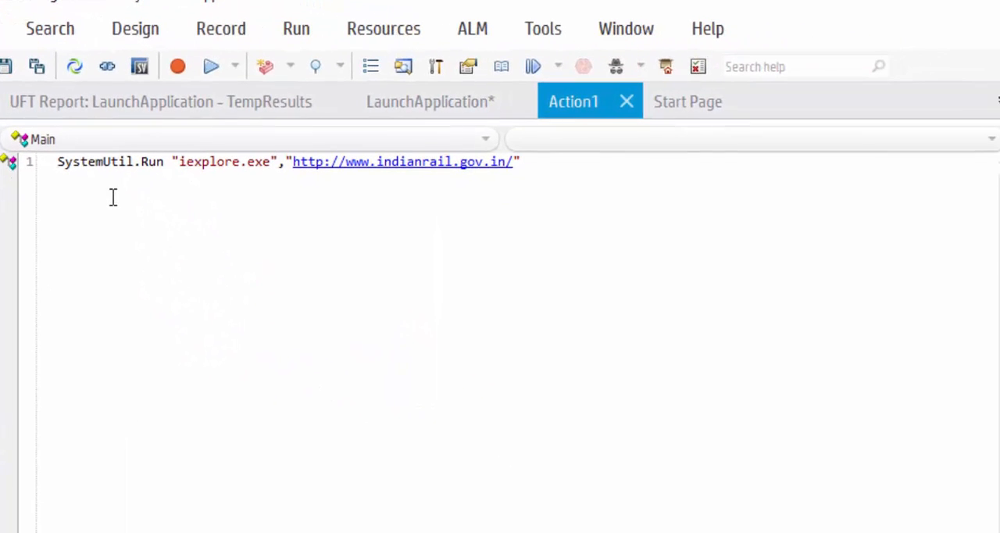
- Insert a call to a new reusable action SeatAvailability at the end of the test
right_click(113, 196)
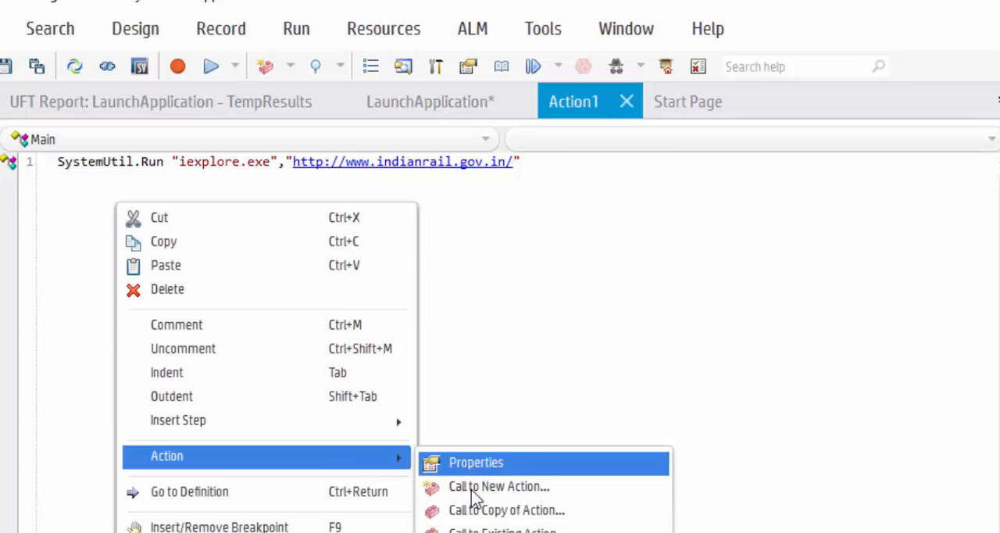
click(498, 486)
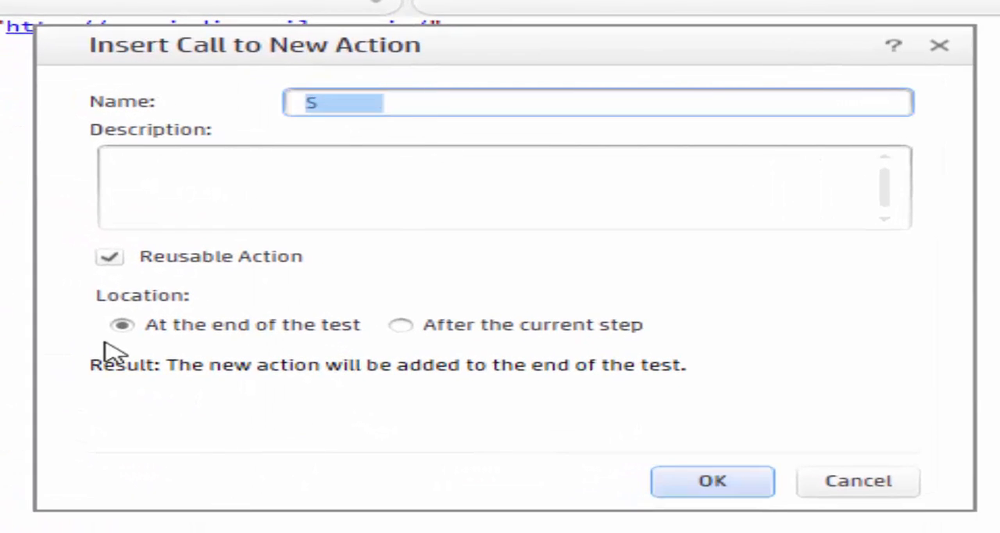
text(eat)
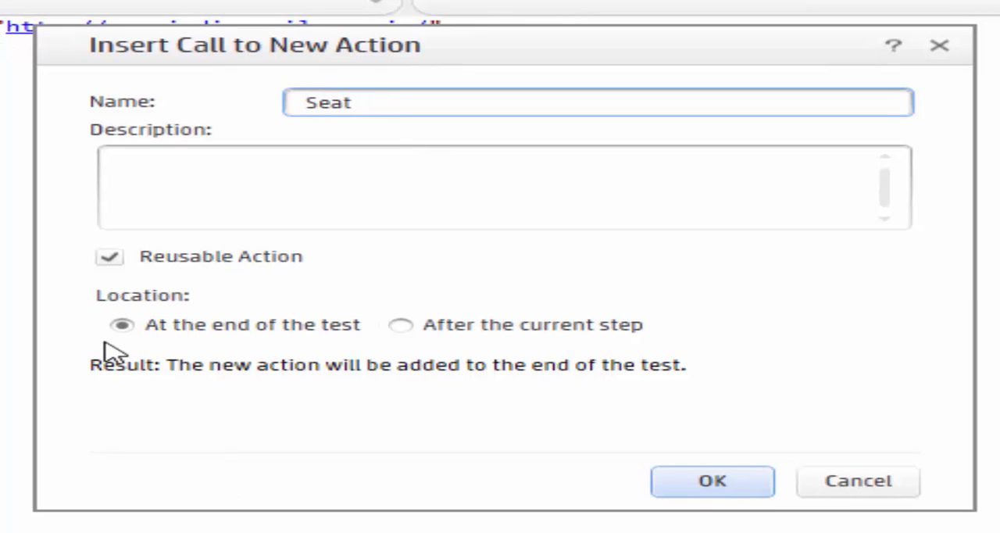
text(Avail)
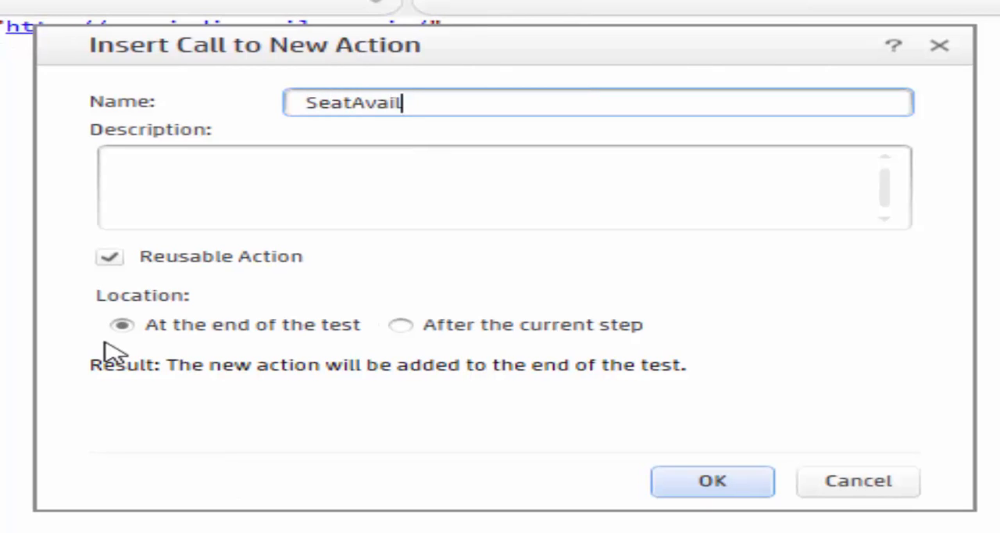
text(ability)
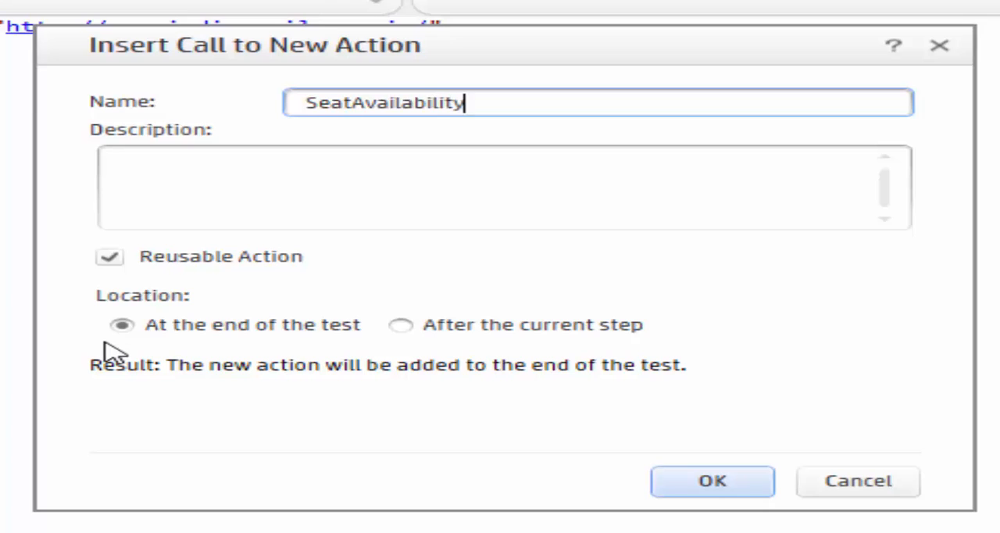
mouse_move(98, 244)
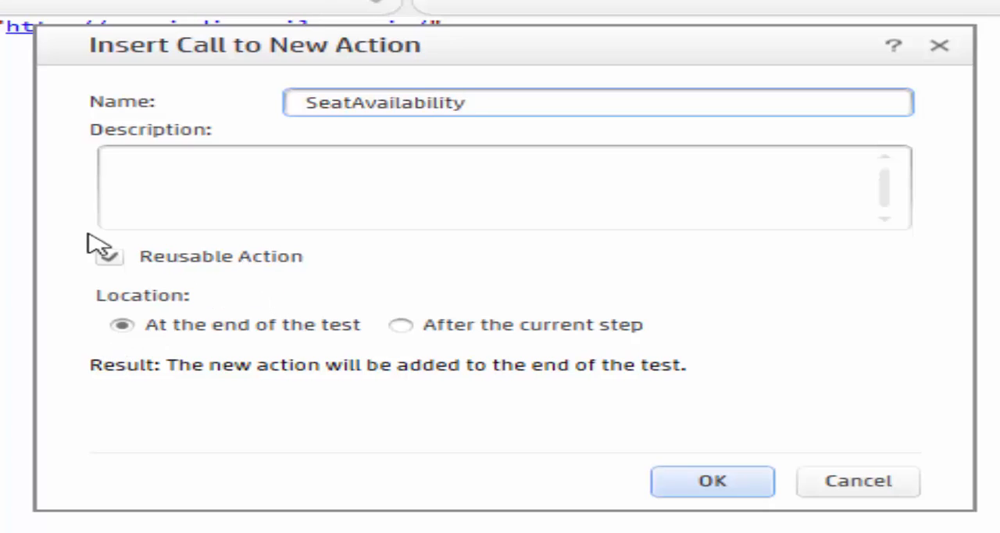
click(108, 256)
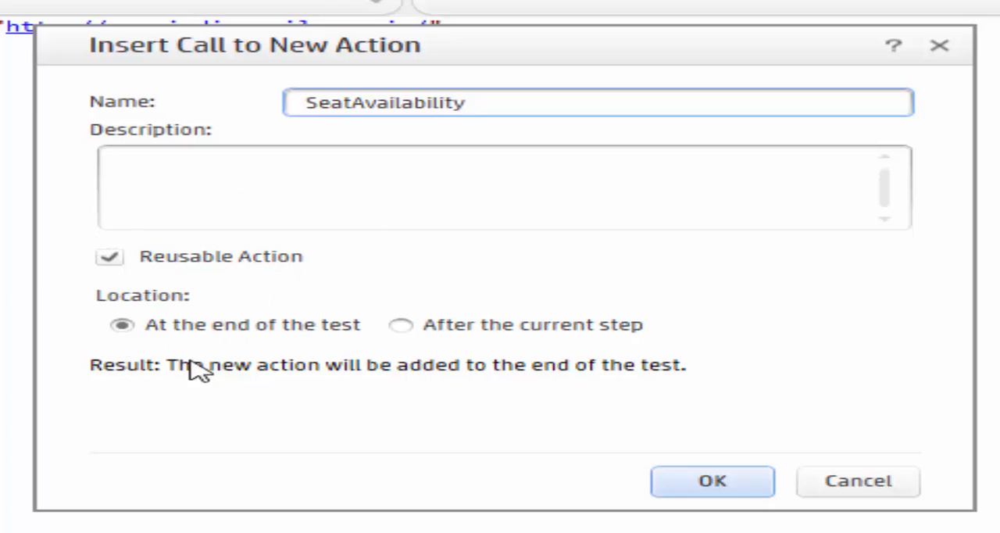
mouse_move(174, 368)
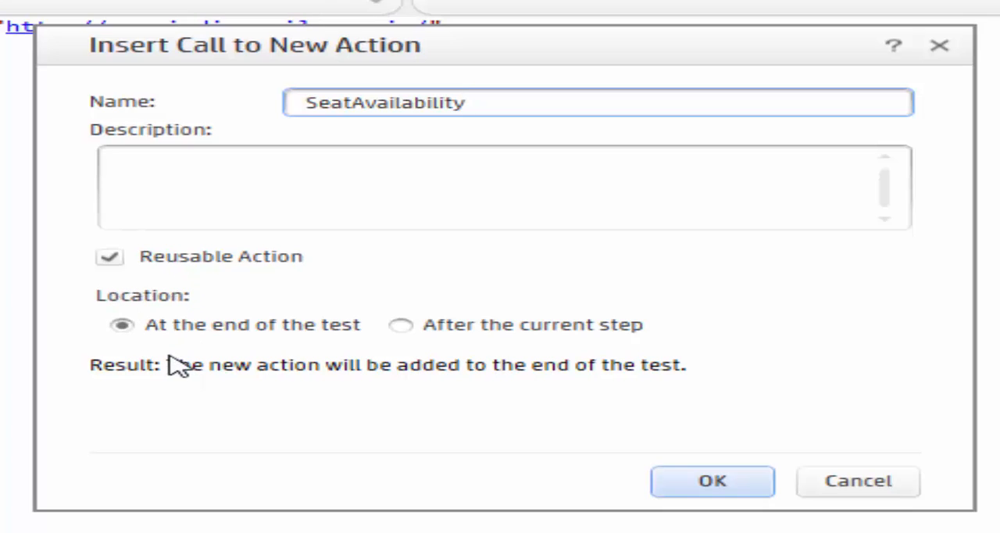
mouse_move(449, 348)
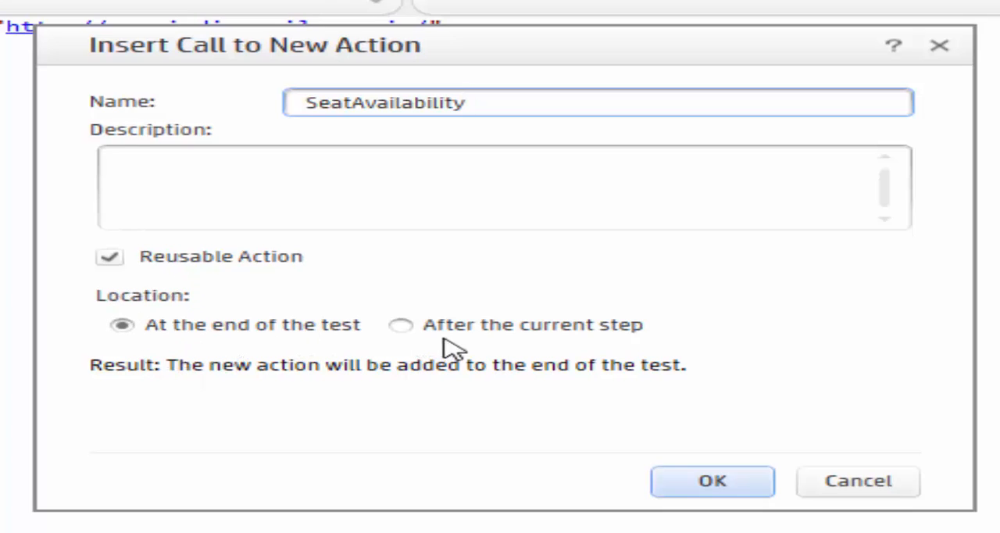
mouse_move(641, 340)
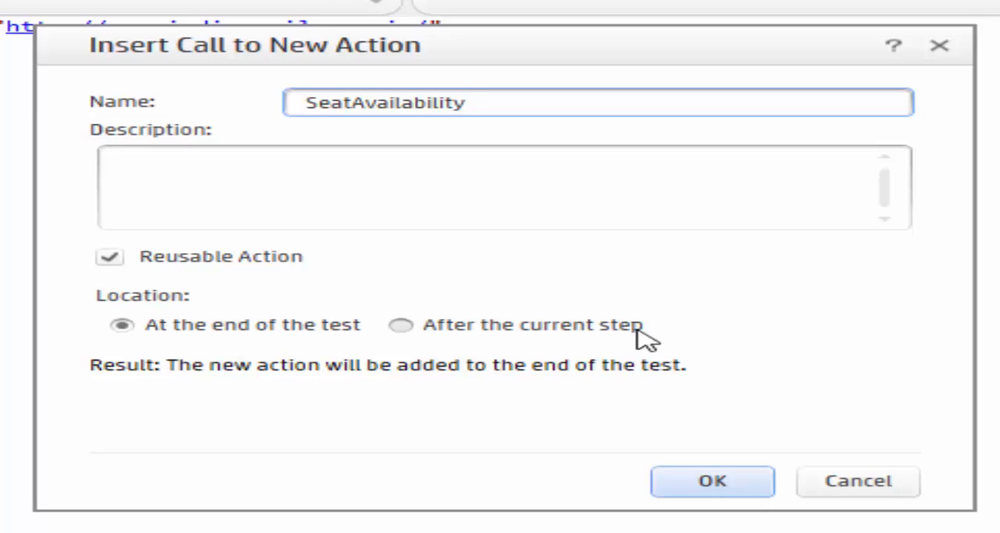
mouse_move(617, 480)
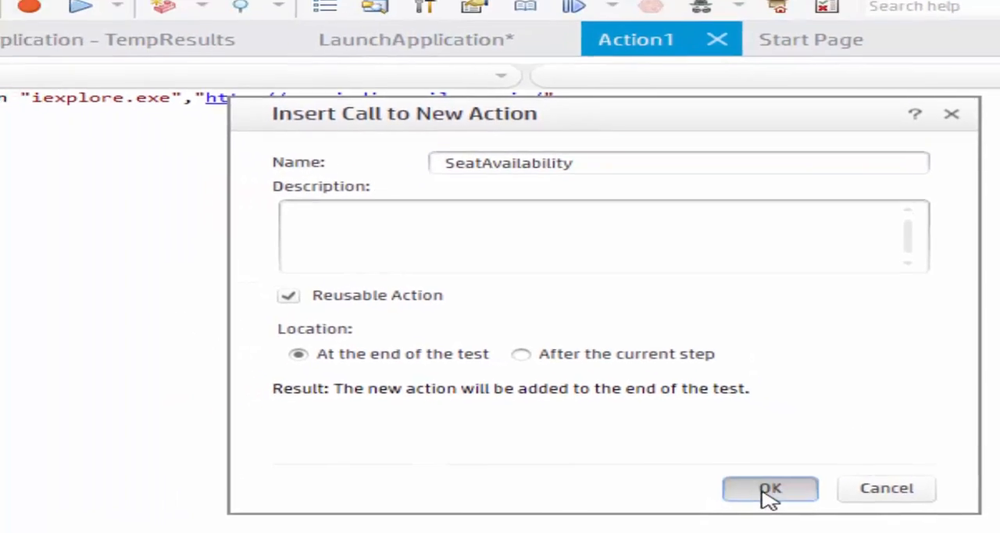
click(770, 488)
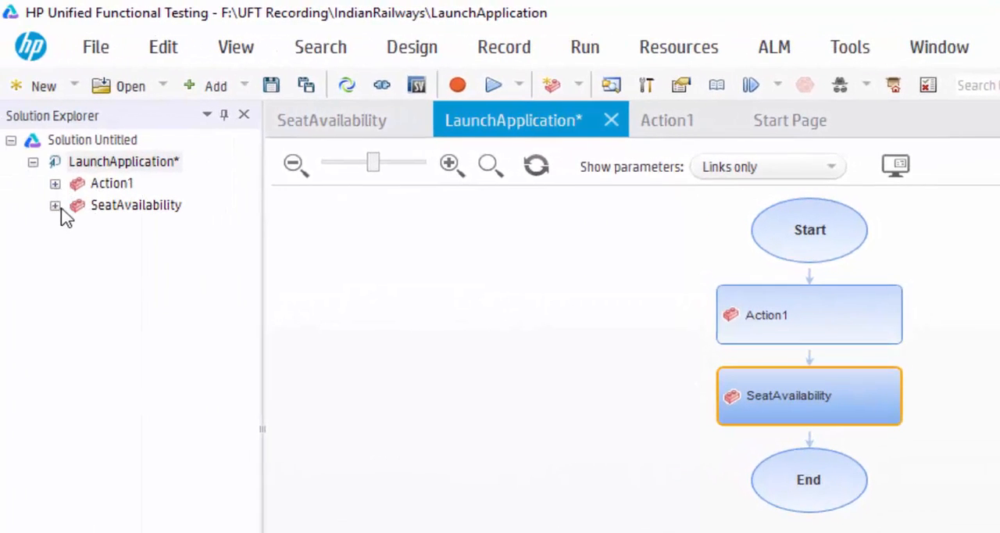
mouse_move(809, 315)
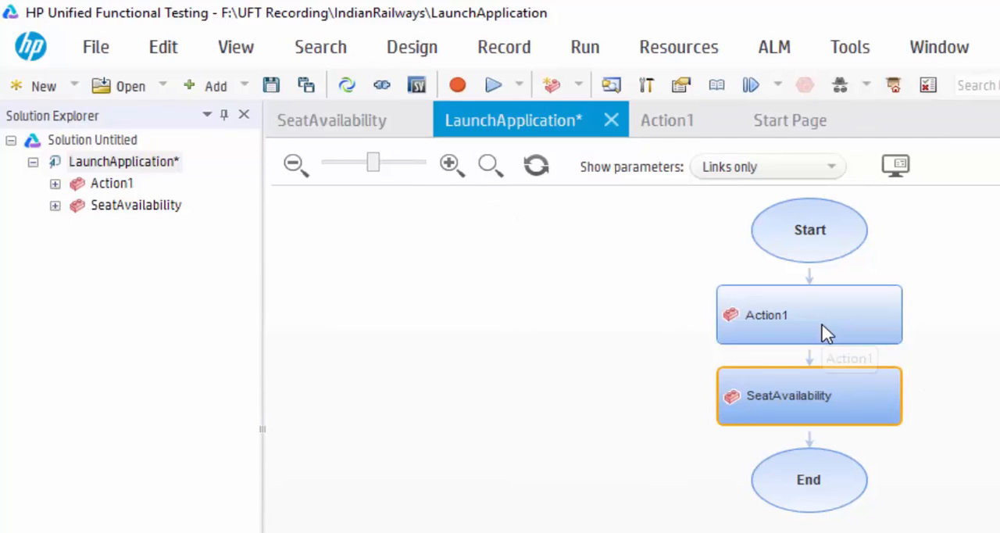
- Rename Action1 to LaunchApplication in Solution Explorer and accept the rename warning
click(809, 314)
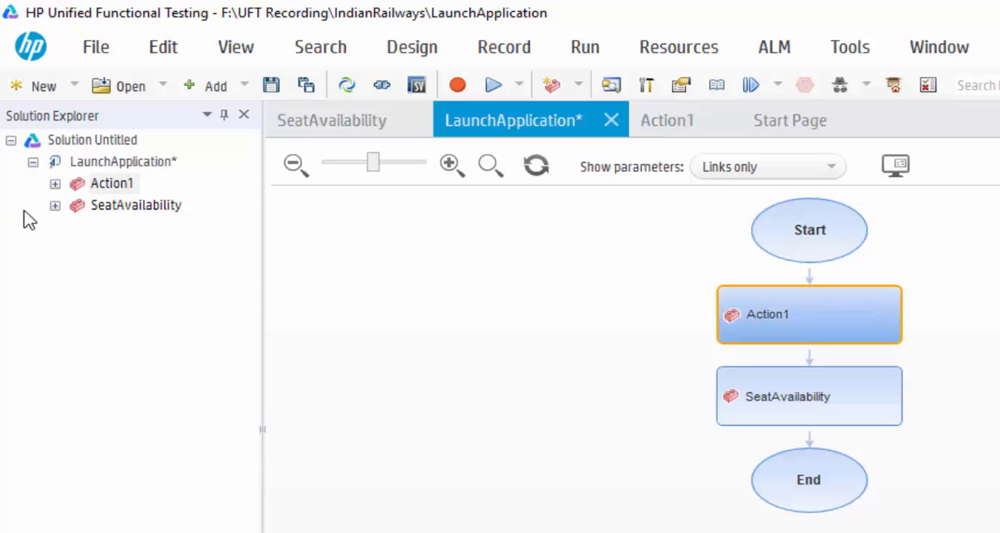
click(112, 183)
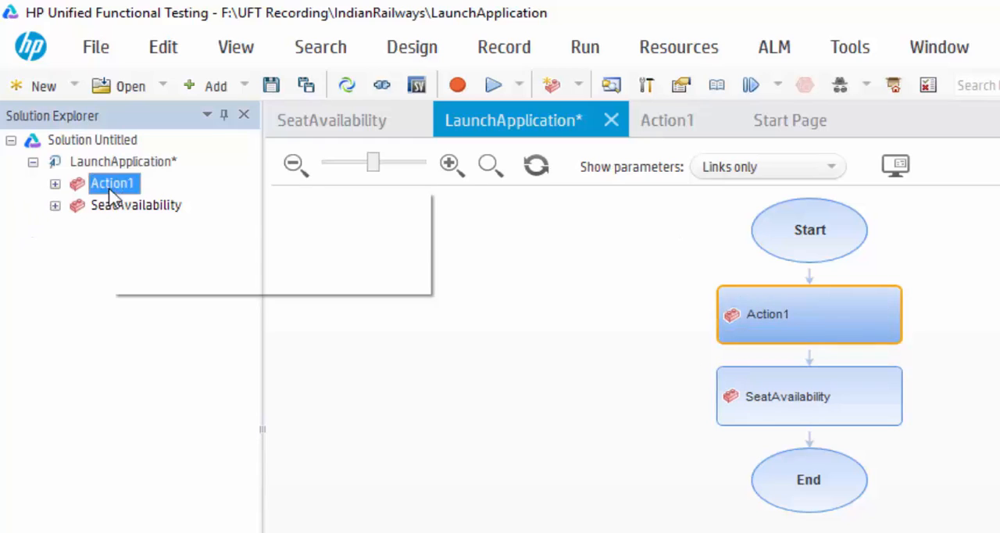
double_click(114, 183)
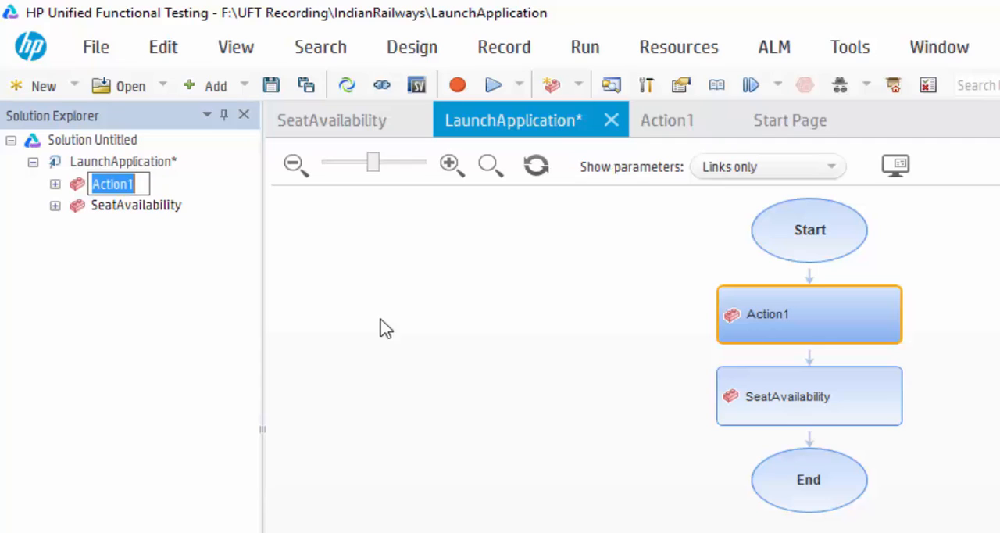
text(Launc)
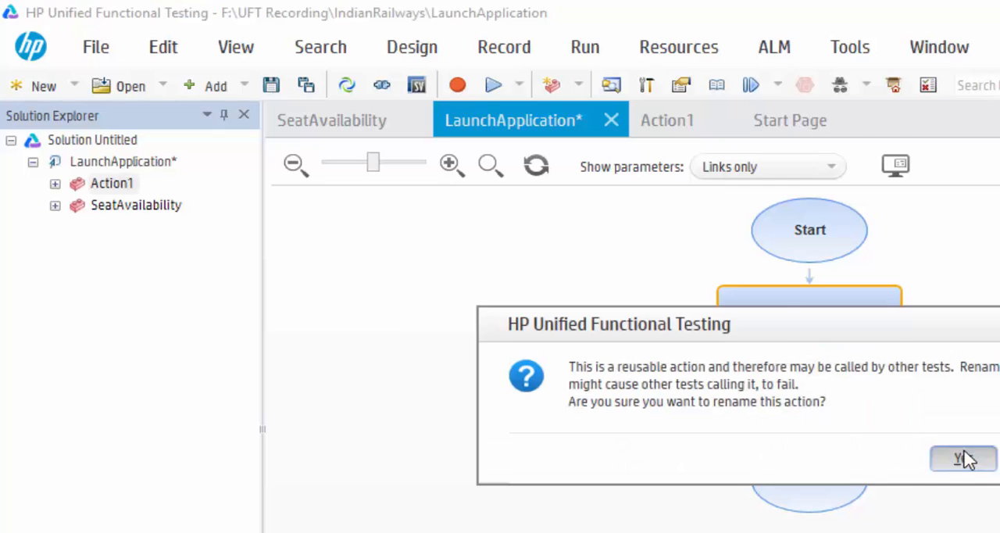
click(963, 458)
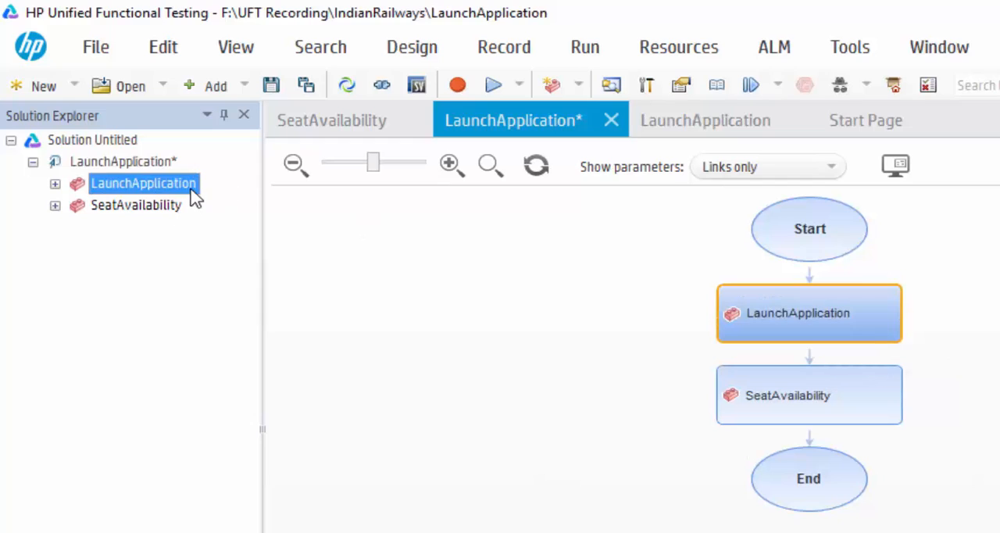
right_click(144, 183)
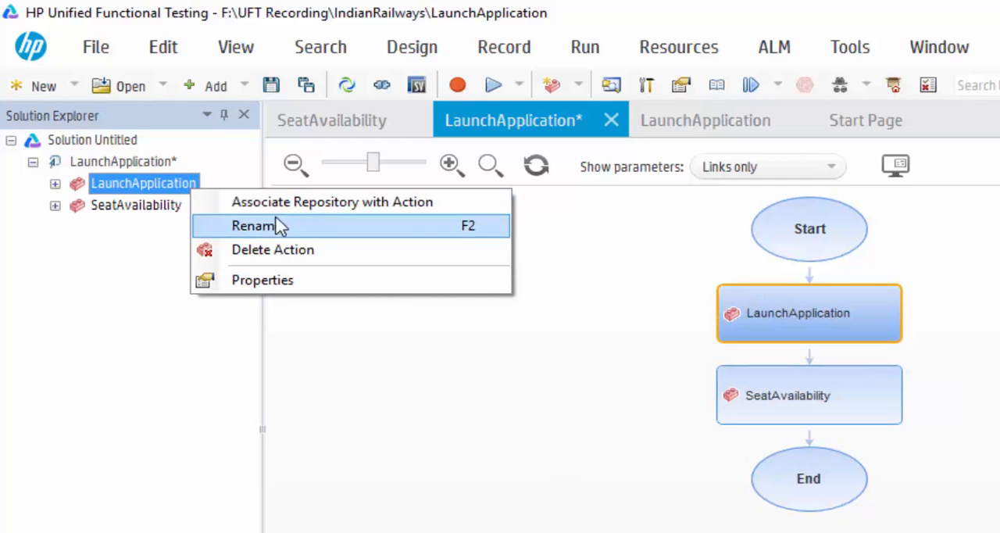
mouse_move(125, 195)
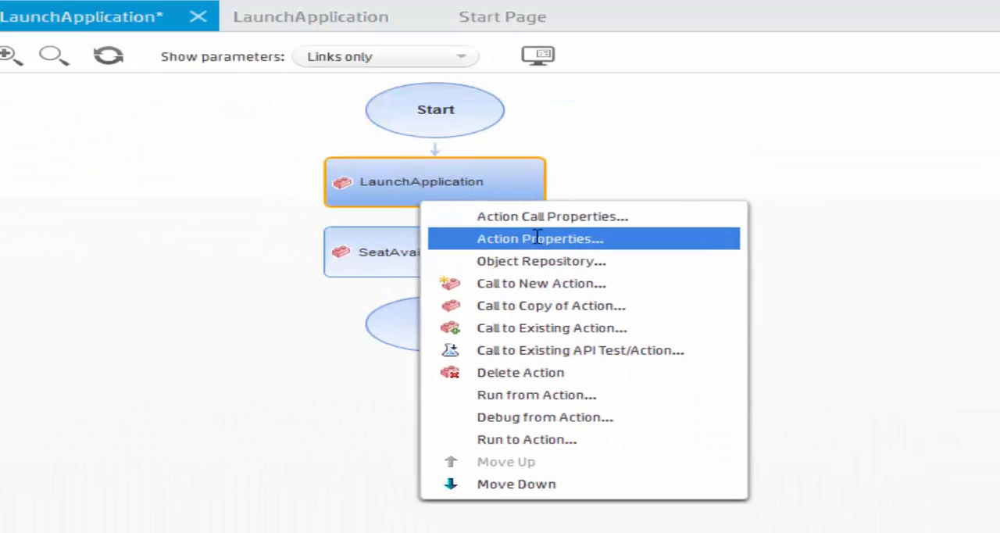
click(538, 239)
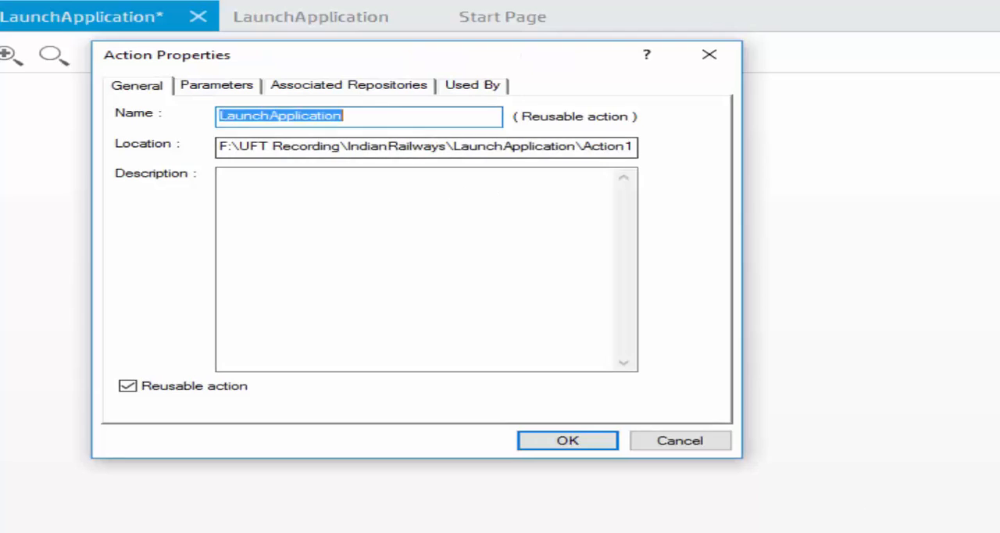
click(567, 440)
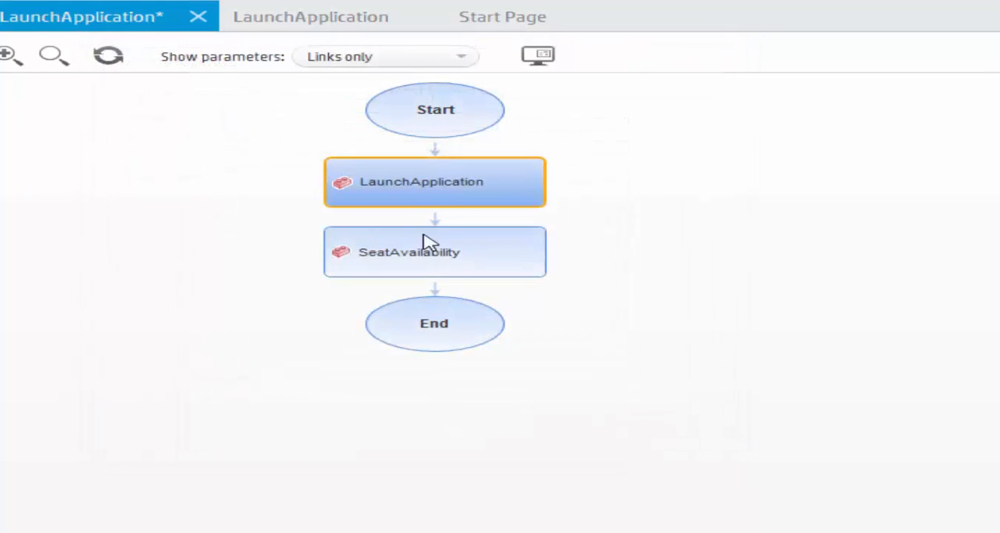
click(435, 250)
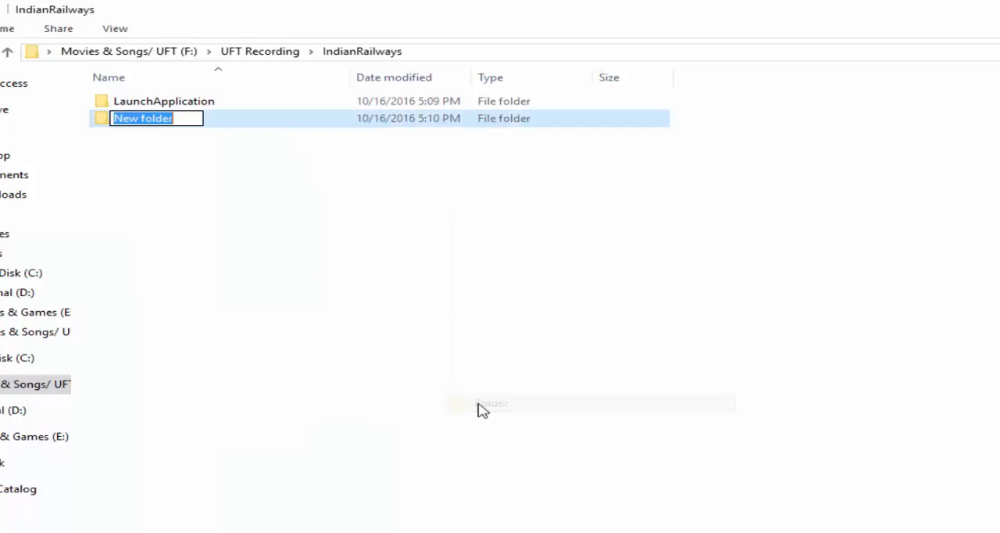
- Name the new folder in IndianRailways ObjectRepository
text(Obje)
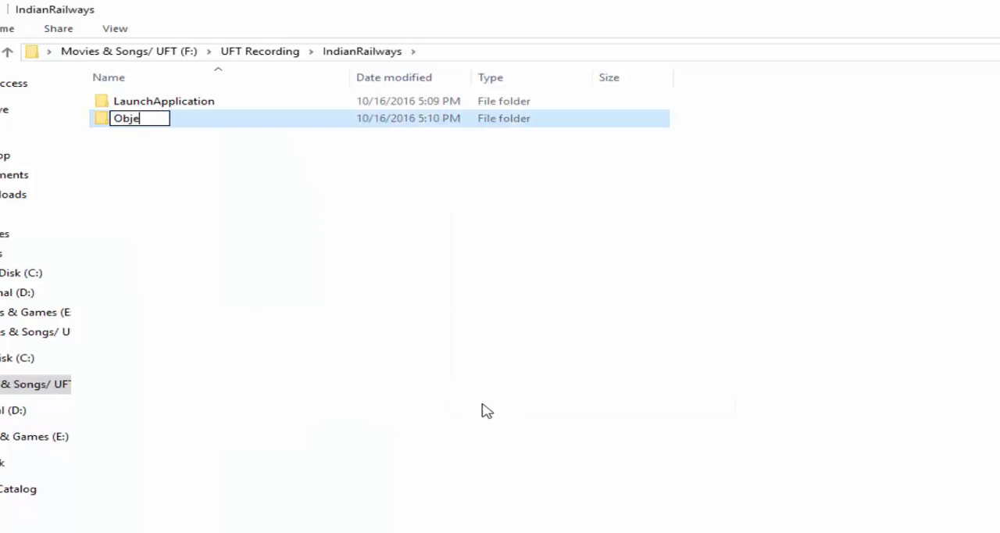
text(ctReposito)
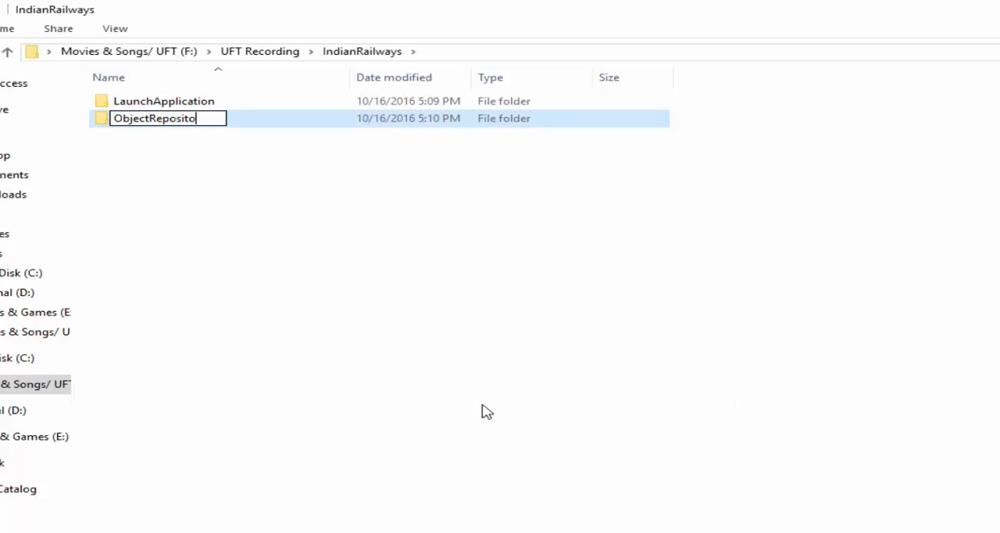
key(Return)
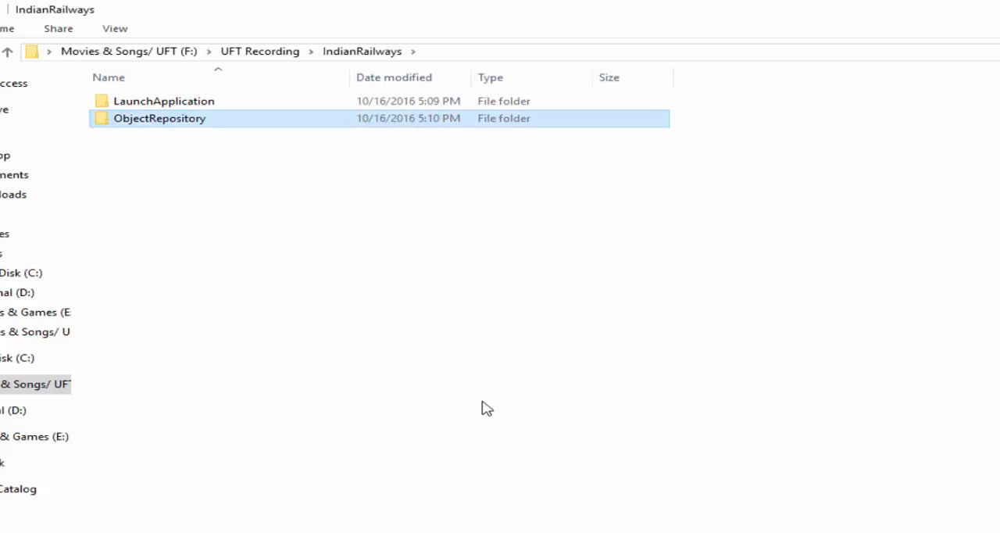
- In Object Repository Manager, capture the Seat Availability link and Train Number input
click(503, 36)
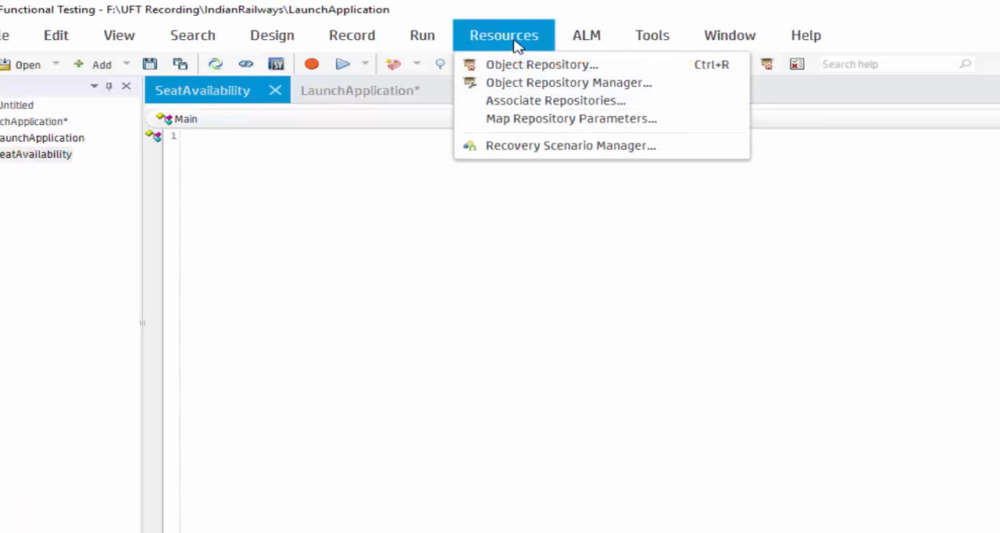
mouse_move(568, 82)
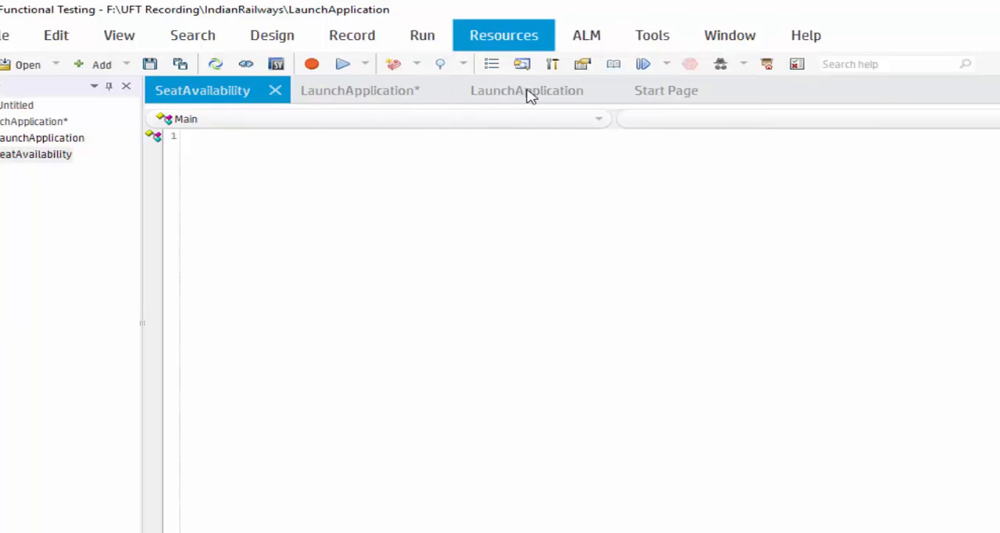
click(503, 35)
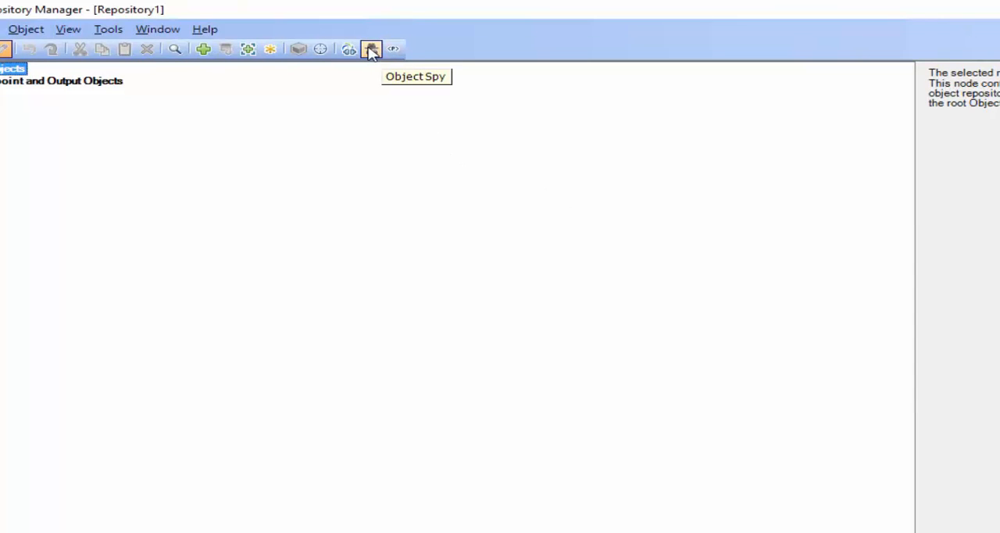
click(371, 48)
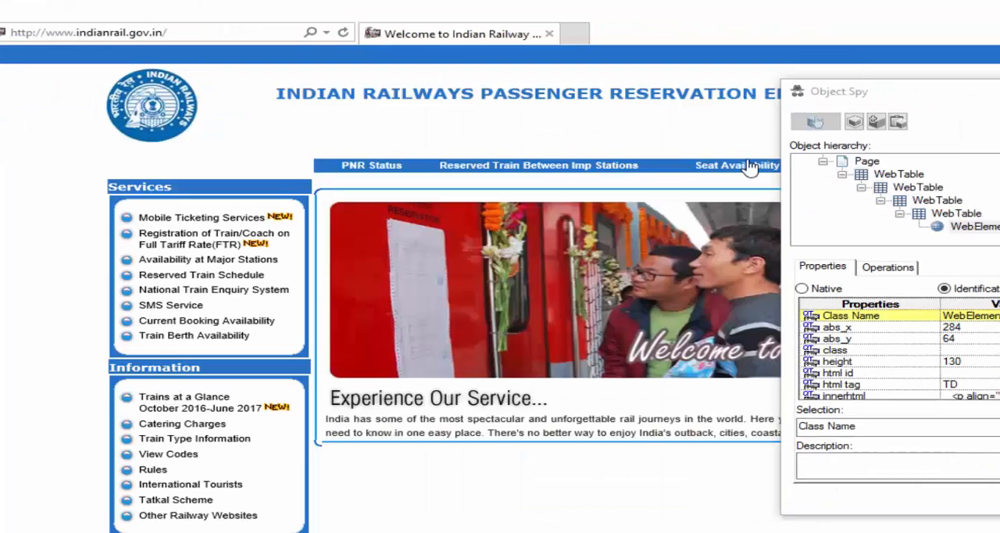
click(736, 165)
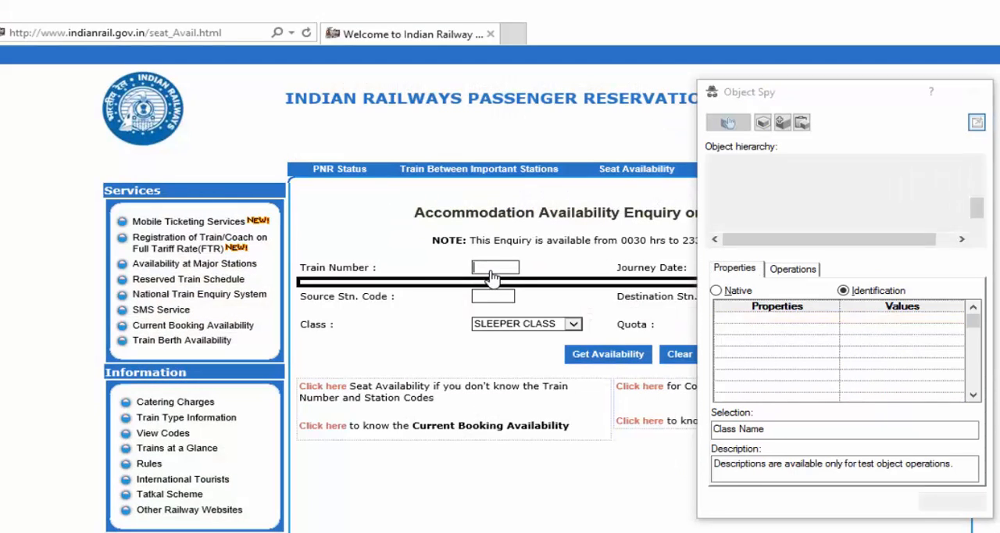
click(495, 267)
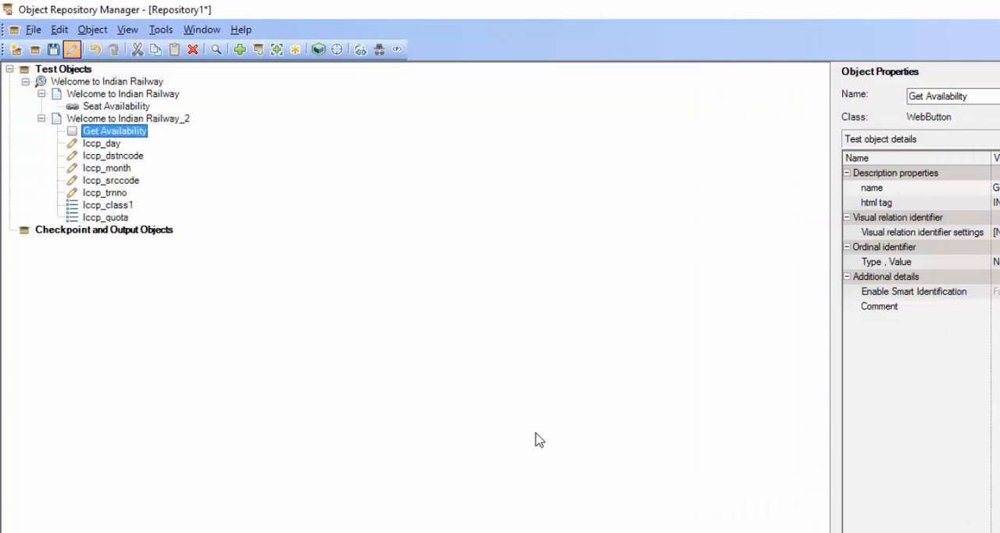
mouse_move(180, 215)
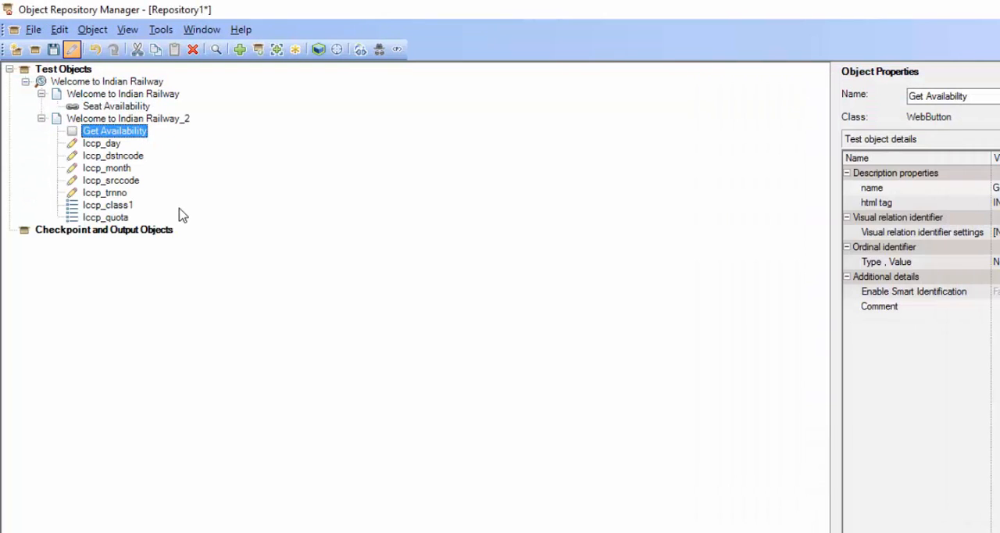
- Save the object repository as IndianRailways.tsr
click(107, 204)
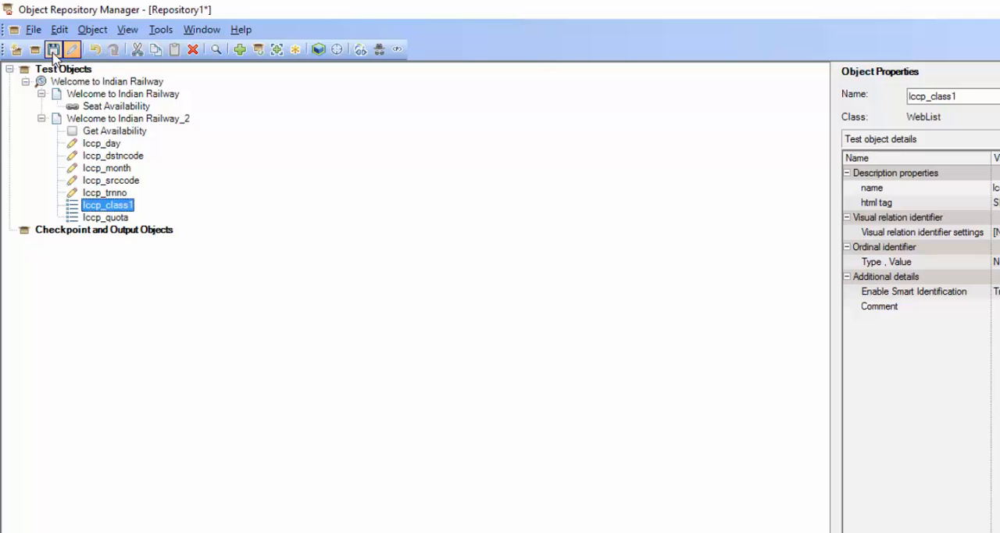
click(53, 49)
text(IndianRailways)
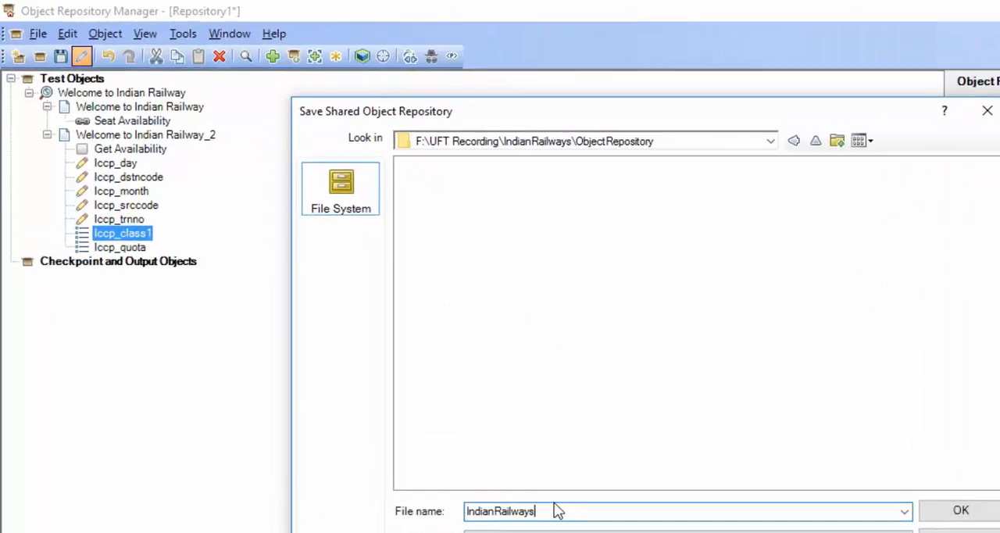
click(960, 509)
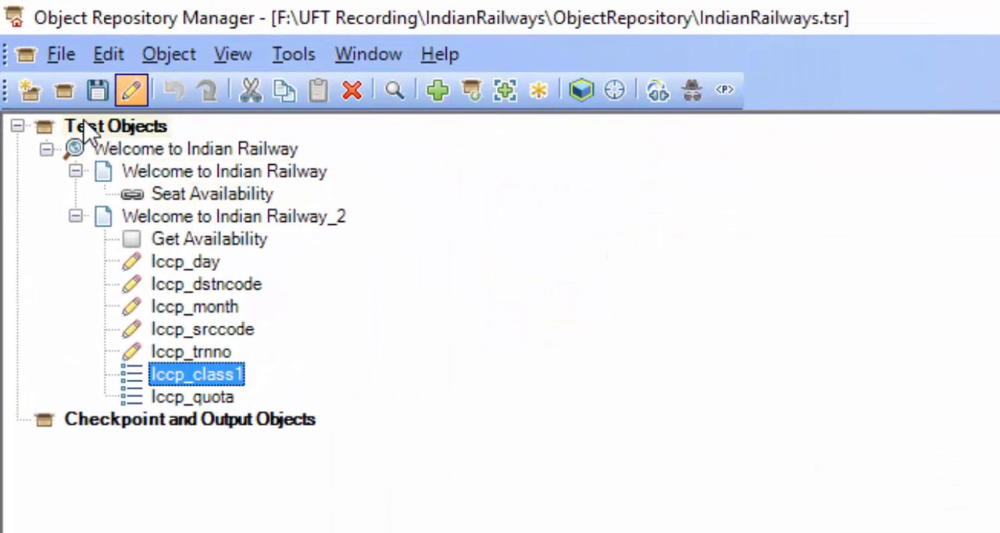
mouse_move(262, 285)
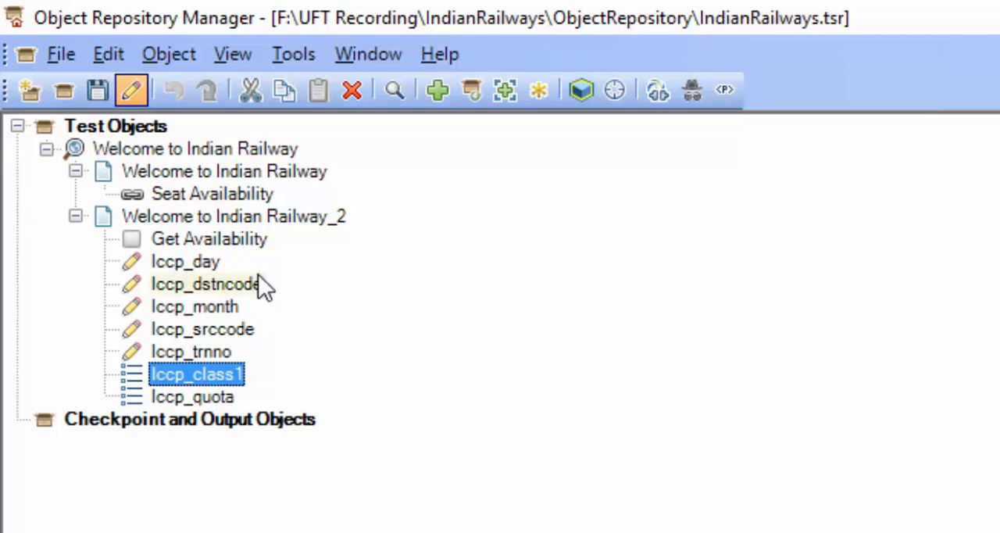
- Change the Welcome to Indian Railway browser's ordinal identifier from CreationTime to None
click(234, 216)
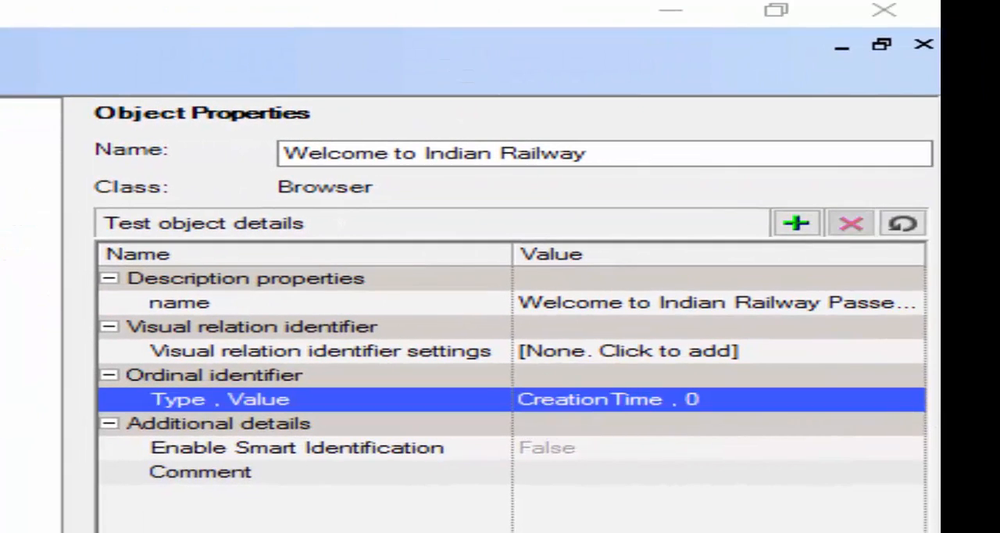
click(601, 399)
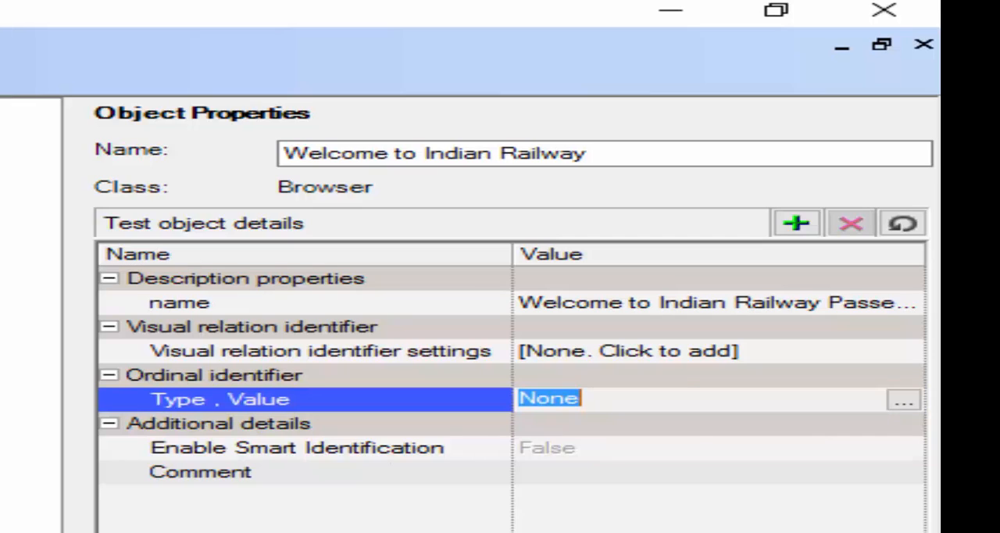
mouse_move(895, 422)
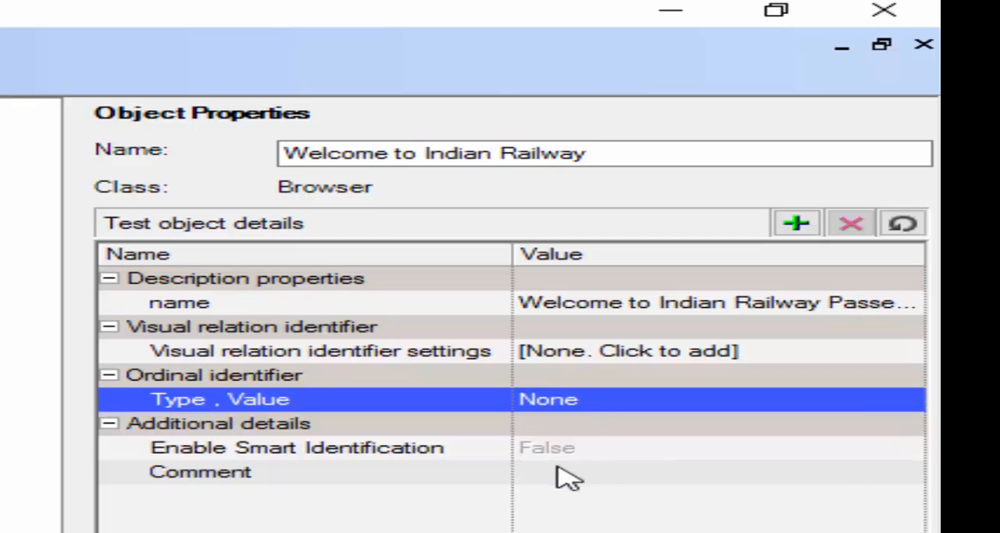
mouse_move(707, 348)
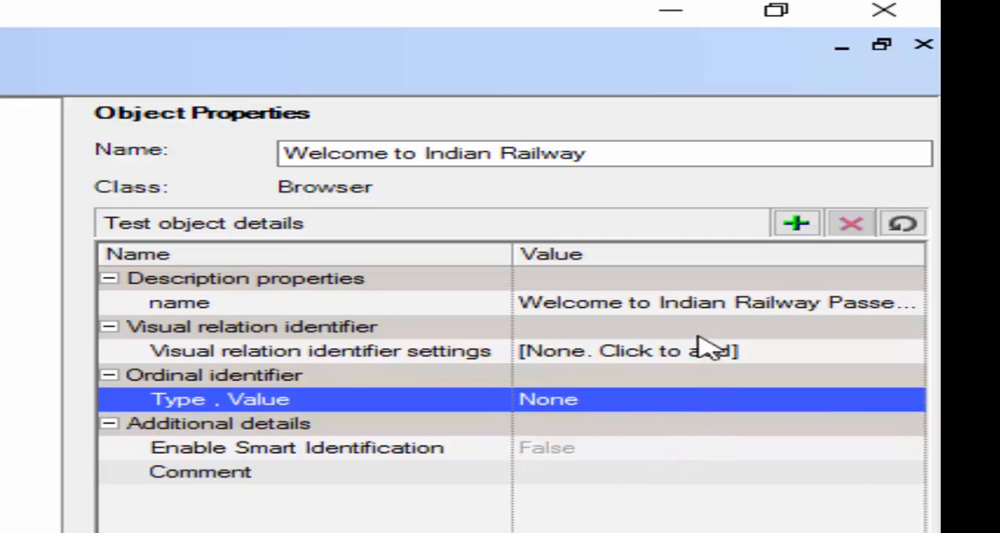
mouse_move(708, 347)
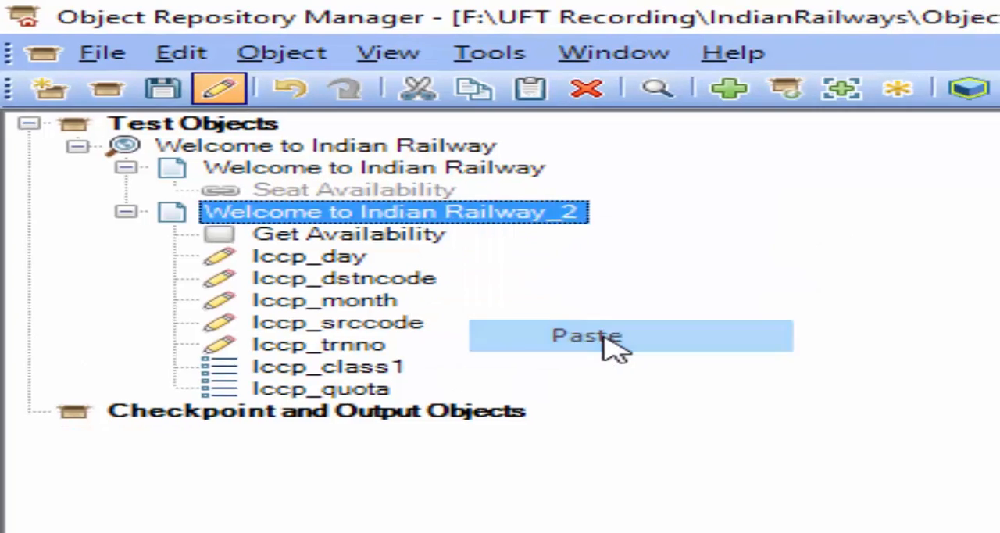
- Paste Seat Availability under Welcome to Indian Railway_2 and delete the empty first page
click(585, 336)
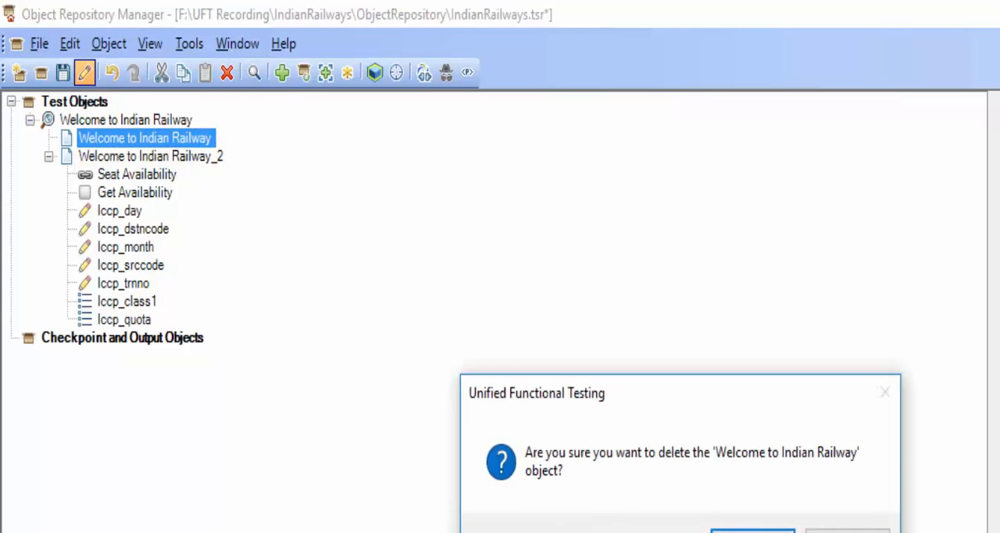
click(752, 529)
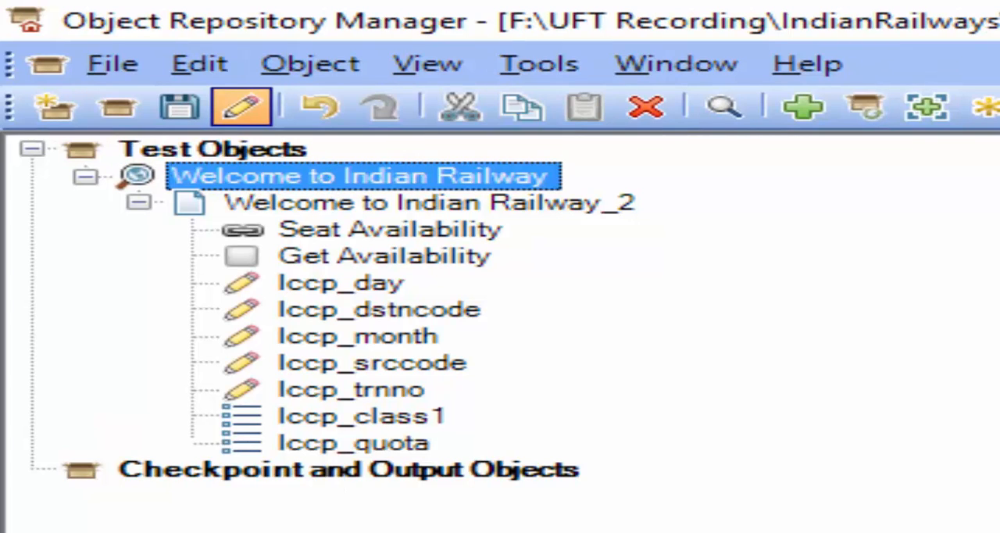
click(389, 229)
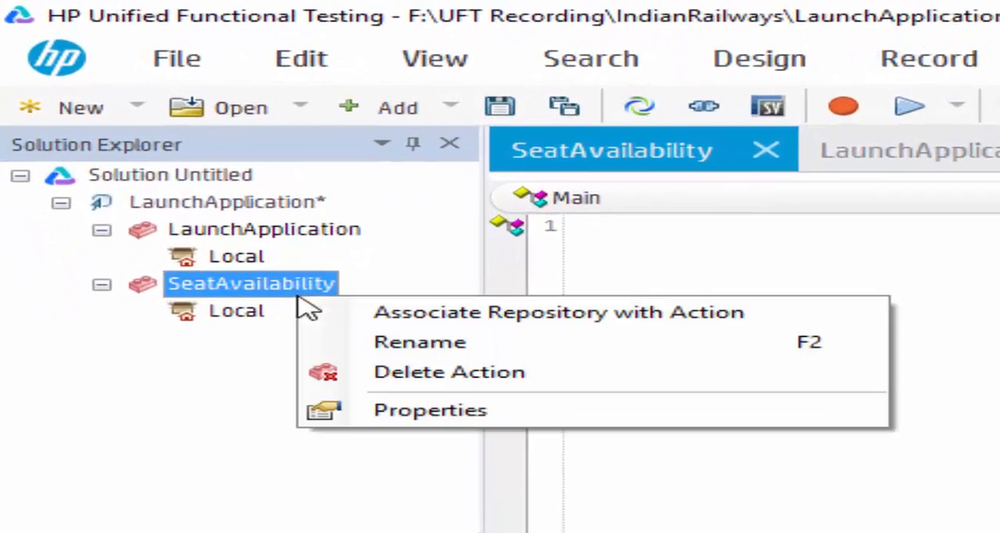
- Associate the IndianRailways.tsr repository with the SeatAvailability action
click(558, 312)
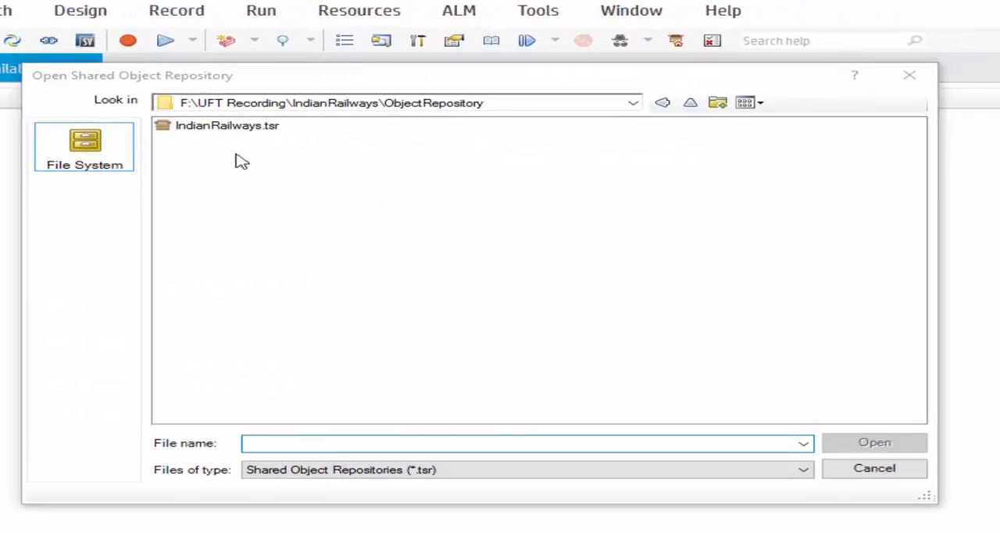
click(227, 125)
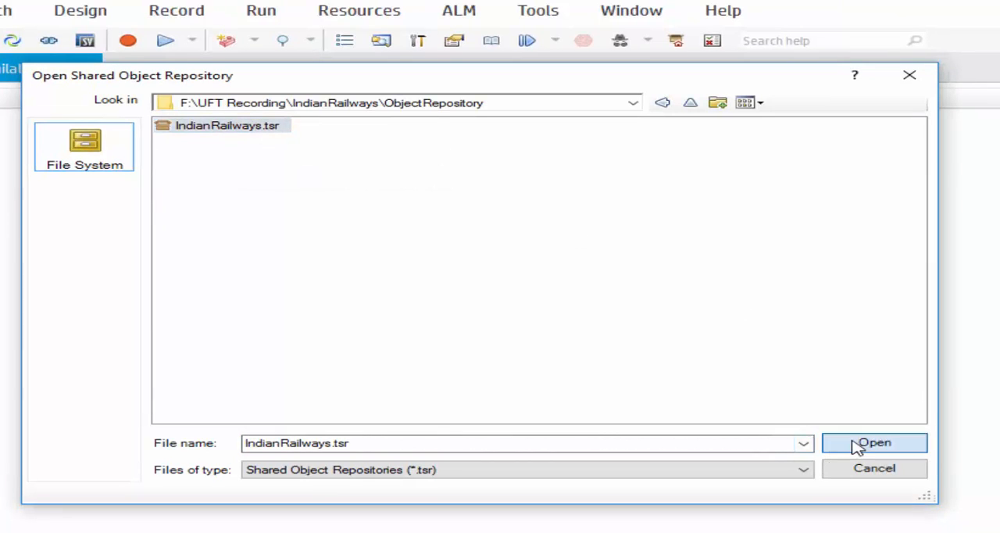
click(874, 442)
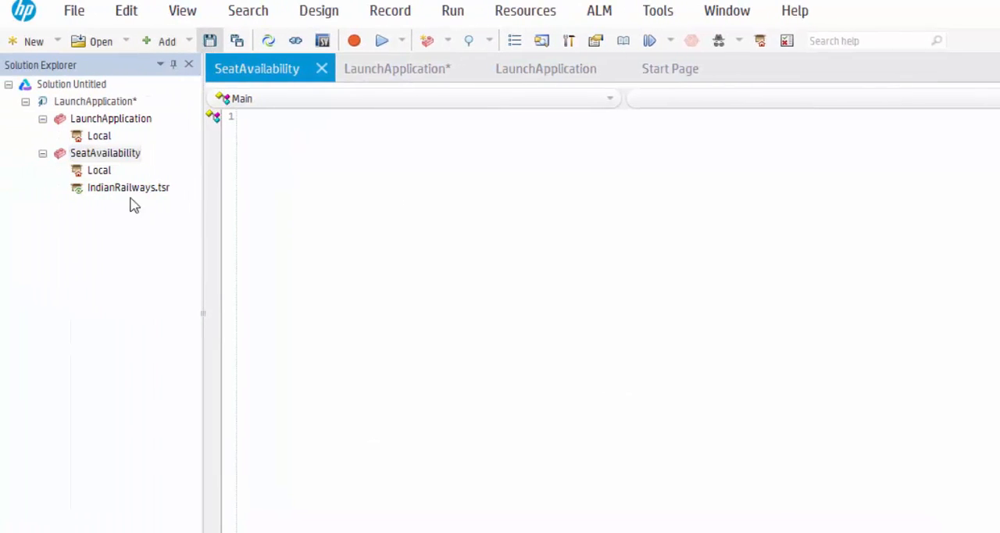
- Save the test and browse the SeatAvailability page objects in the IndianRailways repository
click(127, 187)
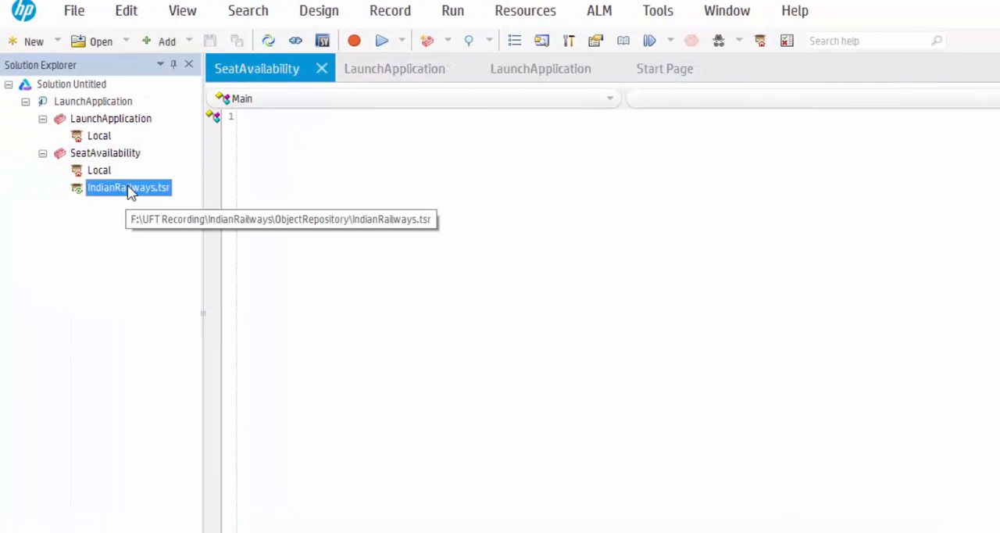
double_click(128, 187)
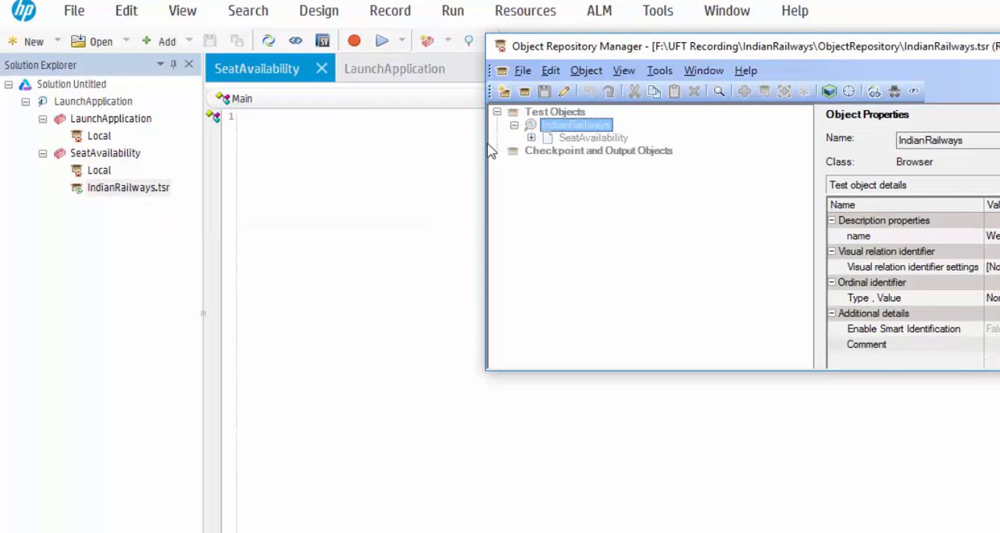
click(548, 137)
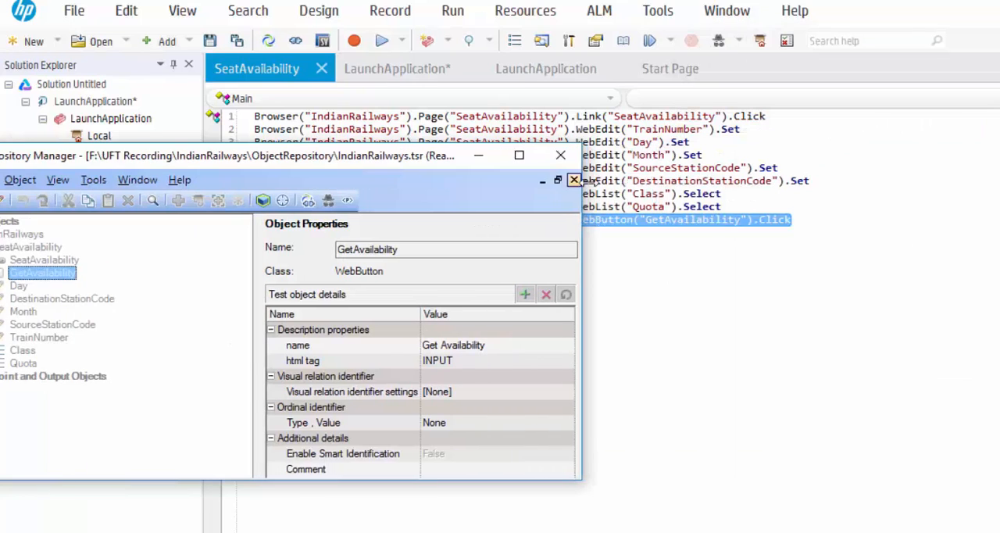
click(575, 180)
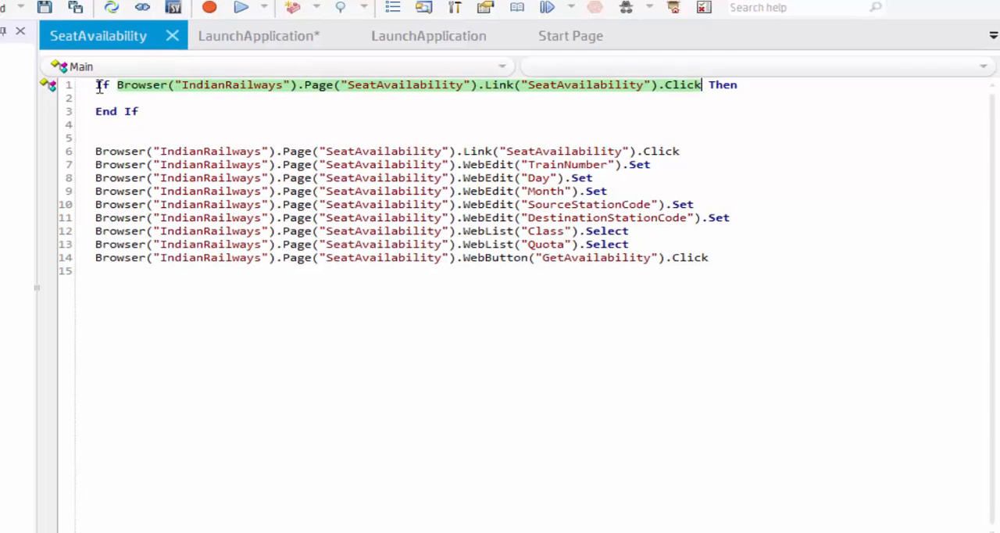
- Wrap SeatAvailability steps in If ...Exist(3) checks and enter 12673, 19, 12, MAS, CBE
key(Backspace)
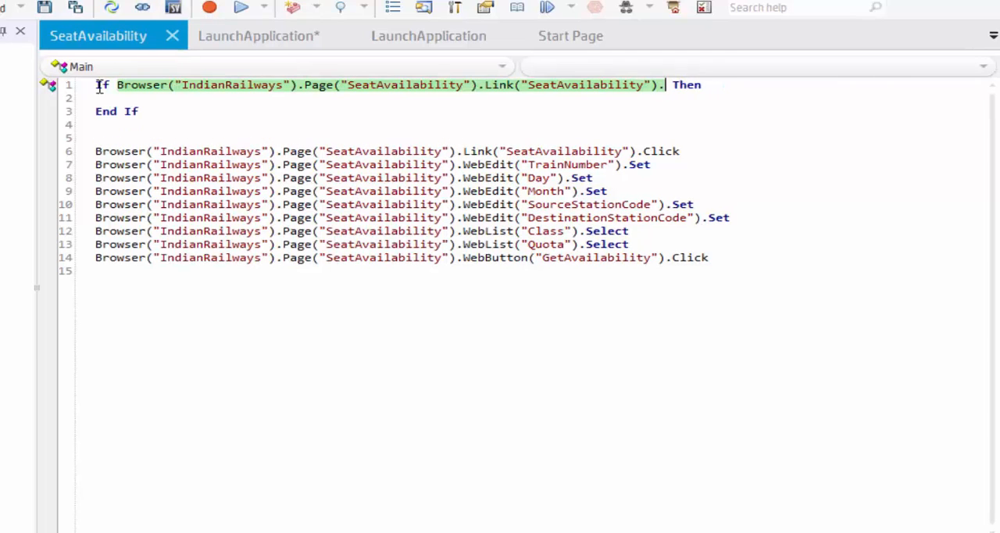
text(Exist()
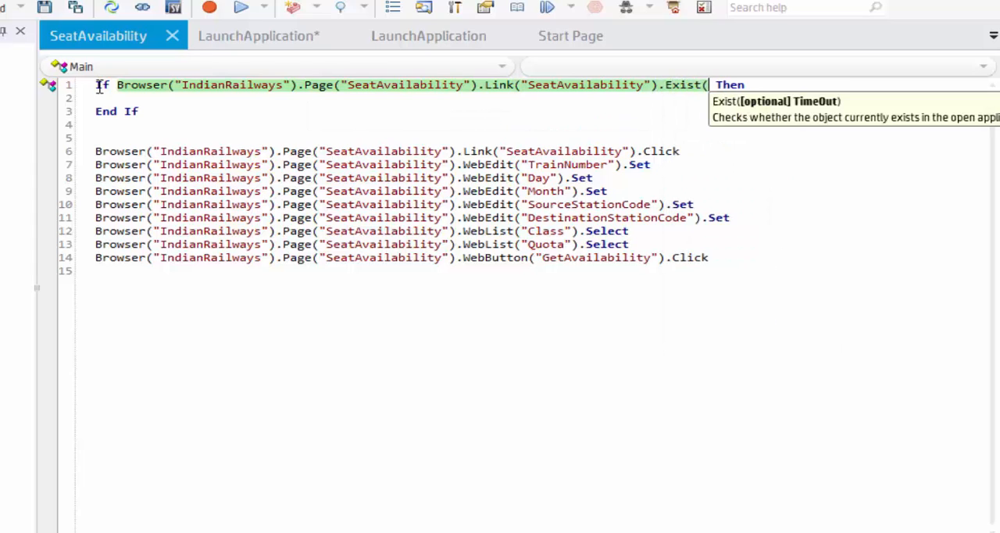
text(5)
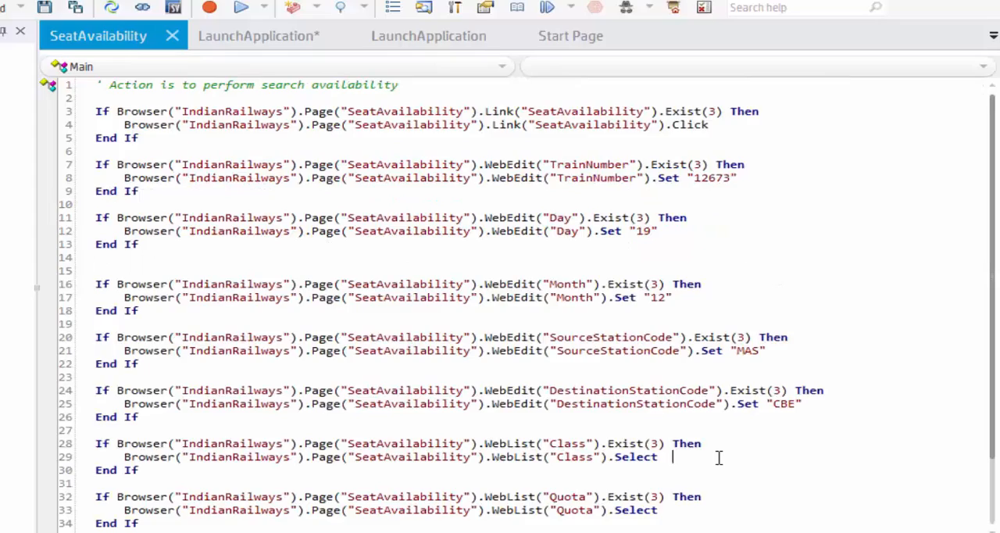
scroll(down, 3)
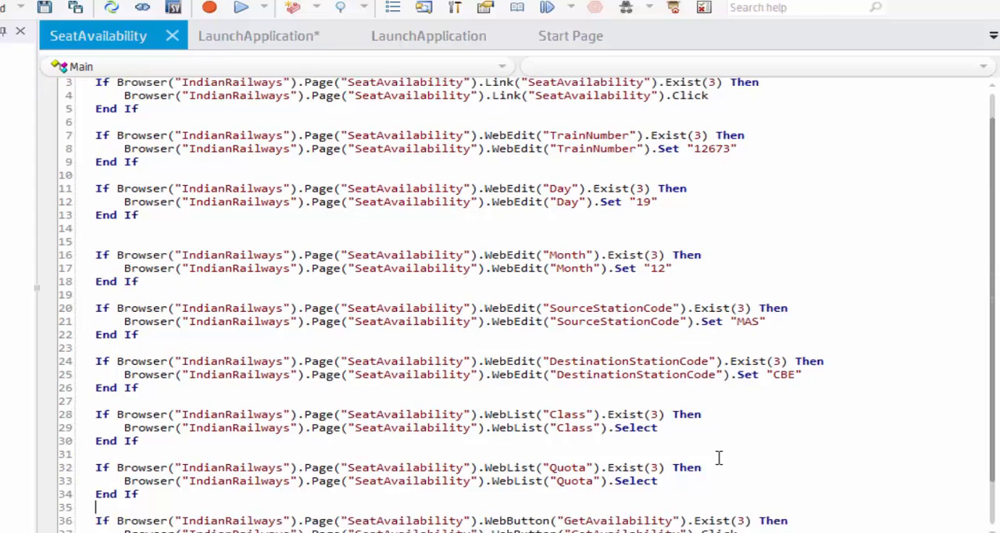
scroll(down, 3)
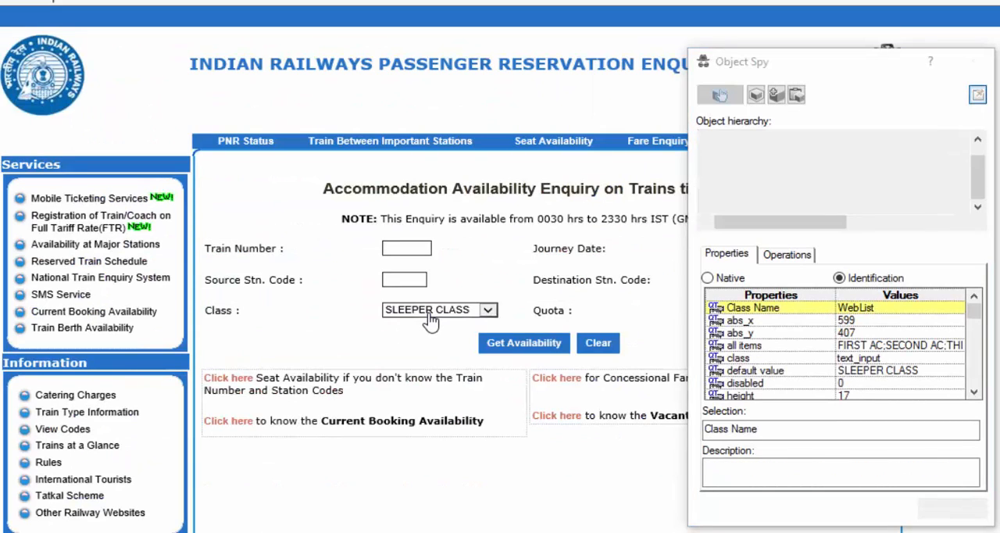
- Paste the semicolon-separated classes, FIRST AC through SECOND SEATING, below Step 5
click(719, 94)
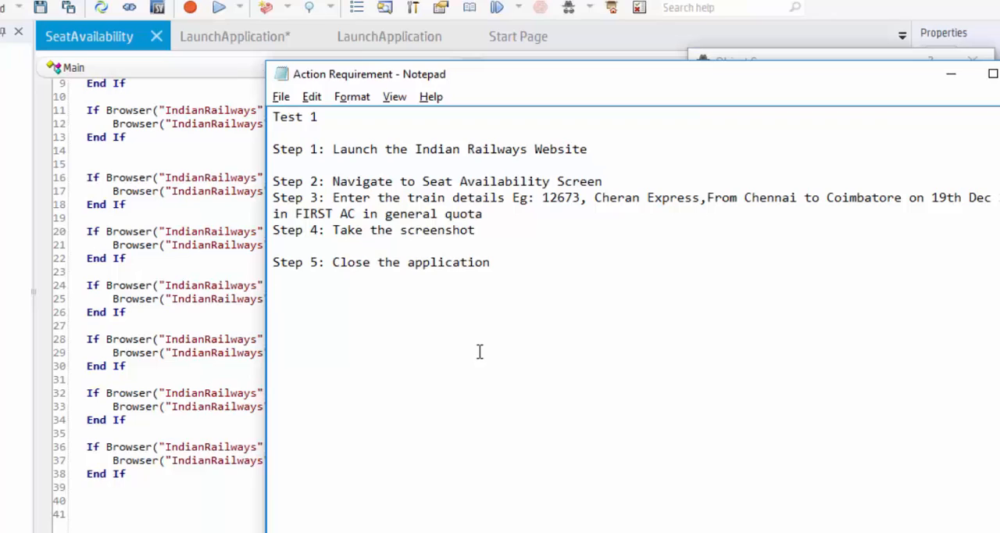
text(FIRST AC;SECOND AC;THIRD AC;3 AC Economy;AC CHAIR CAR;FIRST CLASS;SLEEPER CLASS;SECOND SEATING)
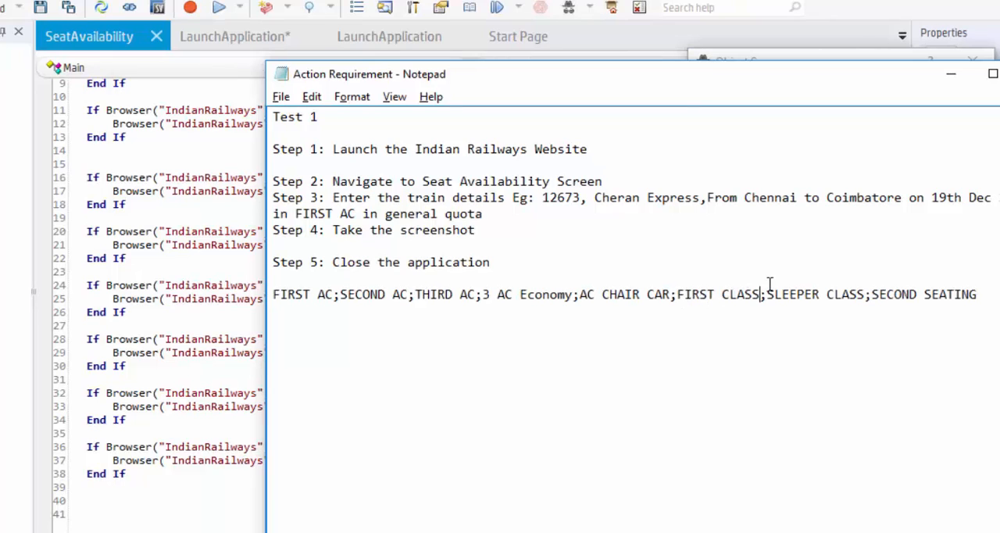
mouse_move(422, 321)
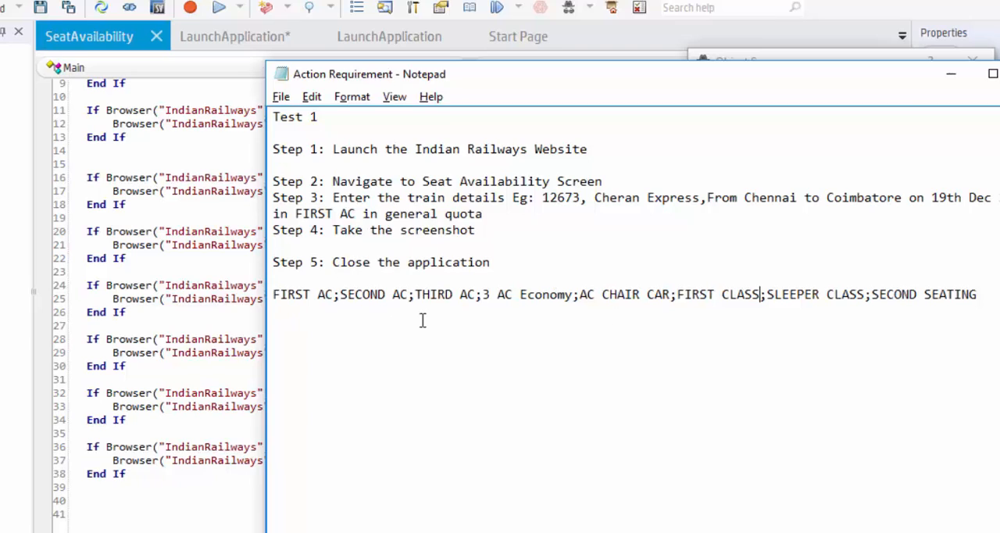
mouse_move(454, 500)
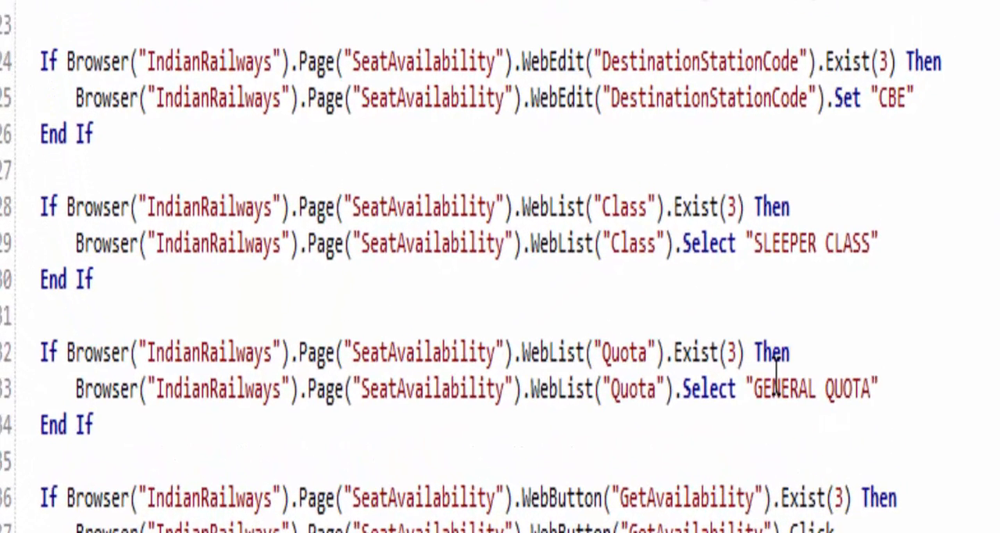
- Run the SeatAvailability action from its first line using Run from Step
scroll(up, 3)
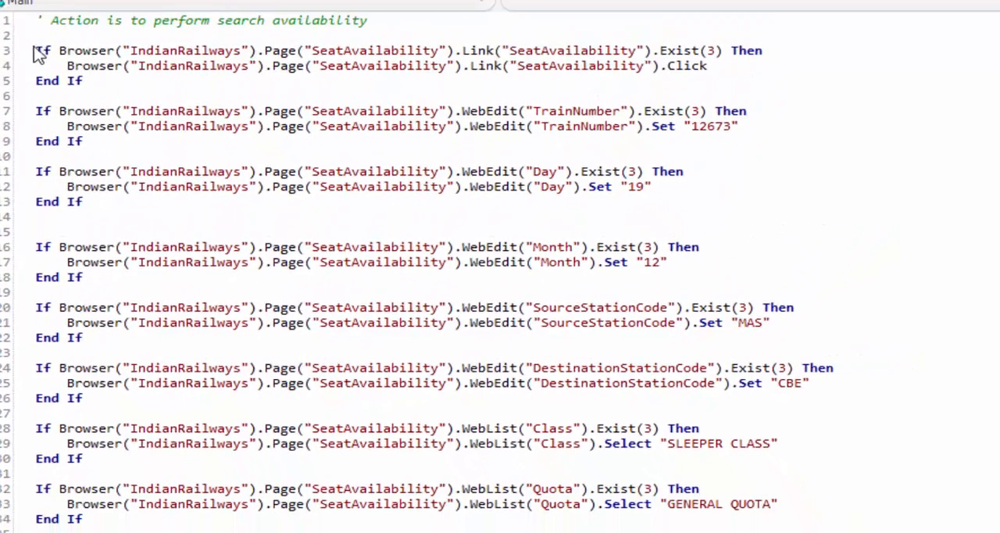
right_click(62, 38)
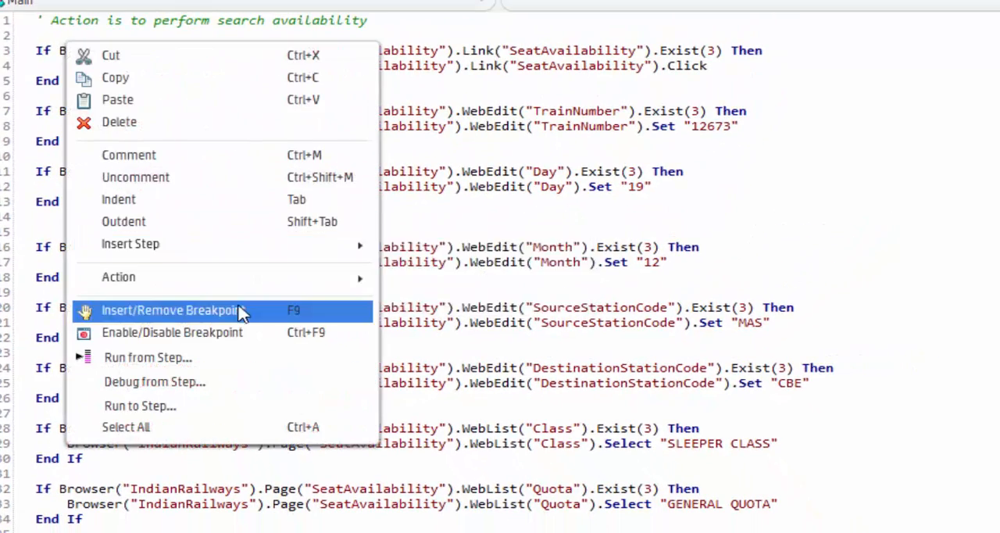
mouse_move(211, 367)
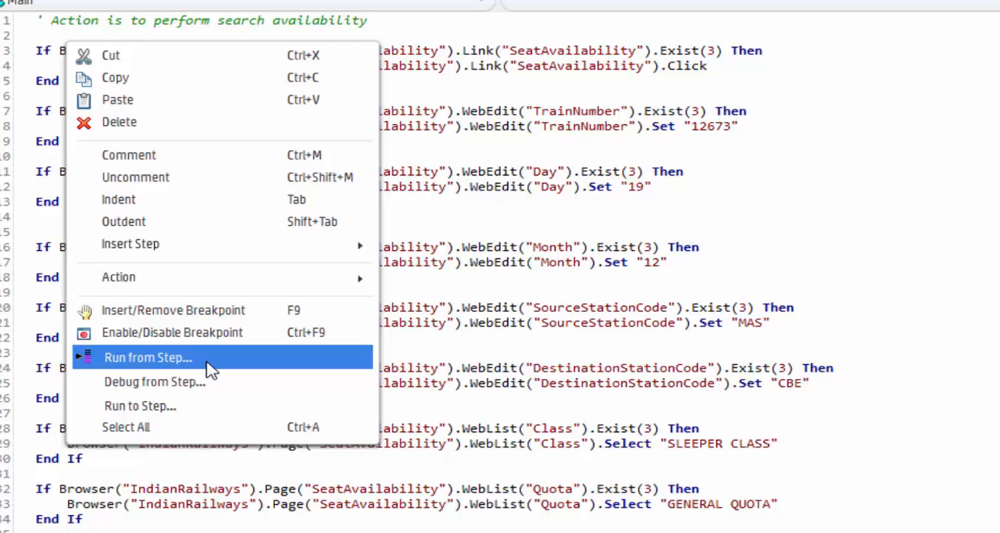
click(147, 358)
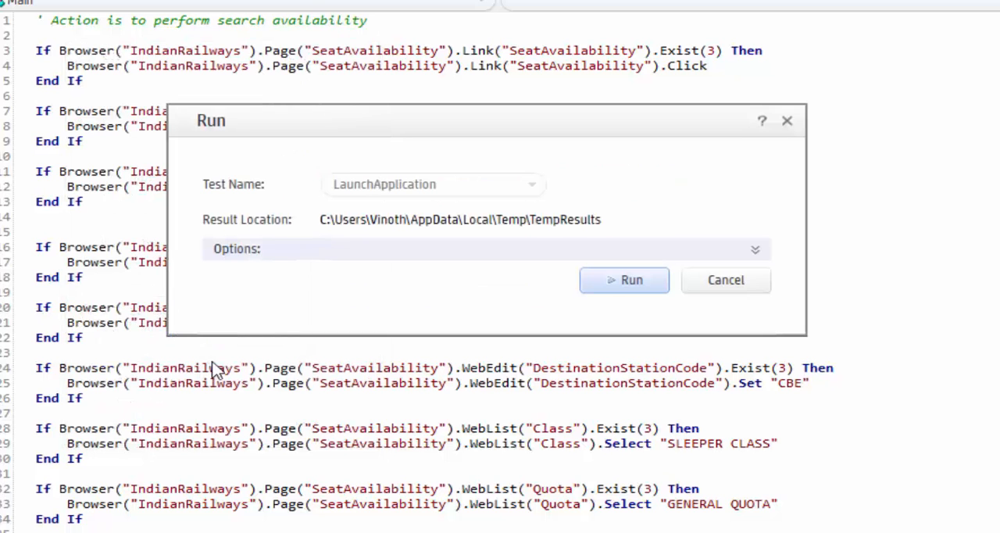
click(625, 279)
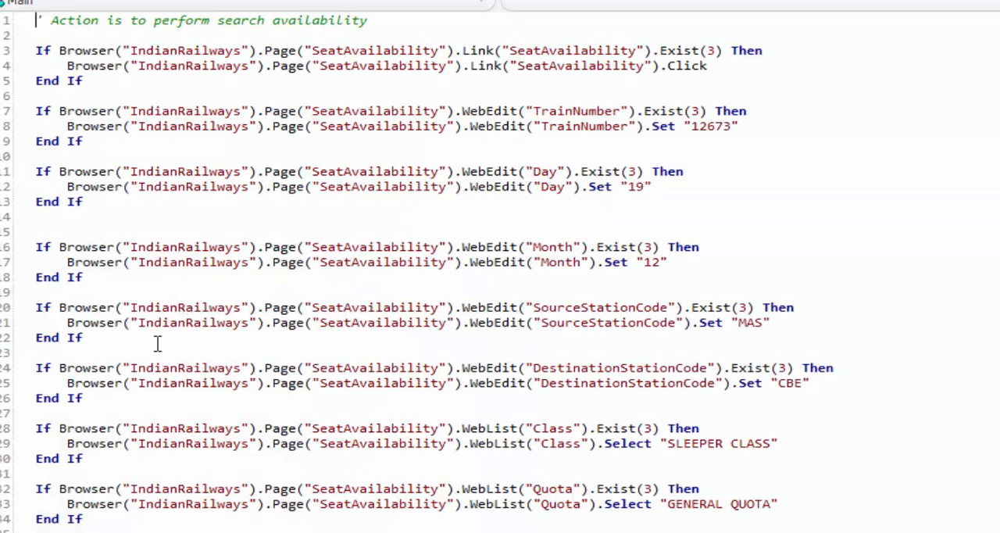
scroll(down, 3)
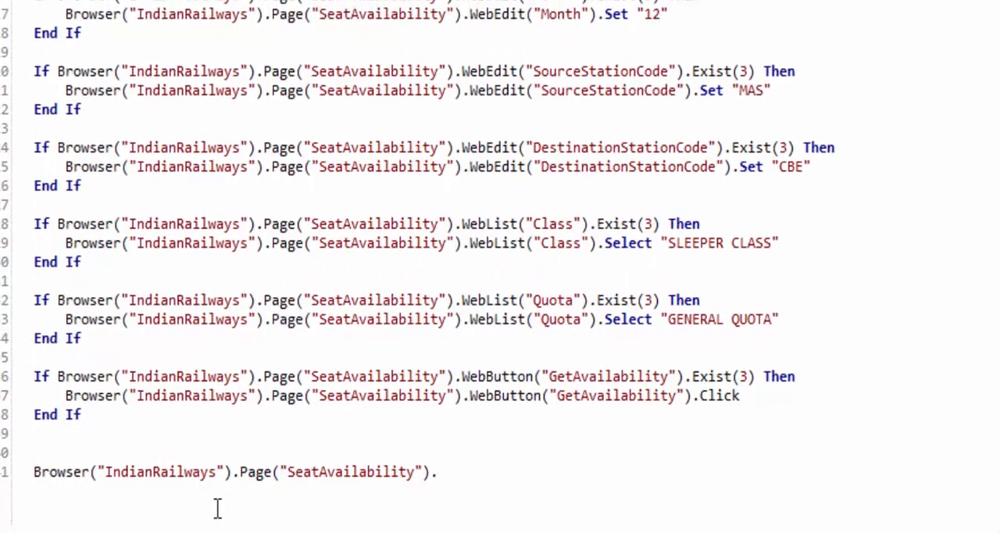
- Add a CaptureBitmap call on the SeatAvailability page after the GetAvailability block
scroll(down, 3)
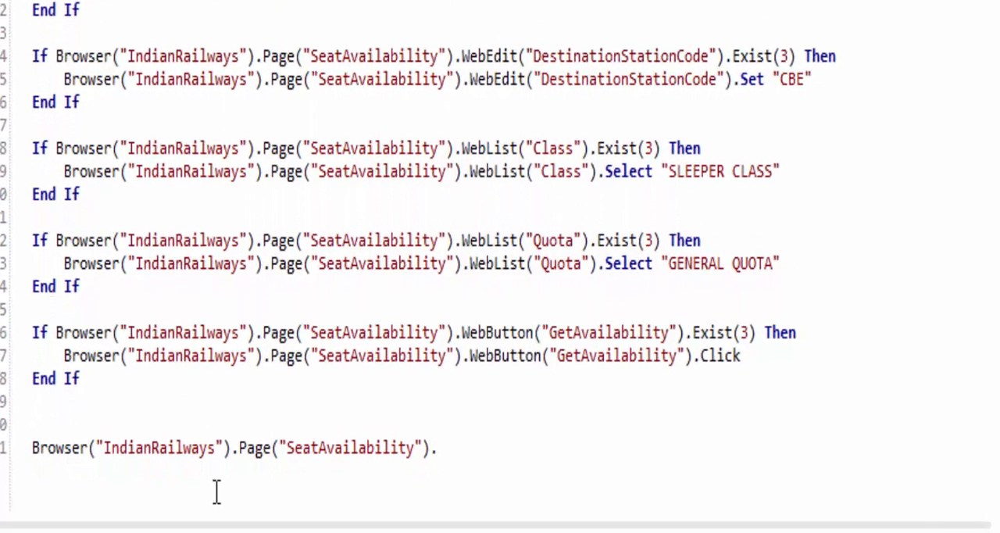
text(.CaptureBitmap)
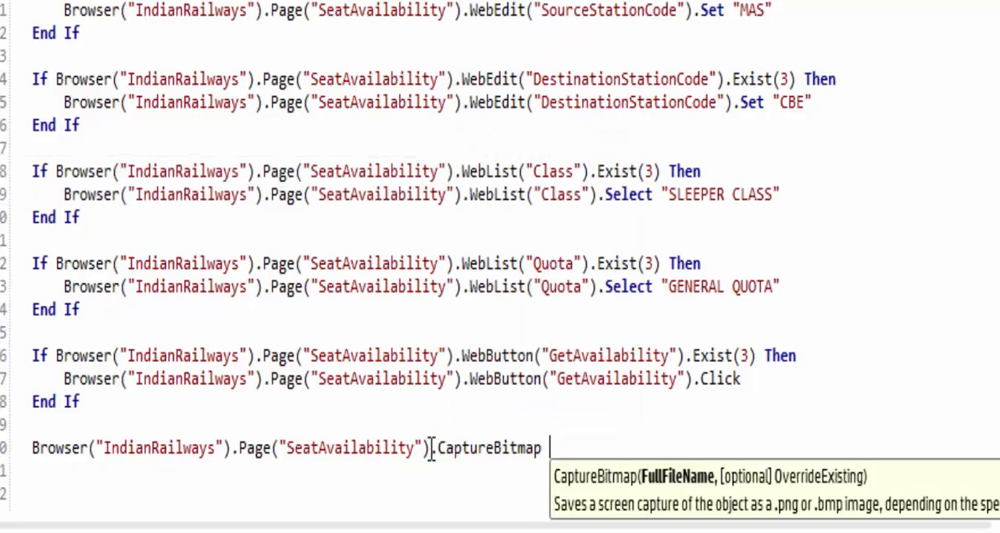
text("")
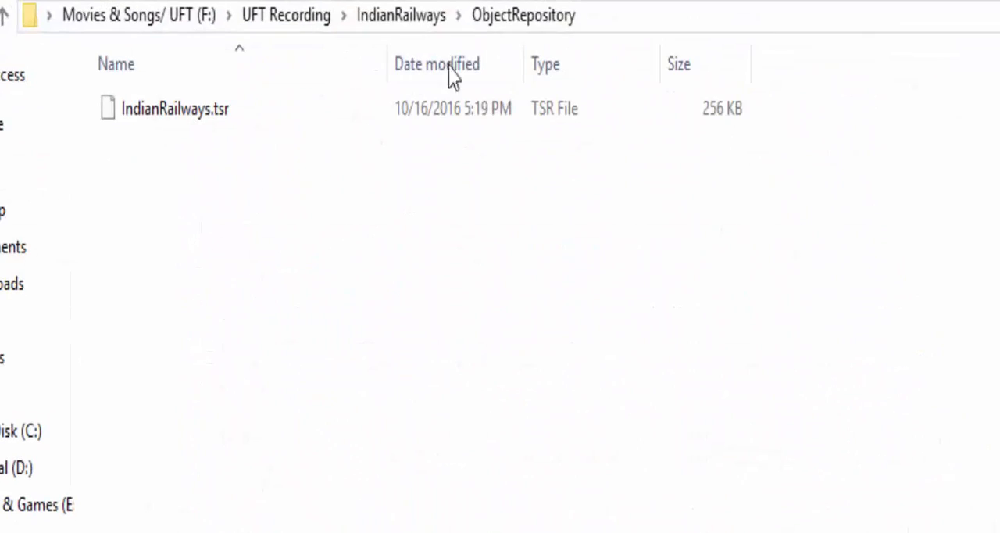
- Create a Results folder inside F:\UFT Recording\IndianRailways
click(401, 14)
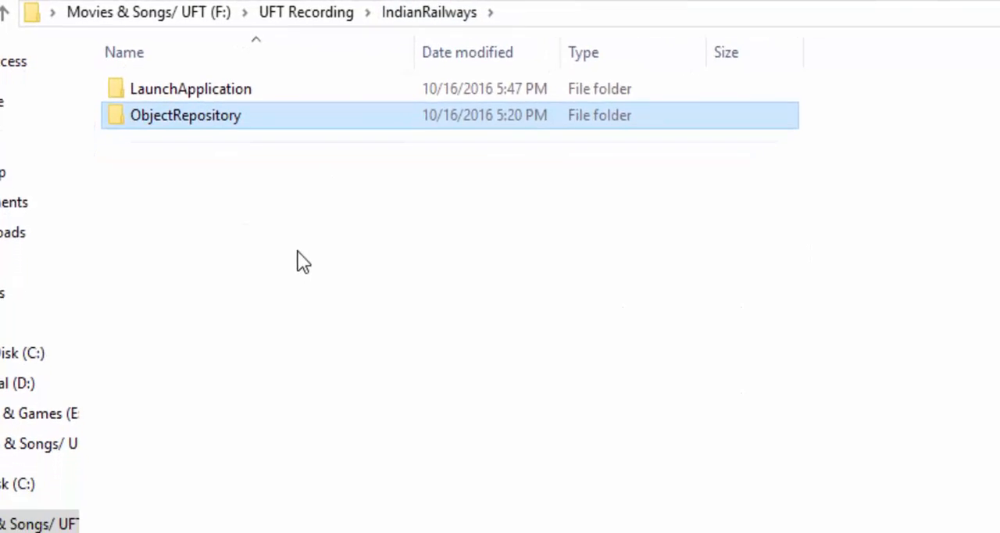
right_click(303, 262)
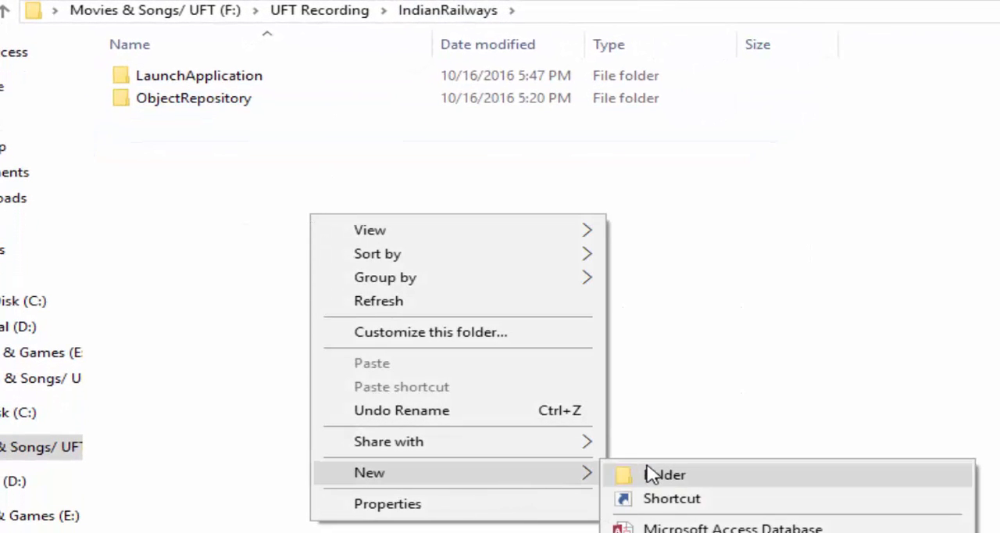
click(665, 474)
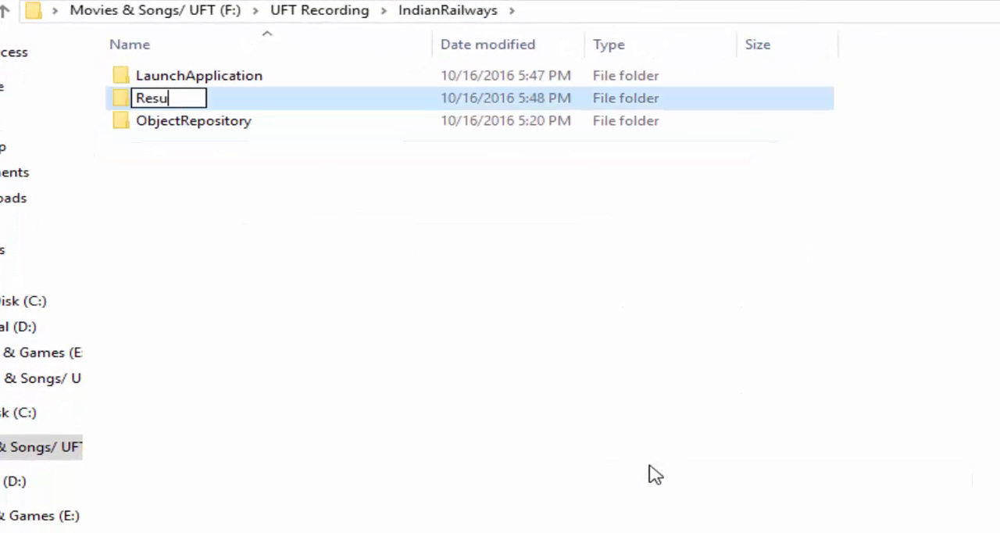
key(Return)
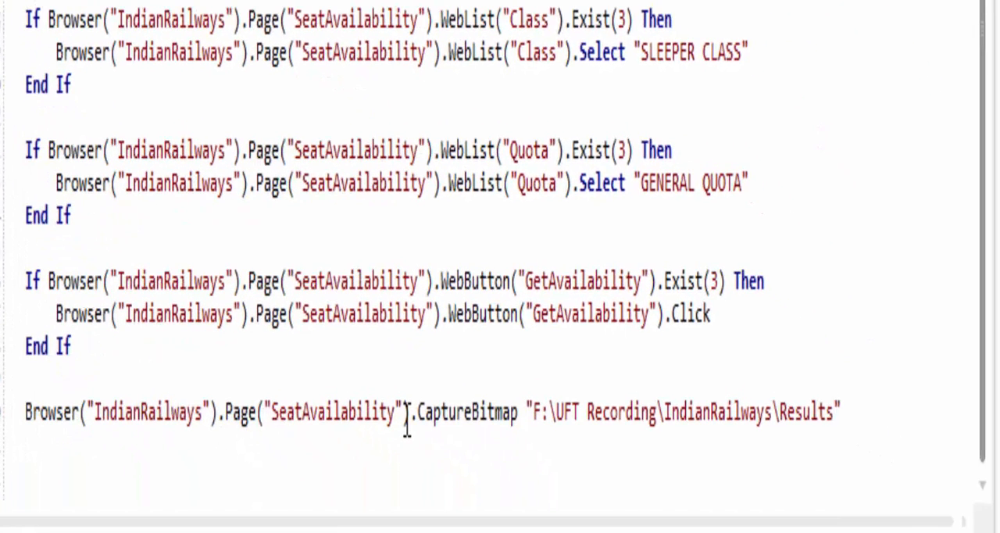
- Make CaptureBitmap save Results\Availability.bmp with overwrite set to True
text(\)
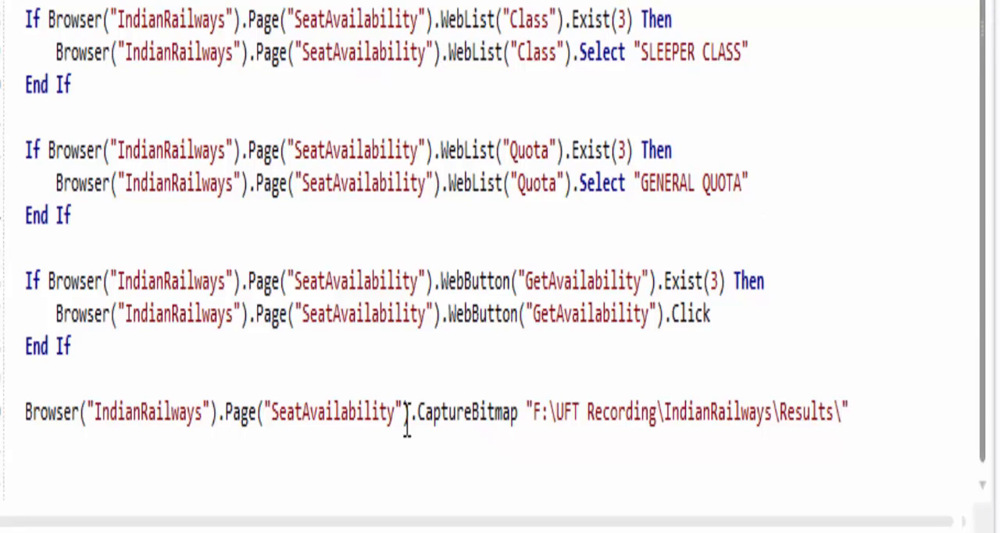
text(Avail)
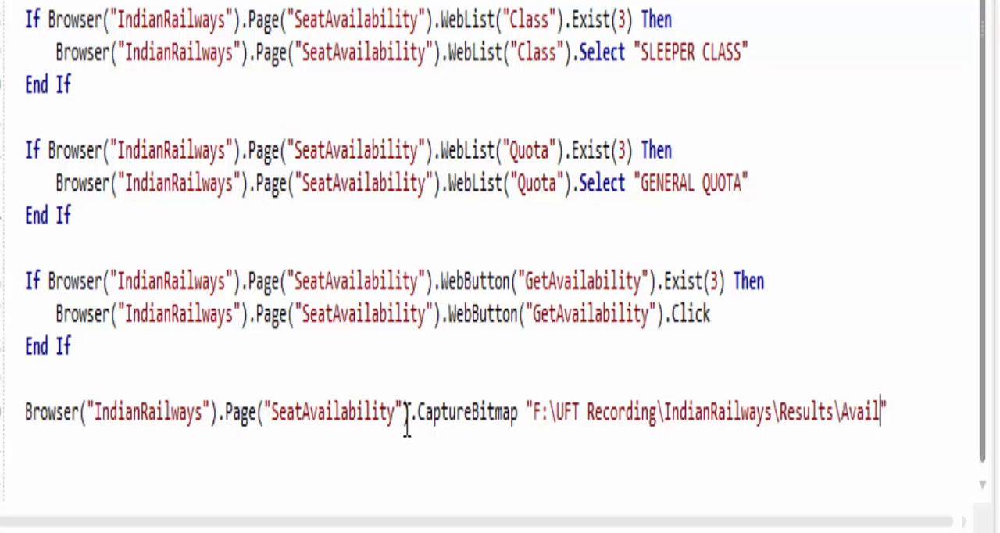
text(ability)
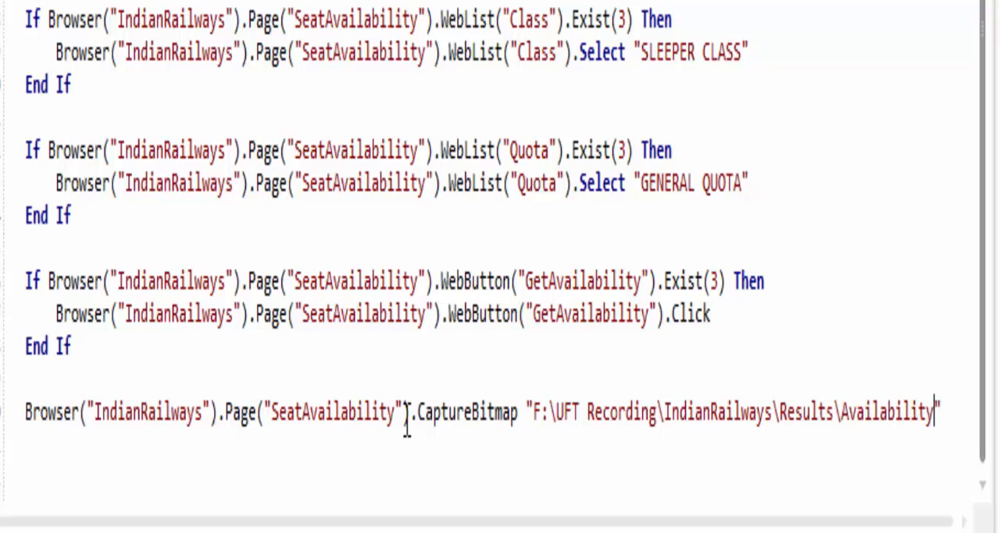
text(.)
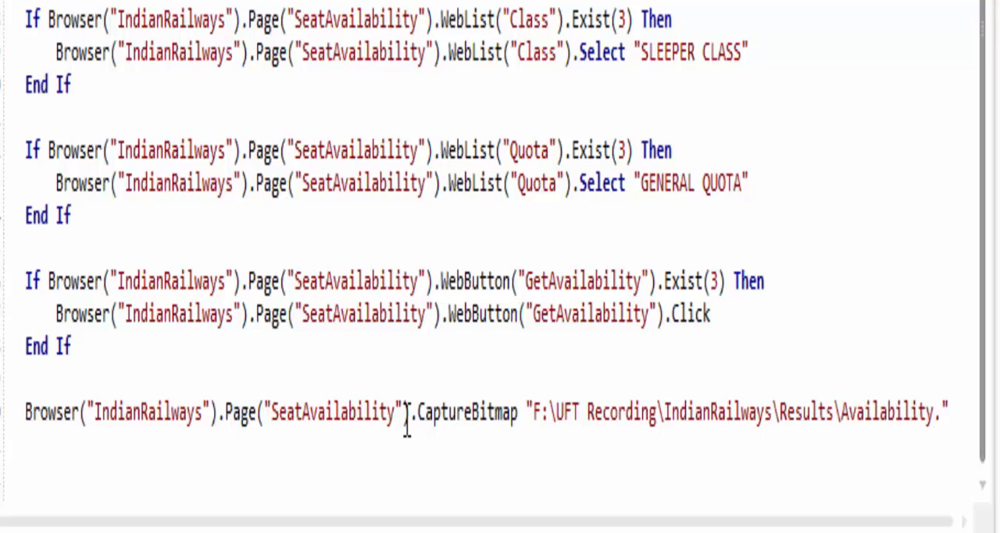
text(bmp)
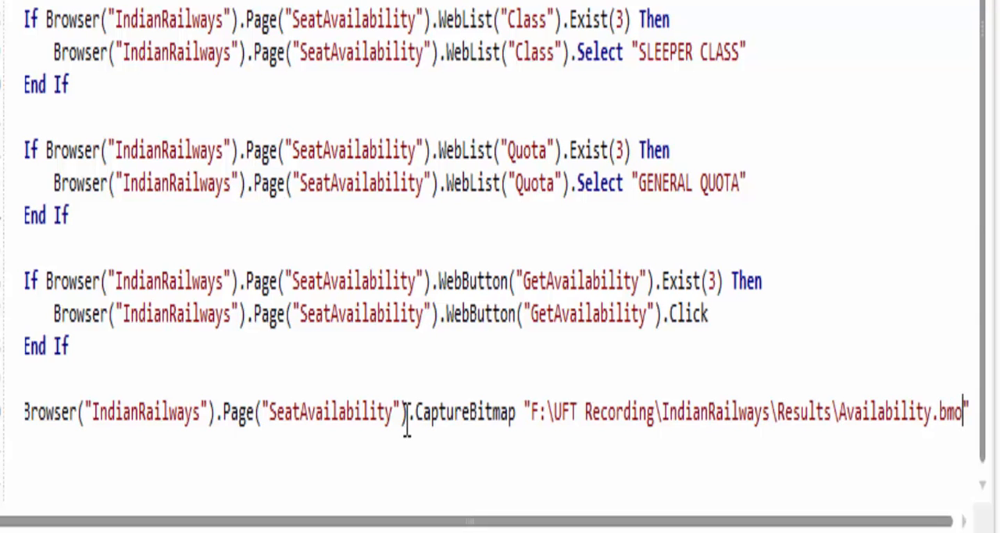
scroll(up, 3)
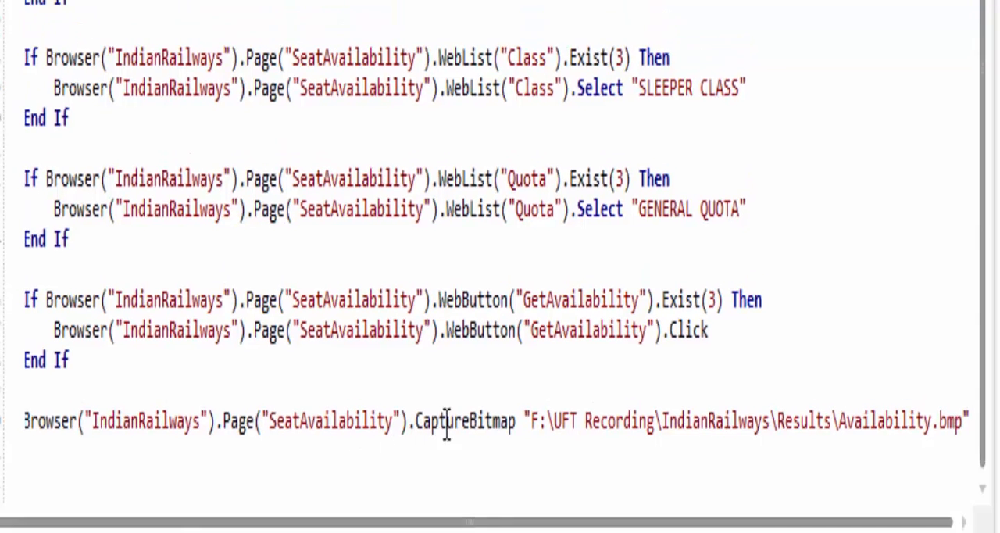
text(,T)
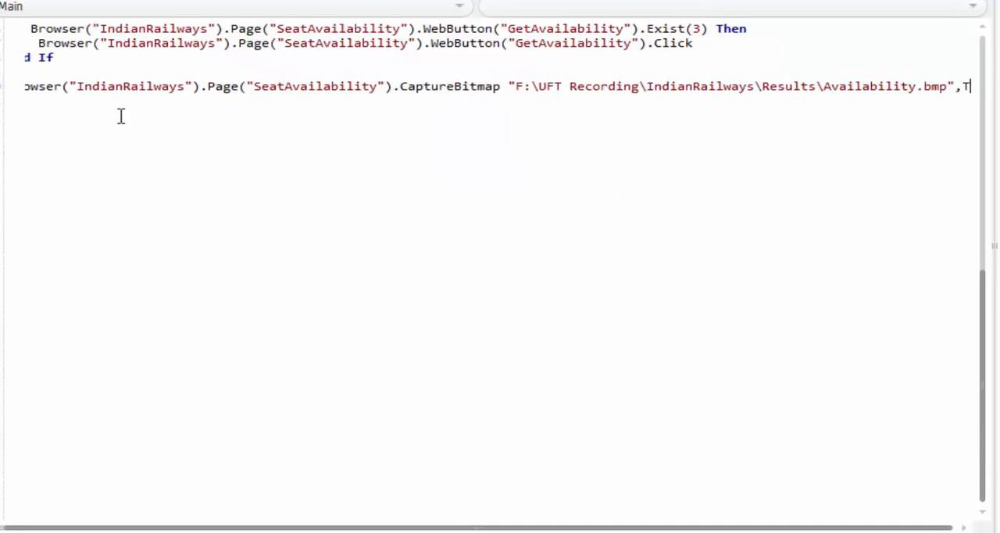
text(rue)
text(Close)
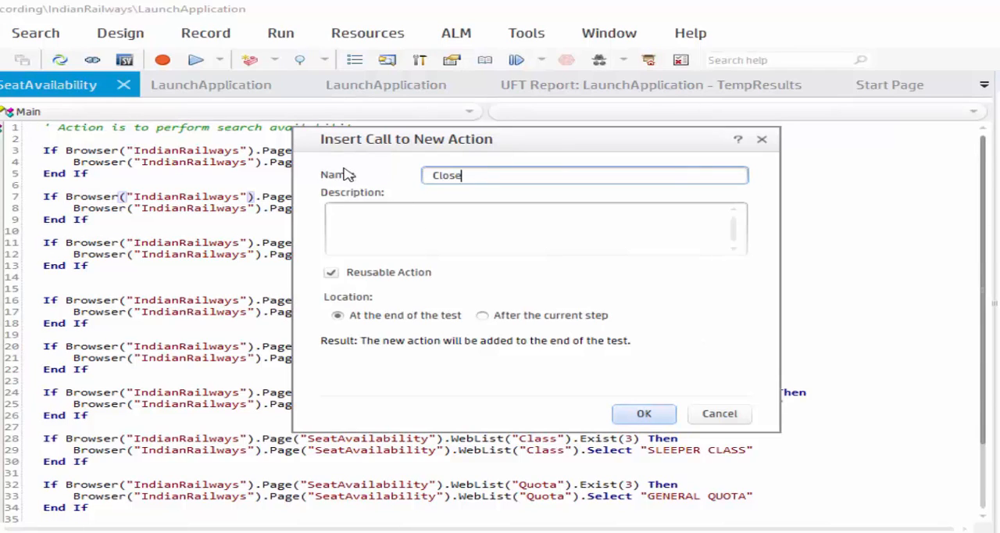
- Create a new CloseApplication action described as closing the Indian Railways application
text(App)
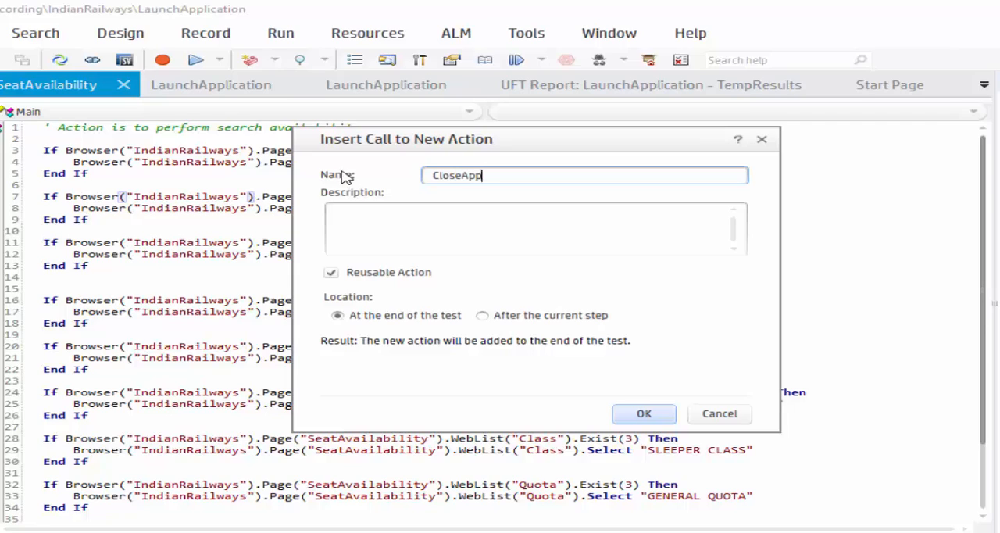
text(lication)
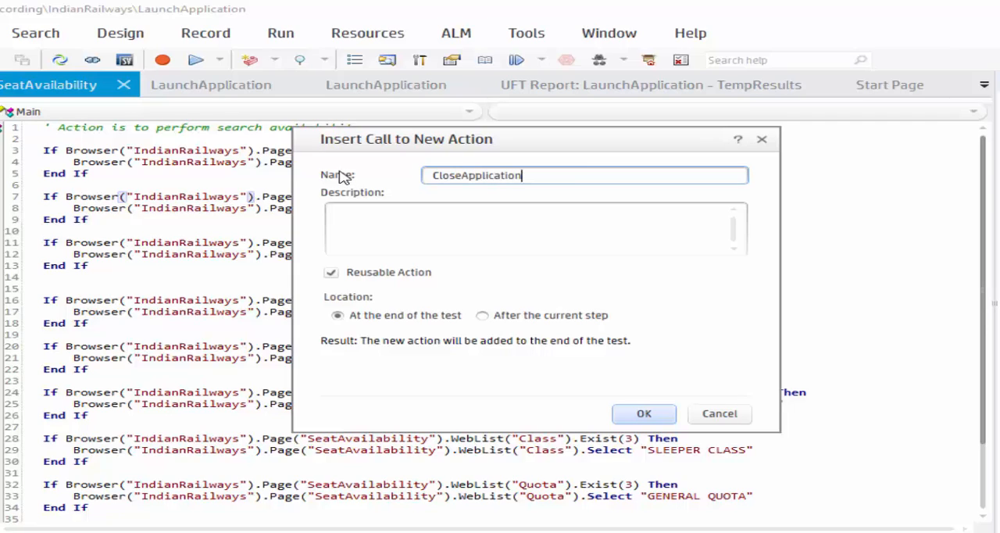
text(This action is to close the Indian Railways Application)
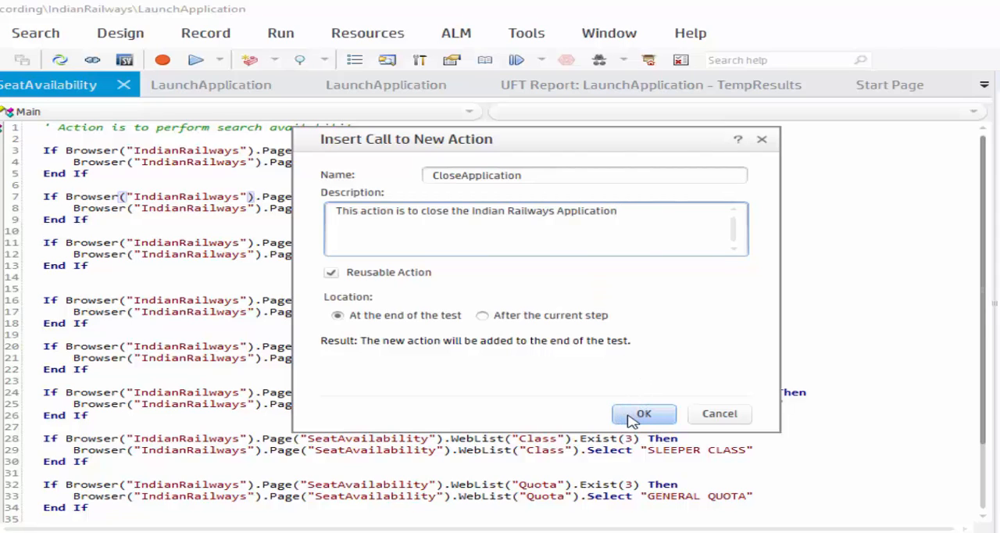
click(643, 414)
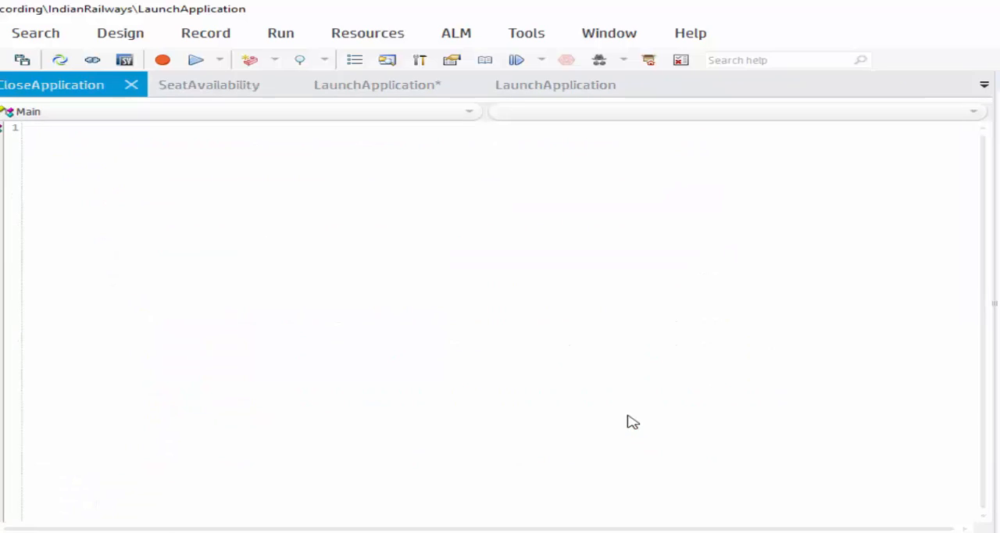
- Script a comment and SystemUtil.CloseProcessByName "iexplore.exe" in CloseApplication
text('This action is to close the Indian Railways application)
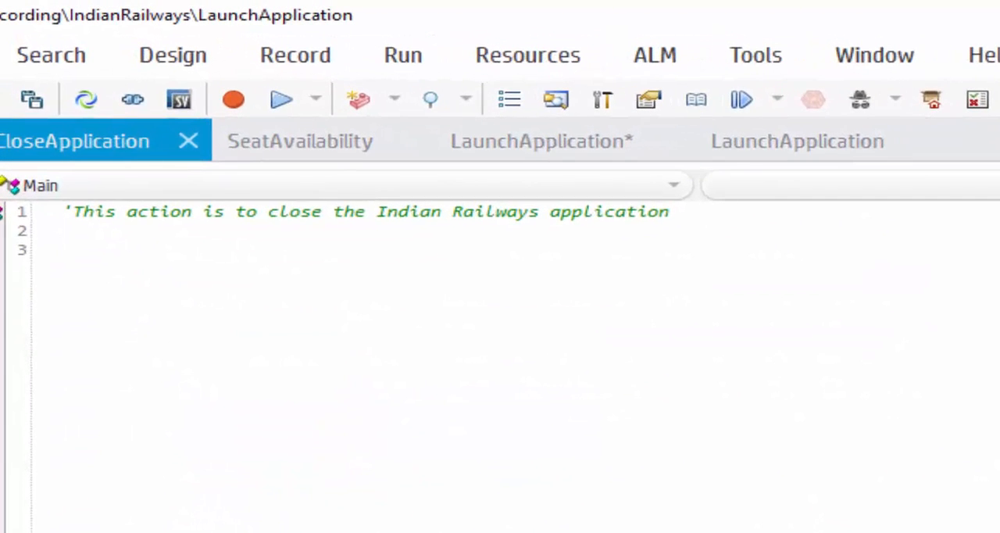
text(S)
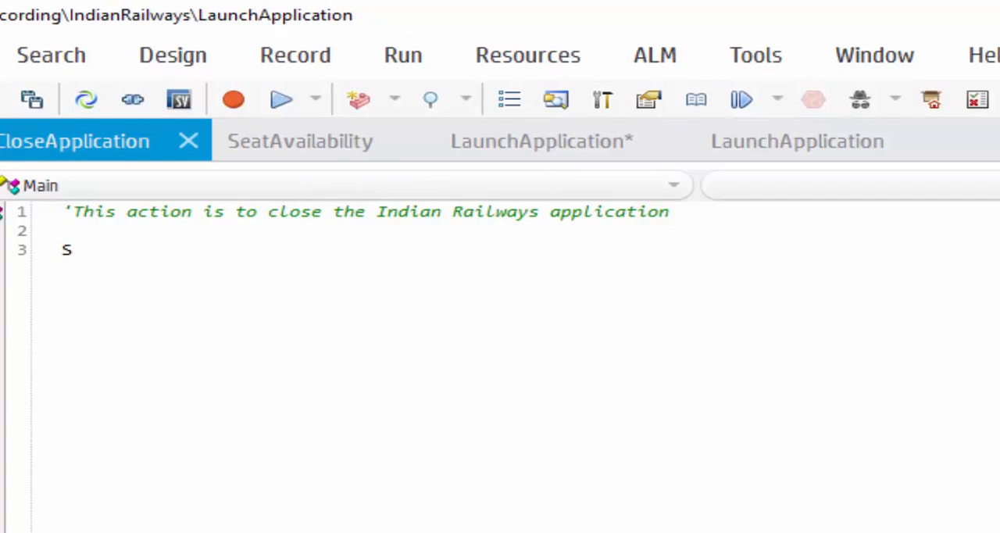
text(ystemut)
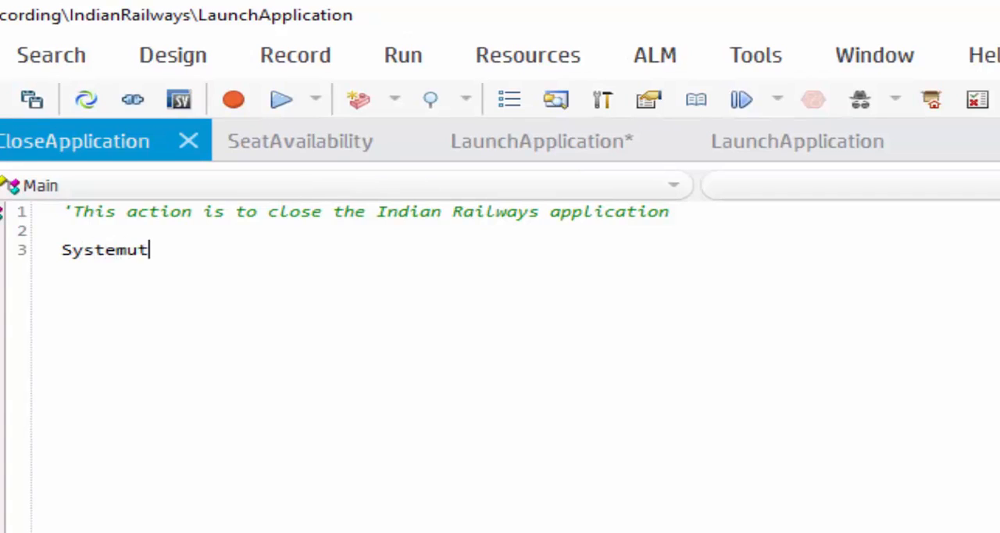
text(il.)
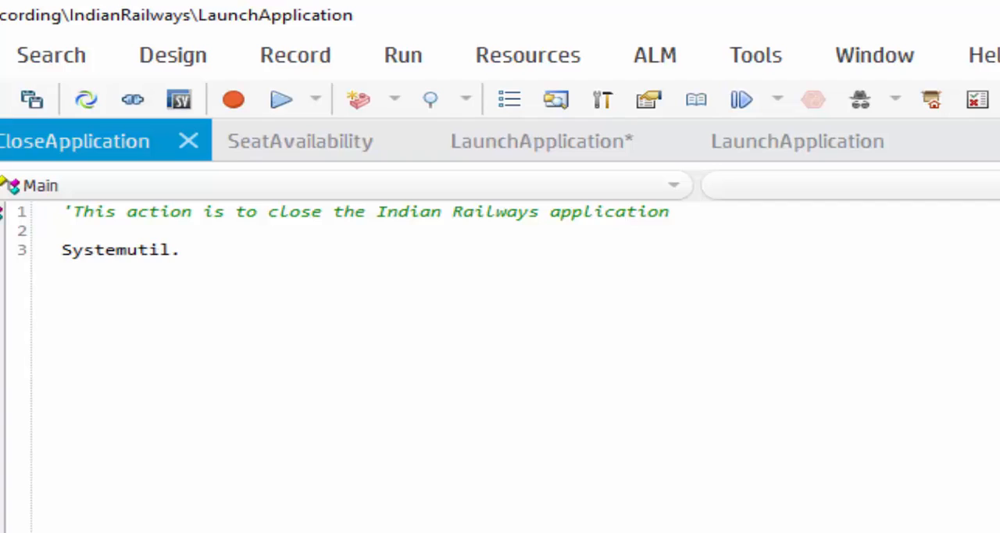
text(C)
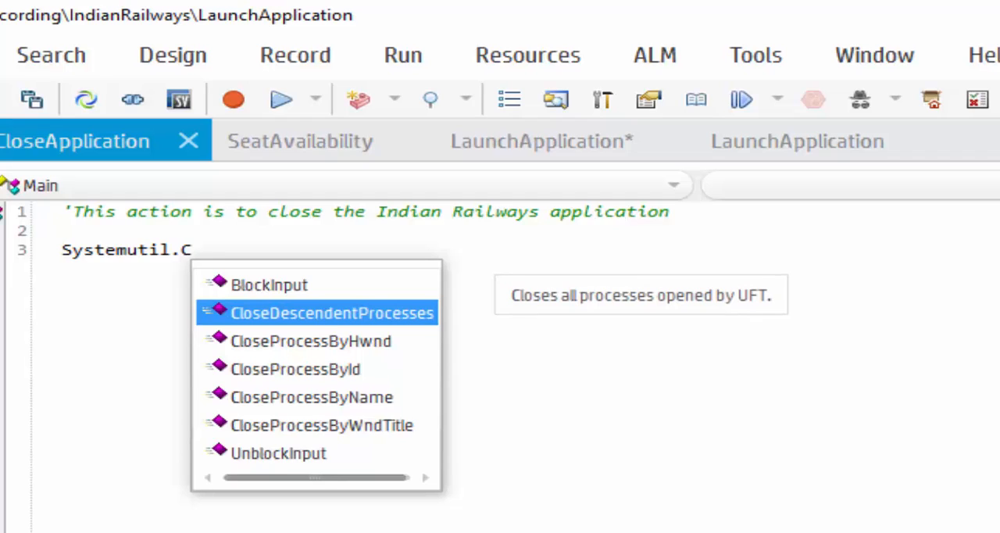
click(311, 397)
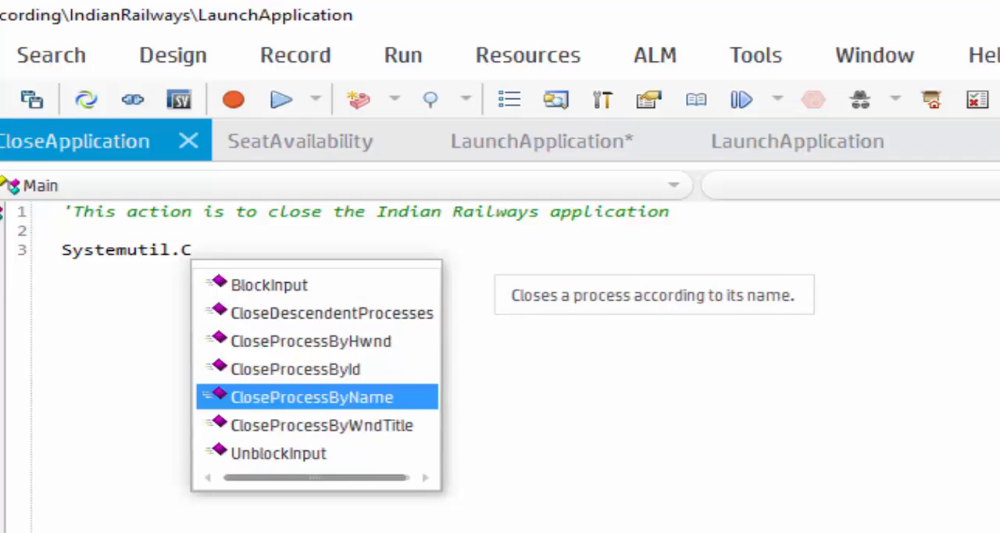
double_click(311, 397)
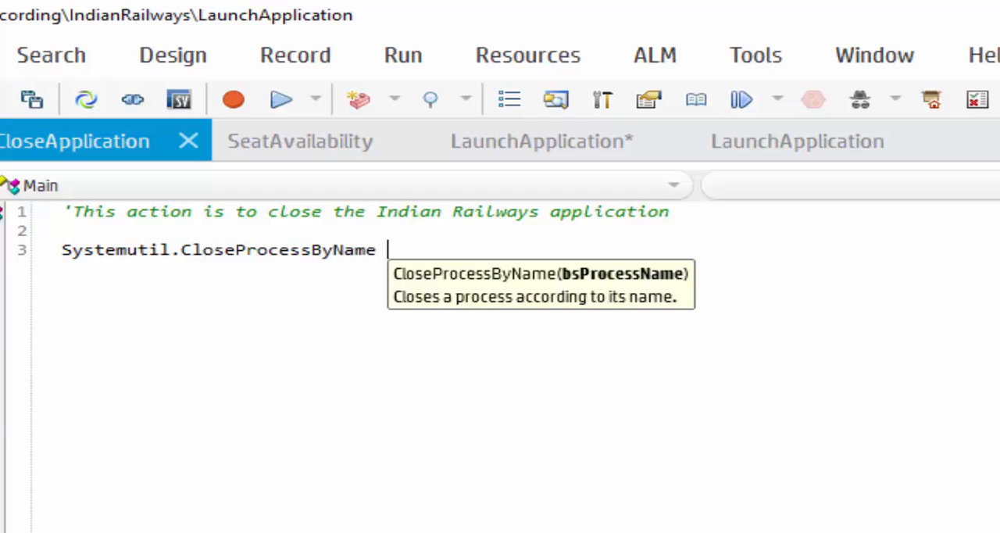
text("iex)
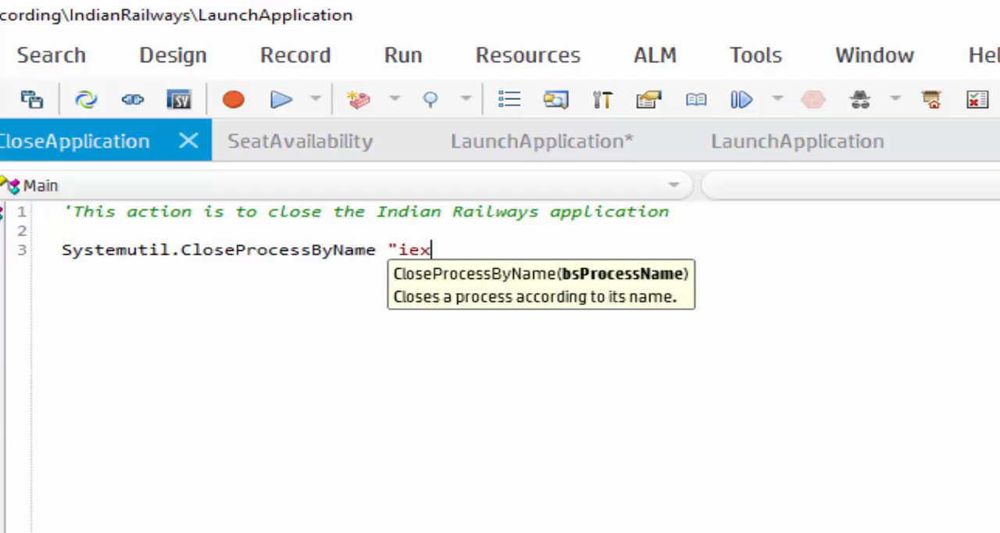
text(plore.)
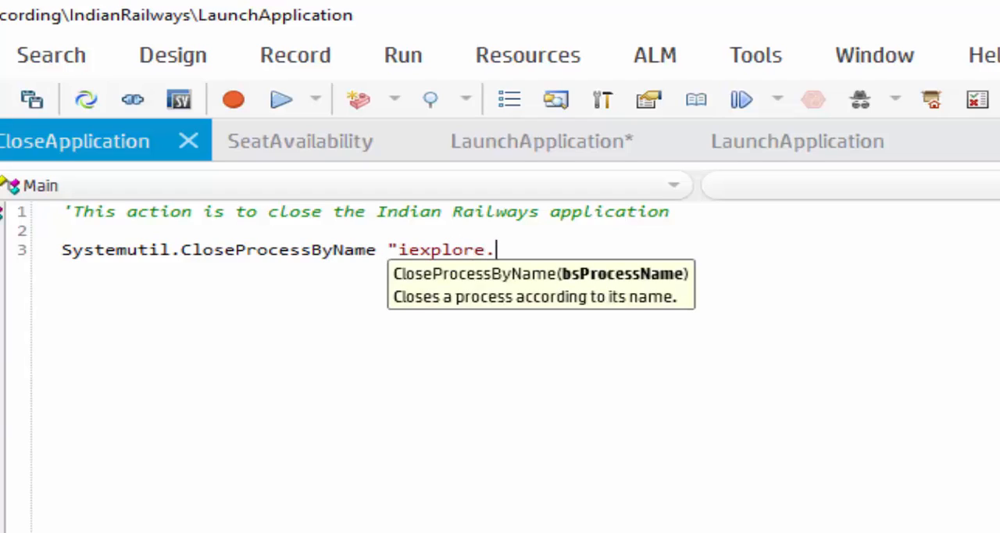
text(exe")
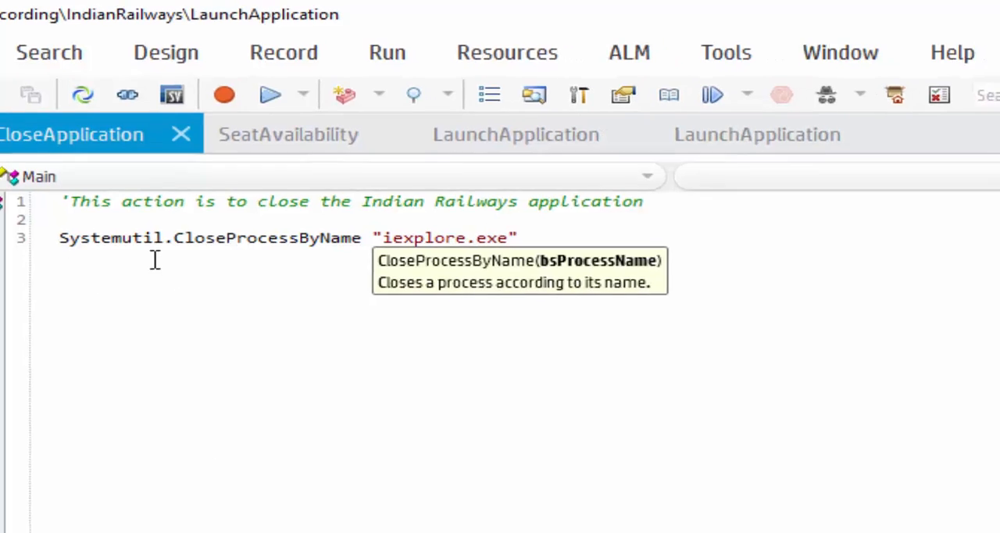
right_click(154, 261)
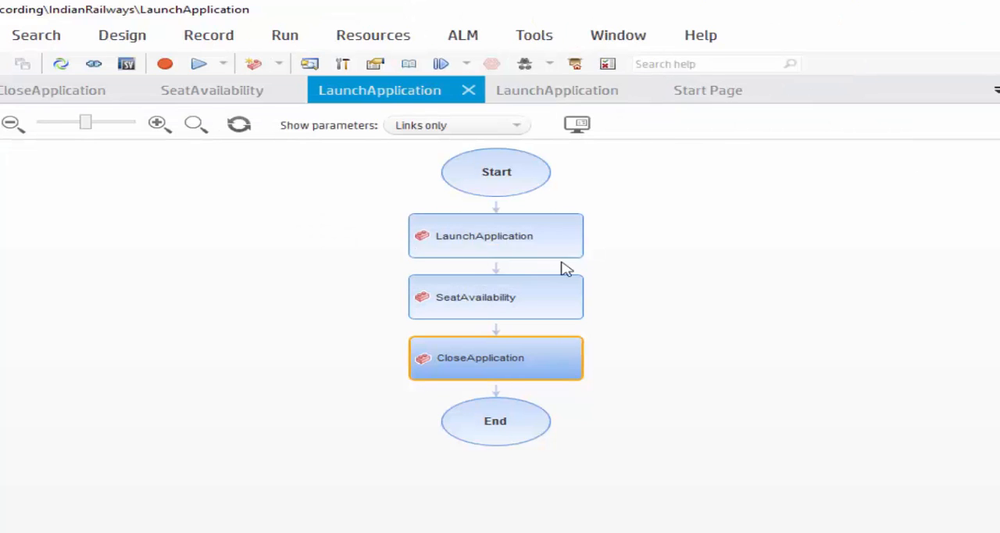
mouse_move(522, 242)
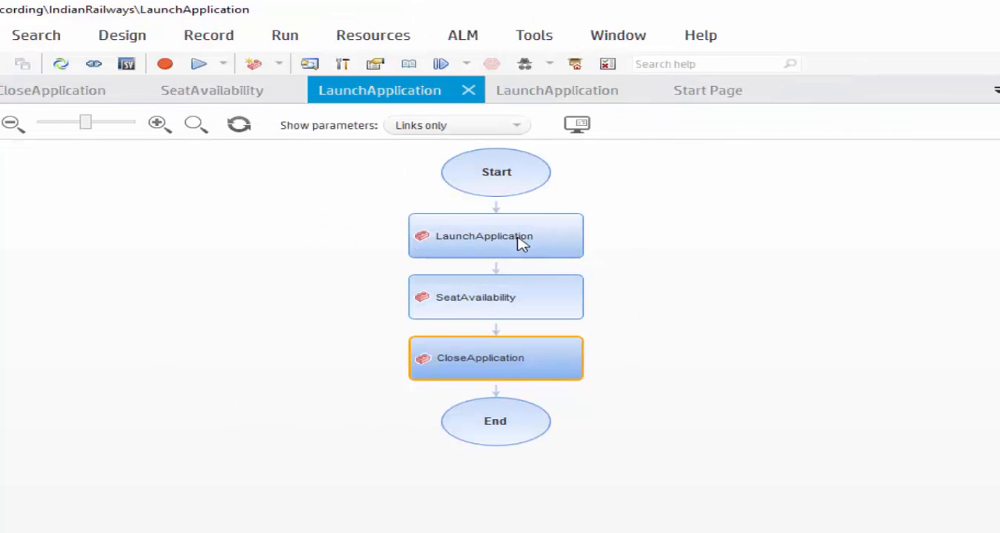
- Open the LaunchApplication action's script from the test flow
click(495, 296)
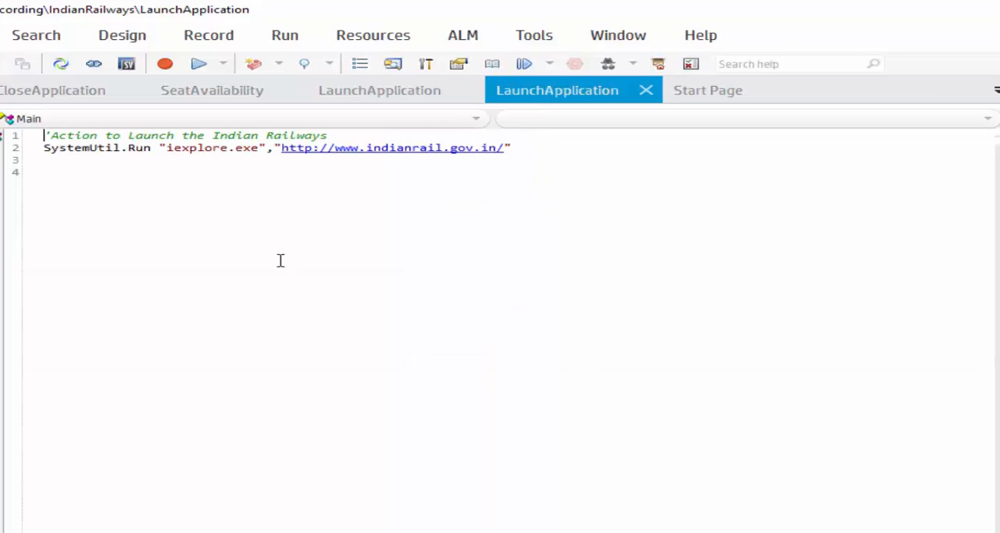
mouse_move(58, 306)
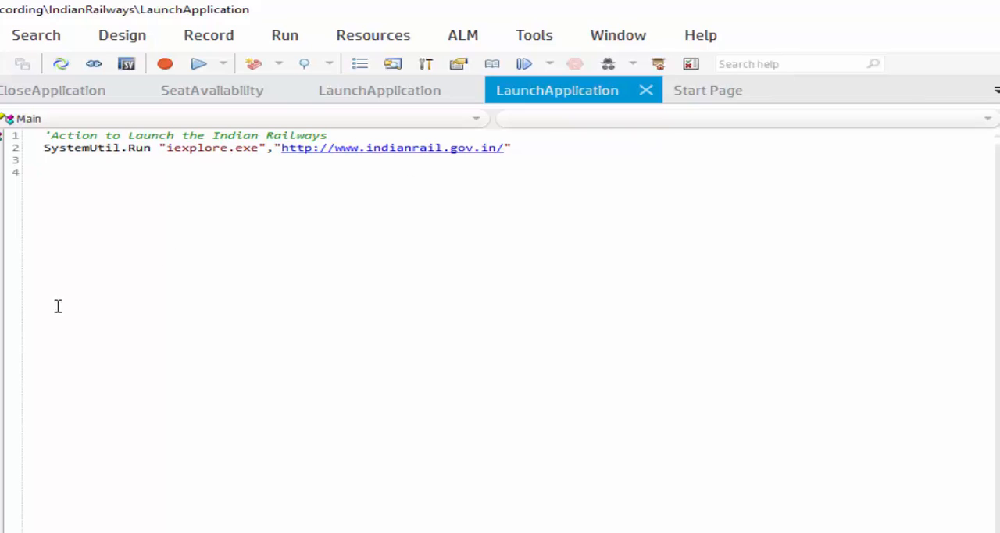
mouse_move(199, 63)
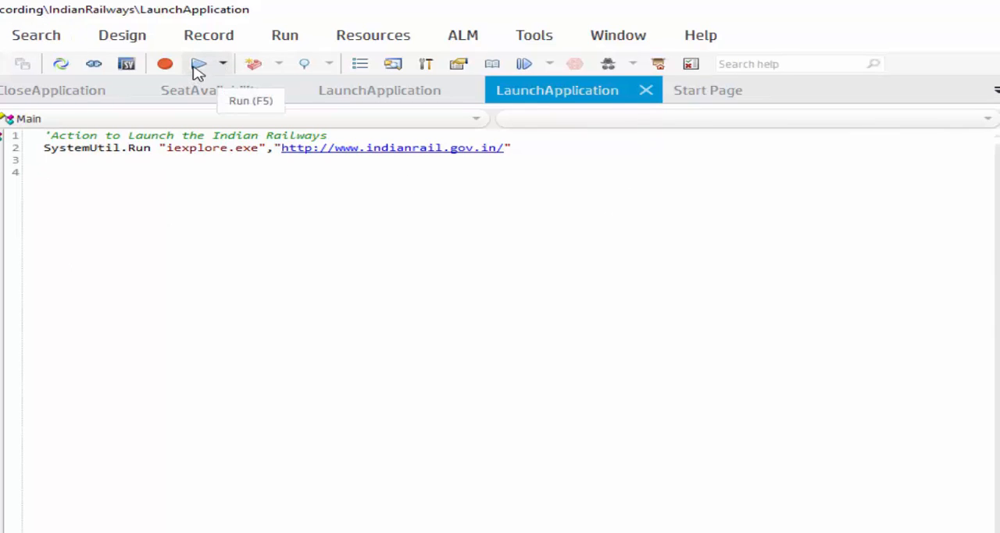
- Run the full test to the temporary results location and view the zero-error UFT Report
click(199, 64)
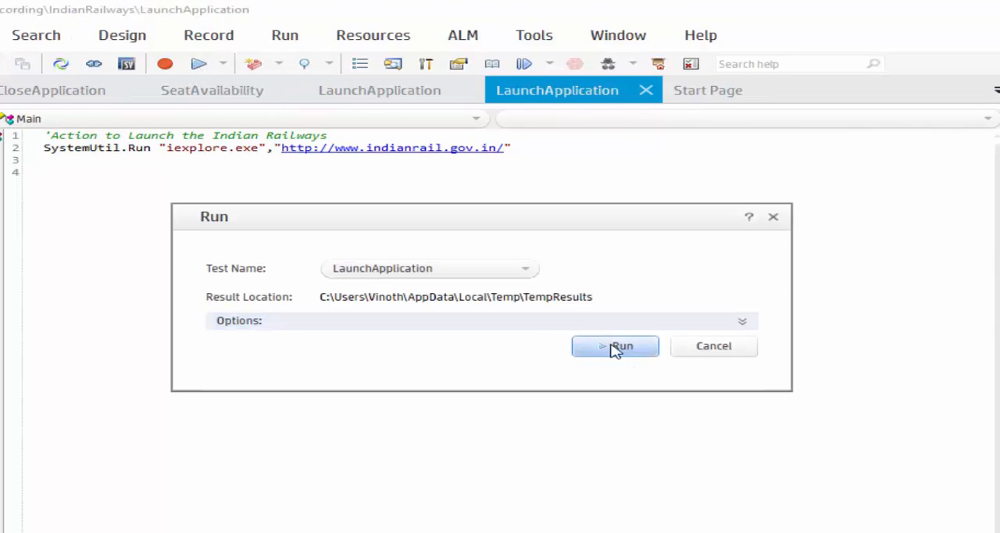
click(615, 346)
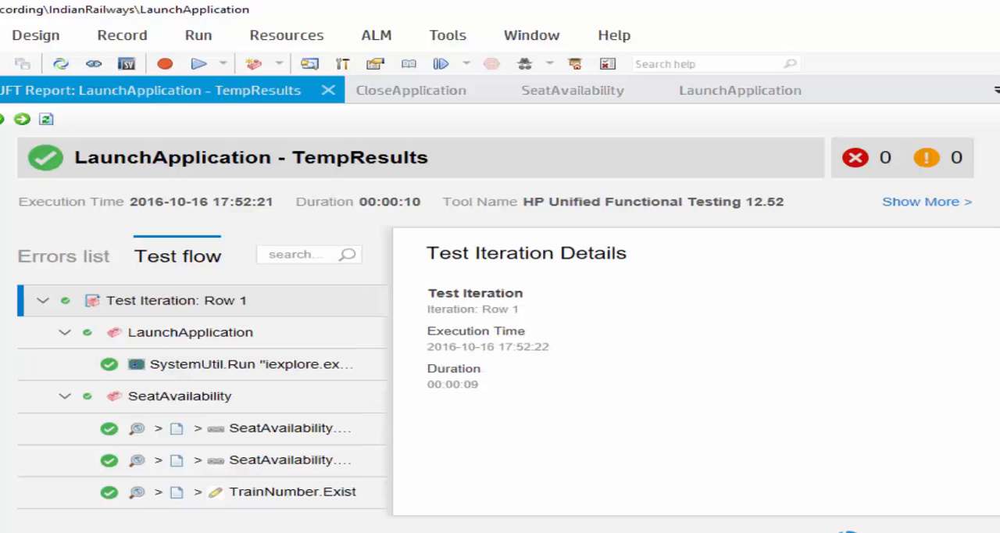
scroll(down, 3)
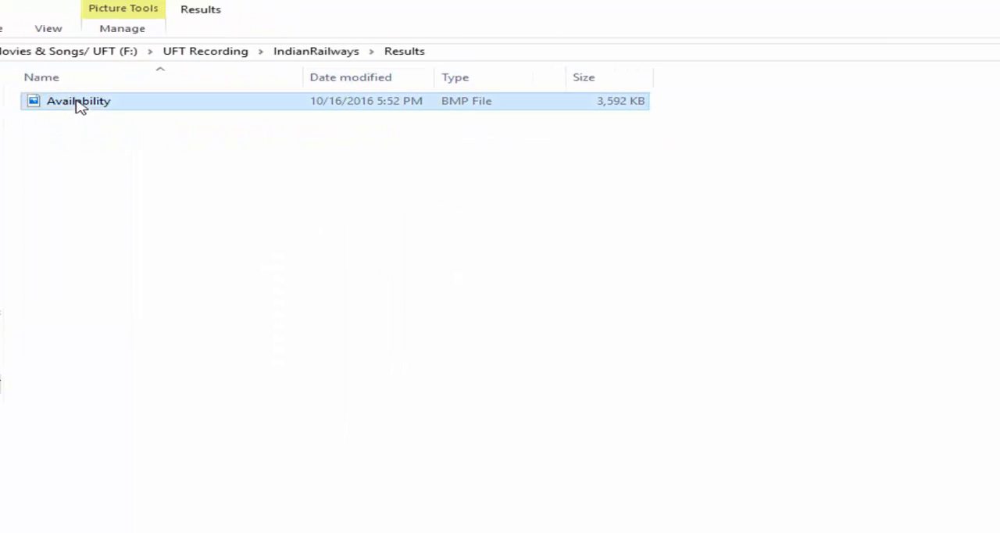
- Open Availability.bmp to view the seat availability capture for train 12673
double_click(78, 100)
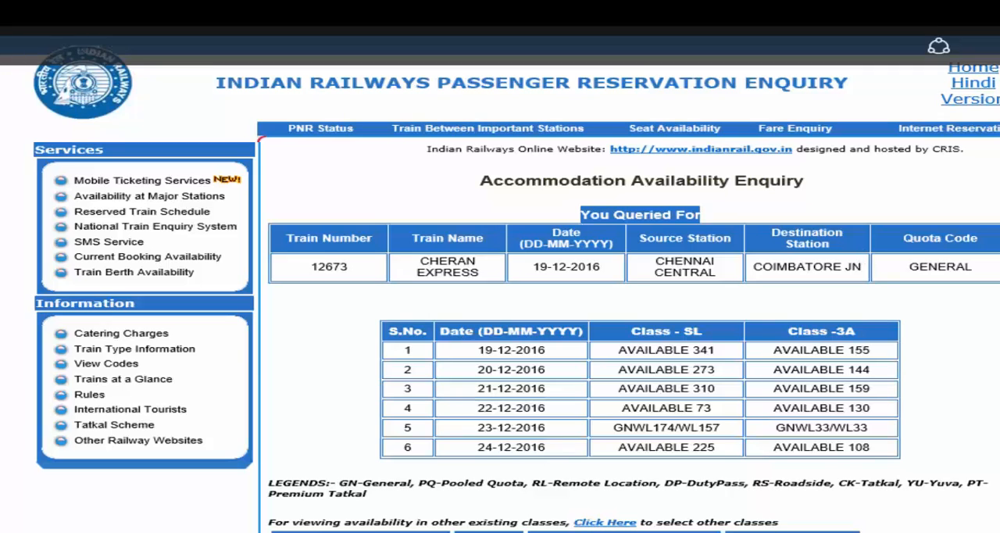
mouse_move(854, 316)
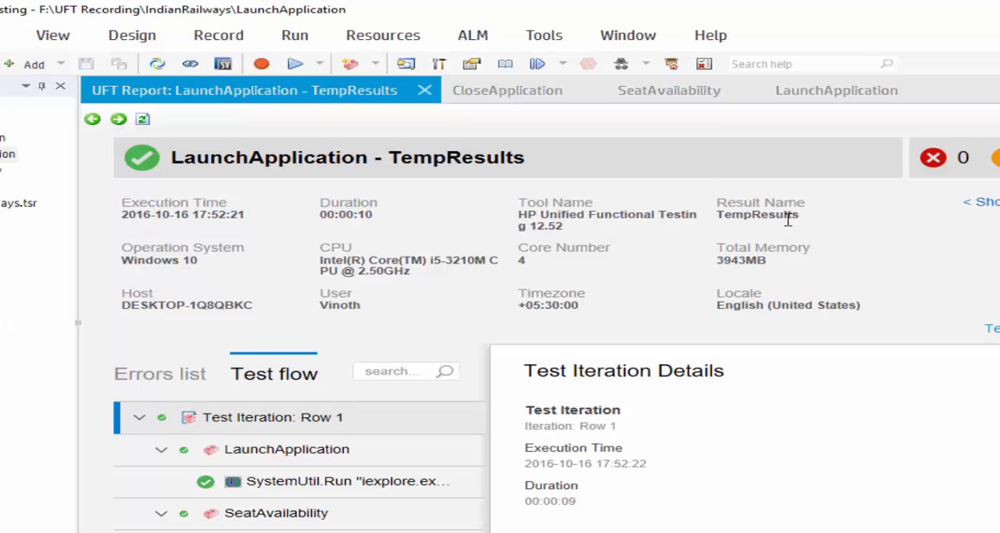
mouse_move(748, 287)
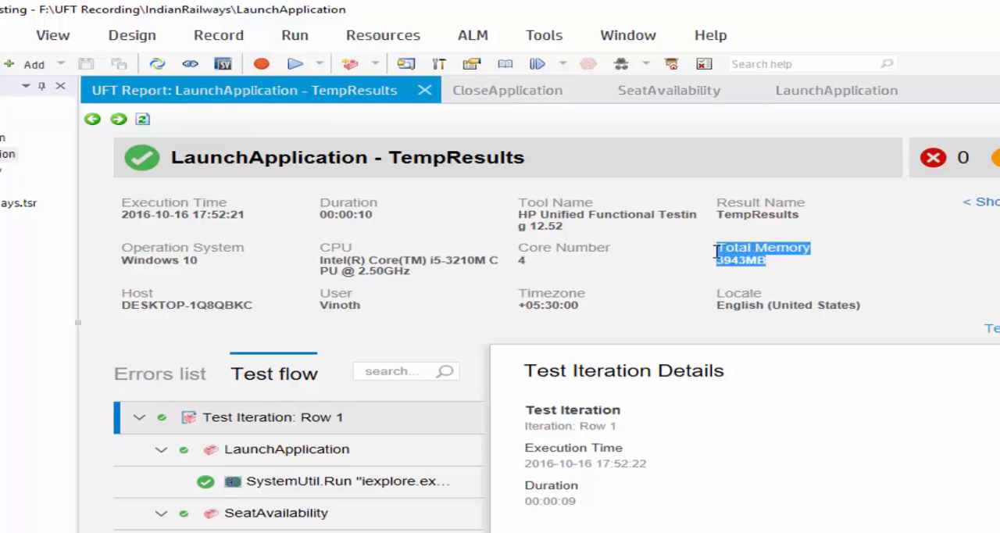
- Review the report's run environment and SeatAvailability step details, scrolling down to CloseApplication
scroll(down, 3)
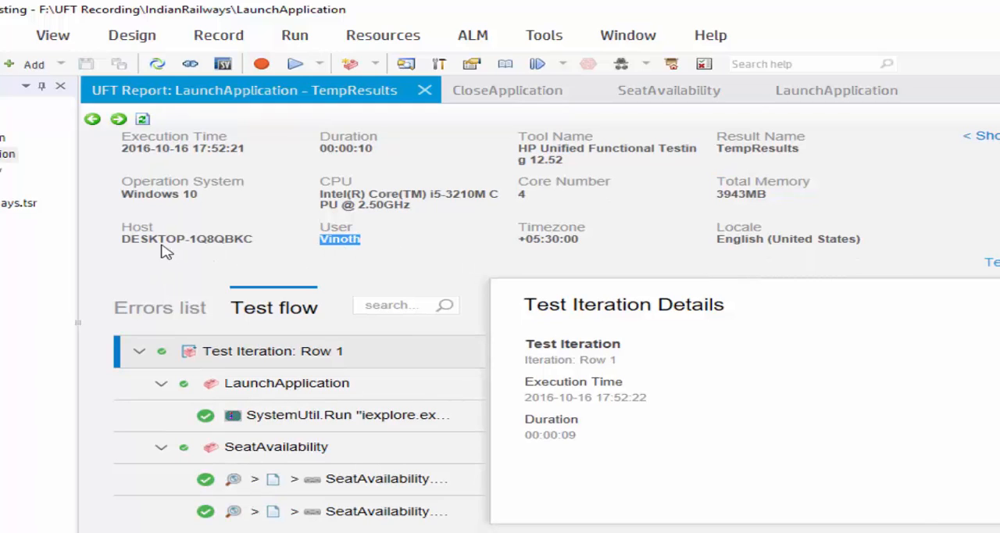
double_click(550, 238)
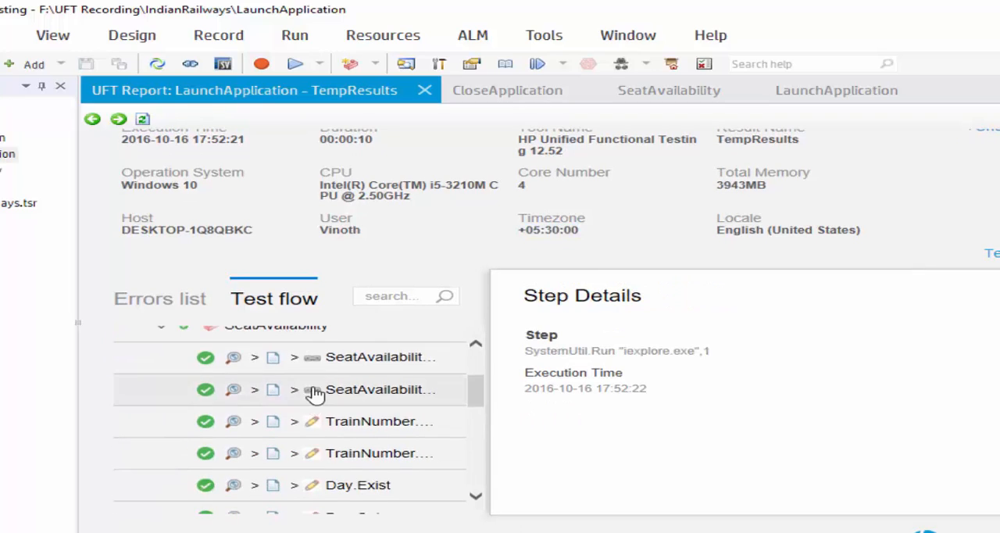
click(379, 421)
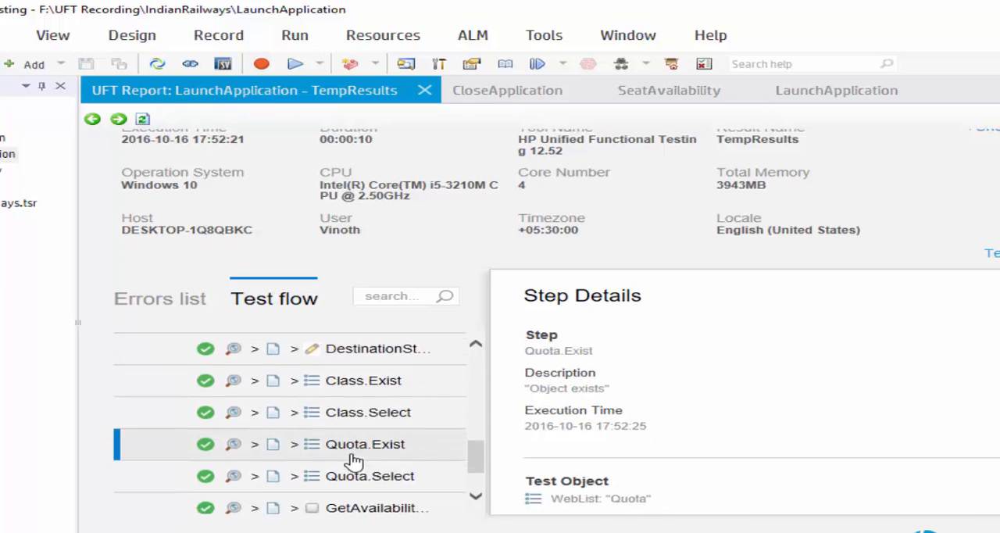
scroll(down, 3)
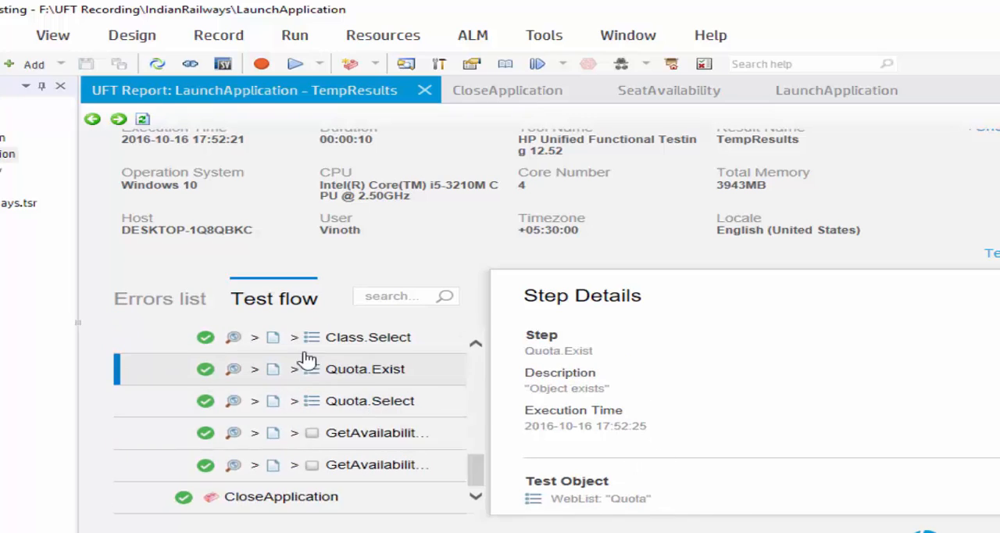